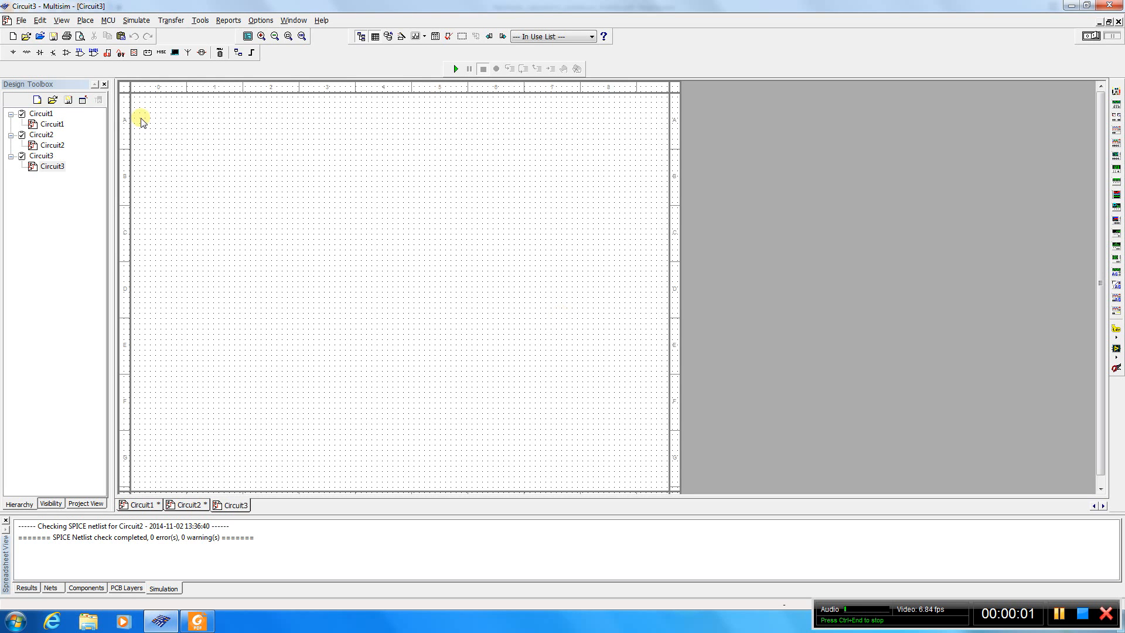
{"action": "mouse_move", "coordinate": [124, 109]}
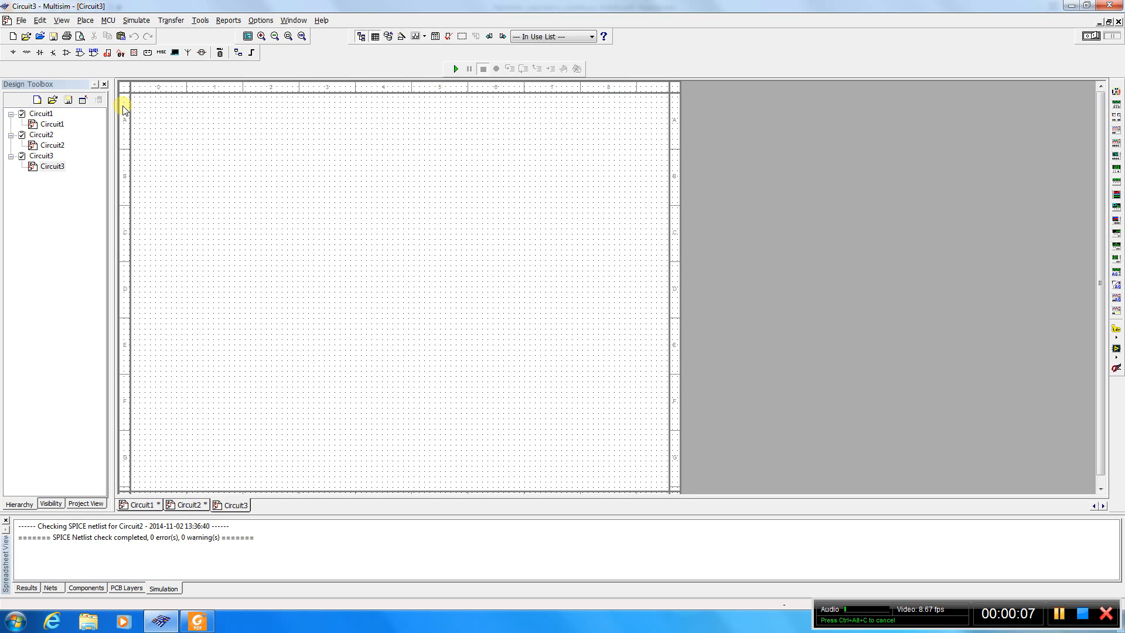
{"action": "mouse_move", "coordinate": [97, 4]}
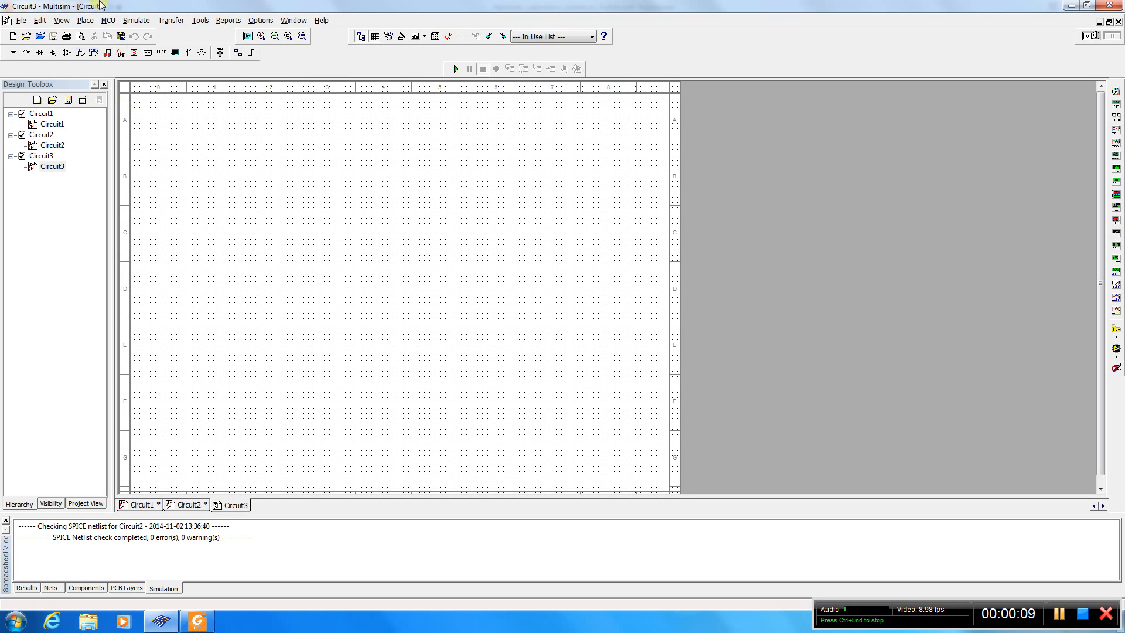
Place a Word Generator (XWG1) and a Logic Analyzer (XLA1) from the instruments list onto the sheet
{"action": "left_click", "coordinate": [136, 20]}
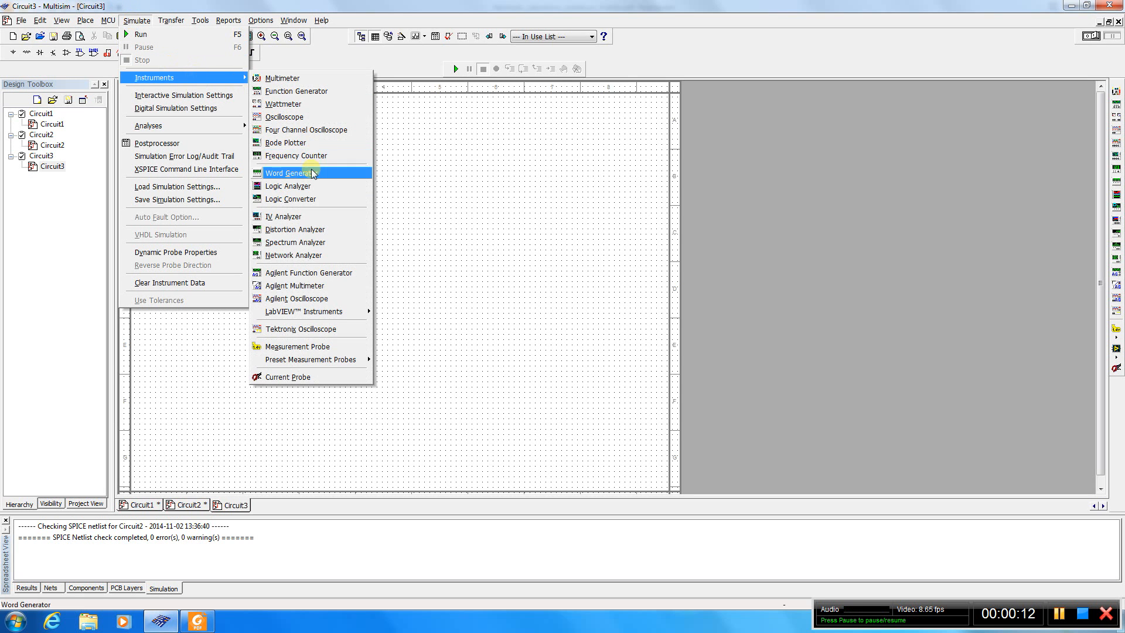
{"action": "left_click", "coordinate": [290, 172]}
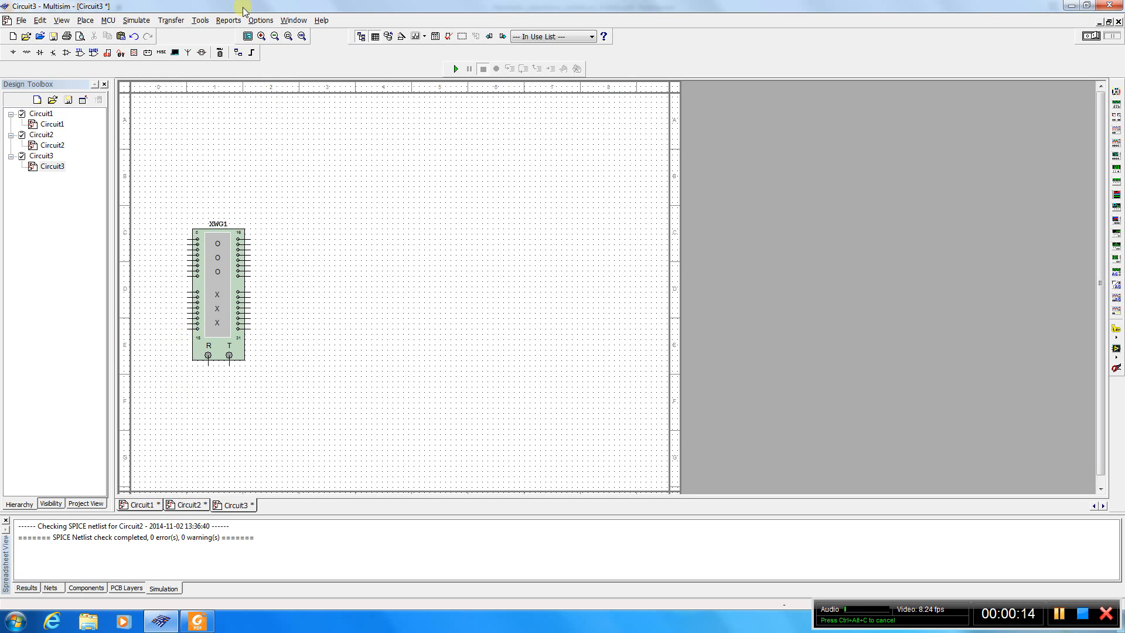
{"action": "left_click", "coordinate": [136, 19]}
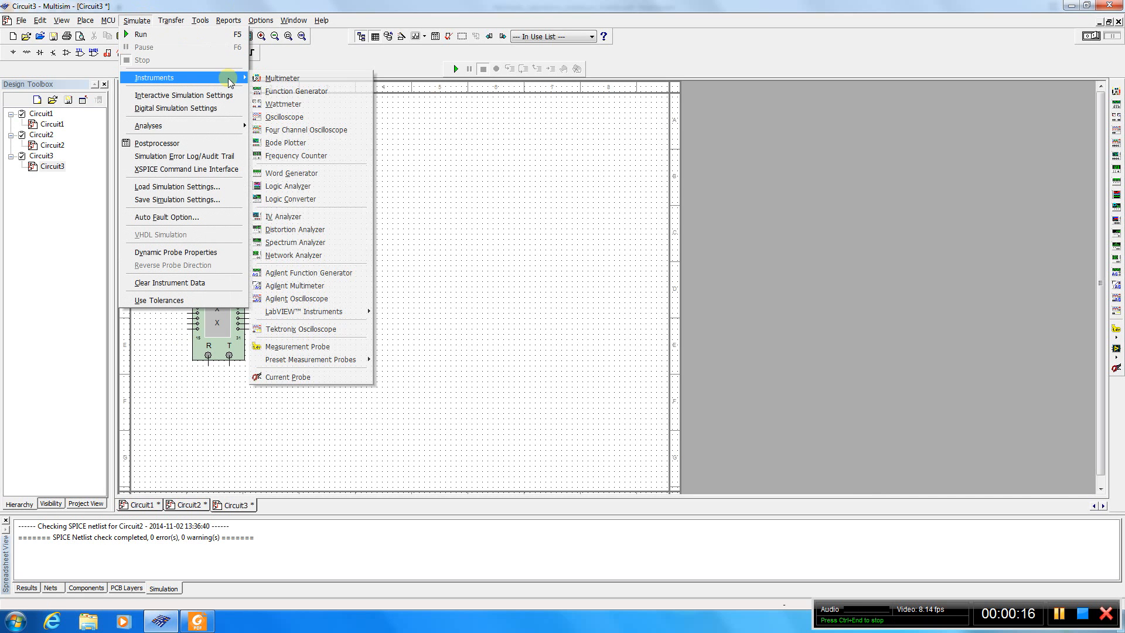
{"action": "mouse_move", "coordinate": [288, 186]}
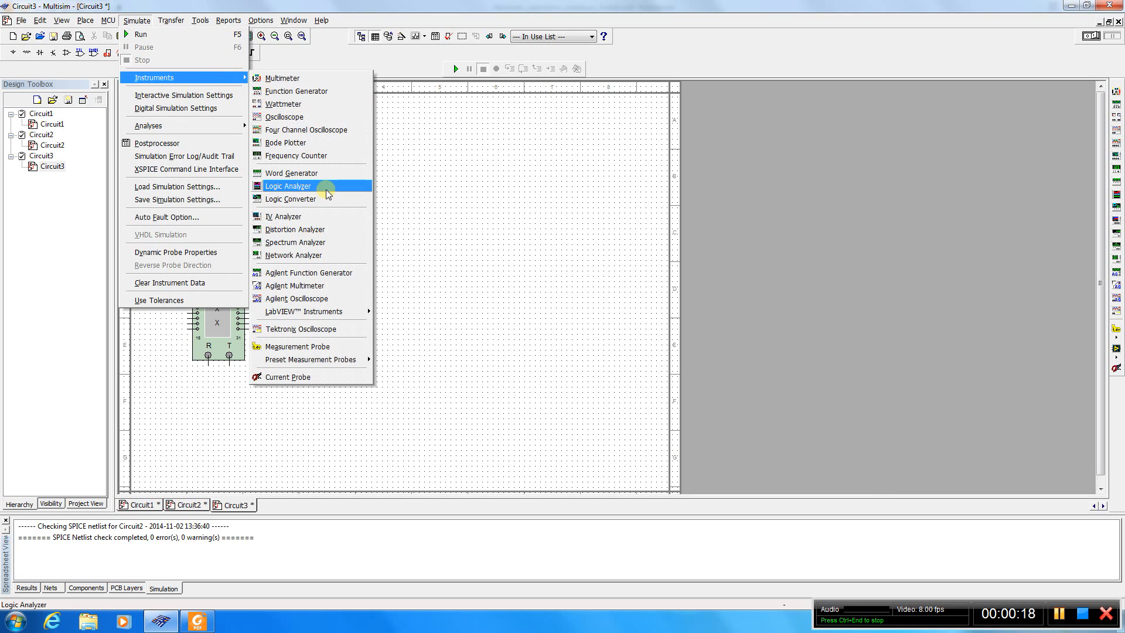
{"action": "left_click", "coordinate": [288, 186]}
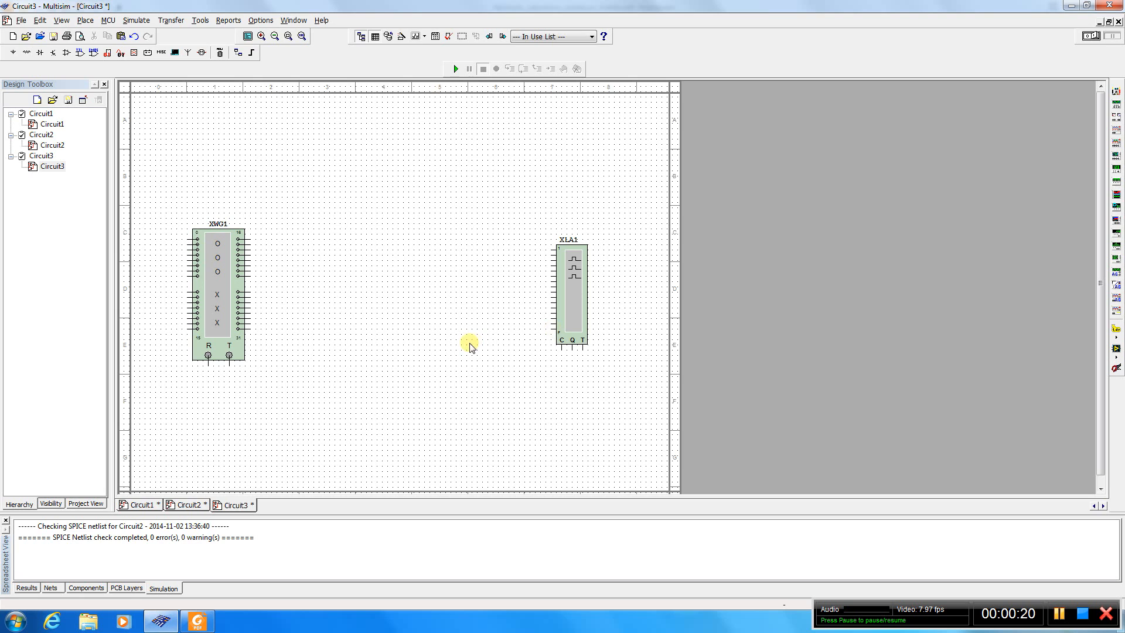
From the Indicators group, HEX_DISPLAY family, place a DCD_HEX display on the schematic
{"action": "left_click", "coordinate": [84, 20]}
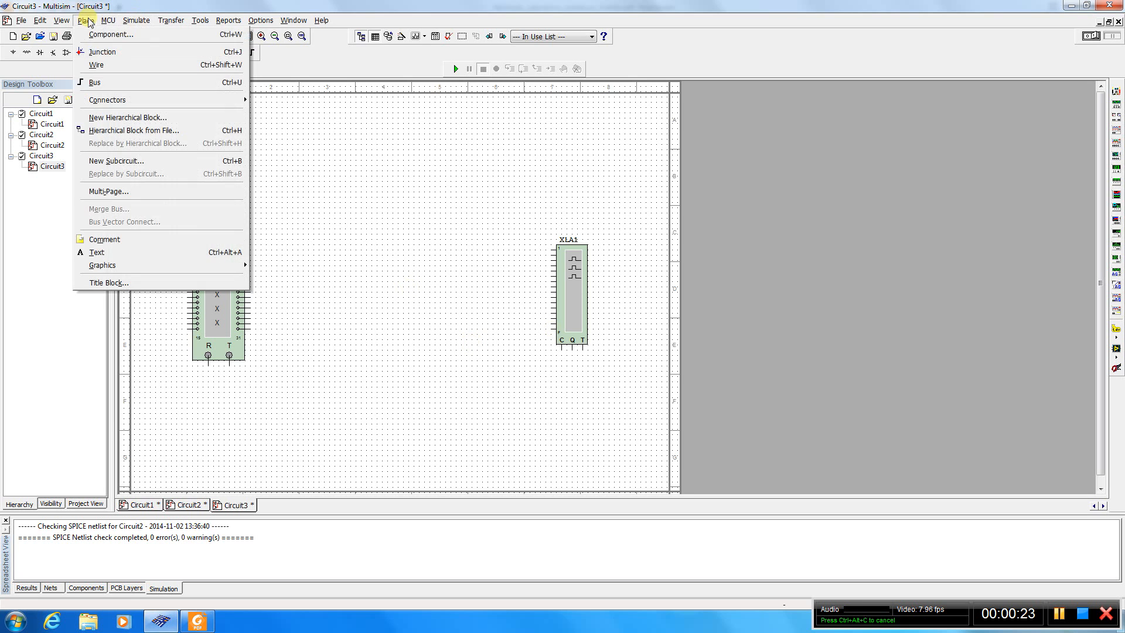
{"action": "left_click", "coordinate": [111, 35]}
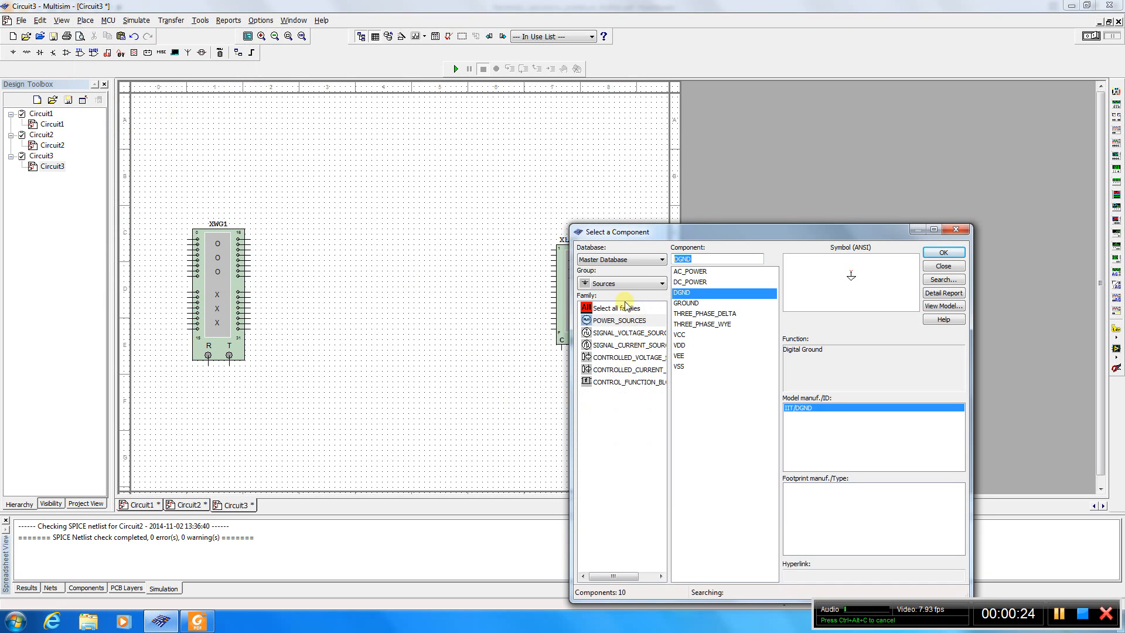
{"action": "left_click", "coordinate": [662, 282]}
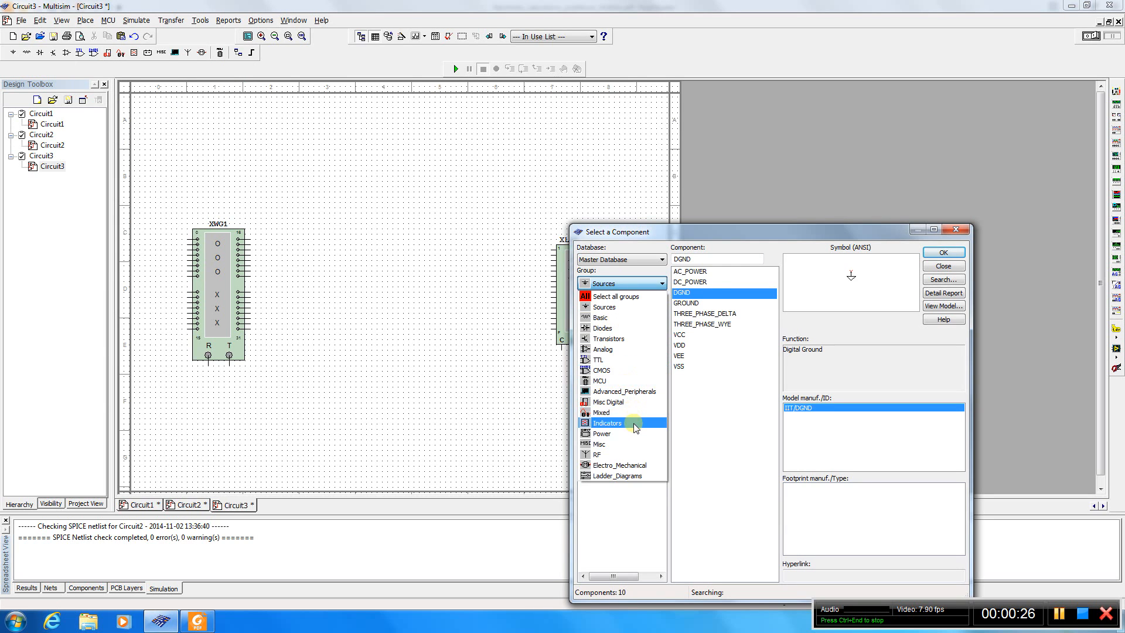
{"action": "left_click", "coordinate": [607, 422]}
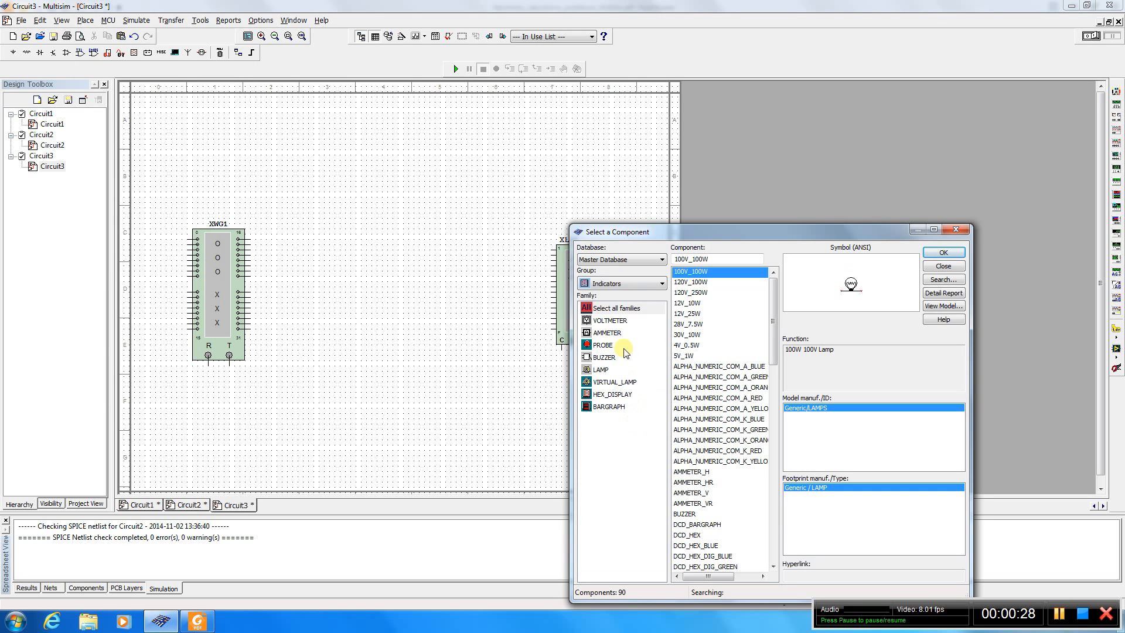
{"action": "left_click", "coordinate": [613, 394]}
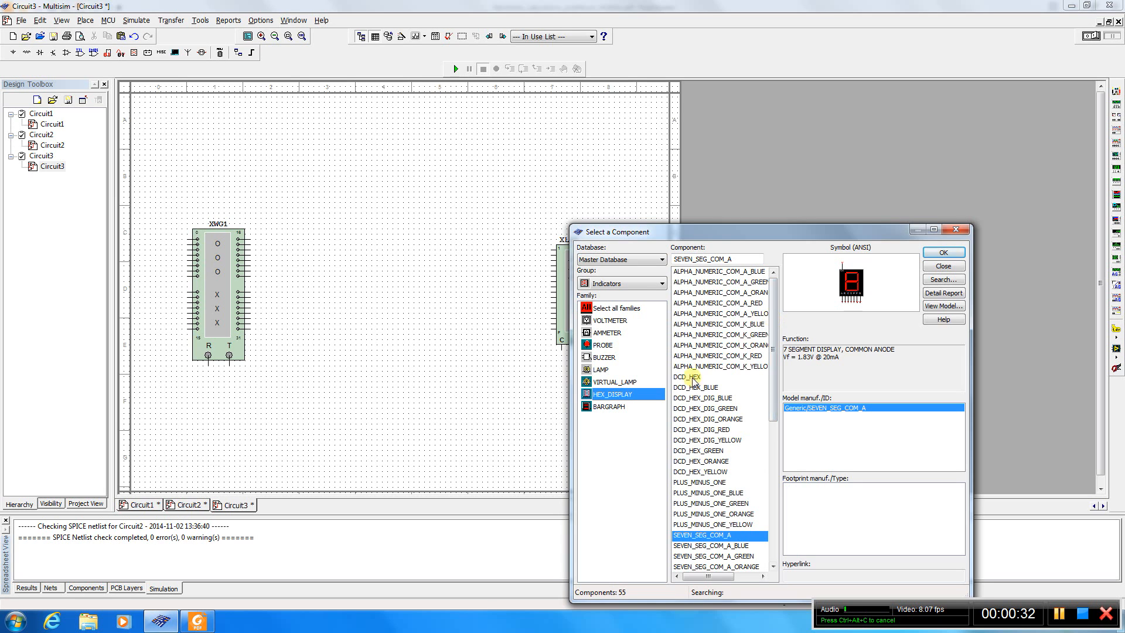
{"action": "left_click", "coordinate": [687, 377]}
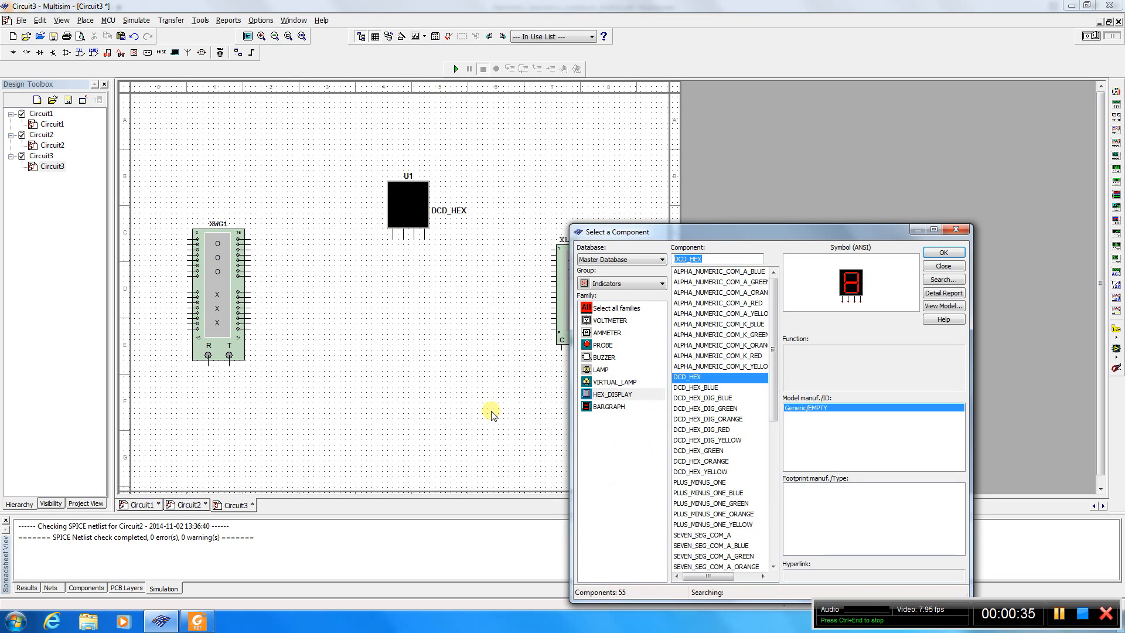
From the PROBE family, place a 2.5 V probe on the schematic
{"action": "left_click", "coordinate": [603, 345]}
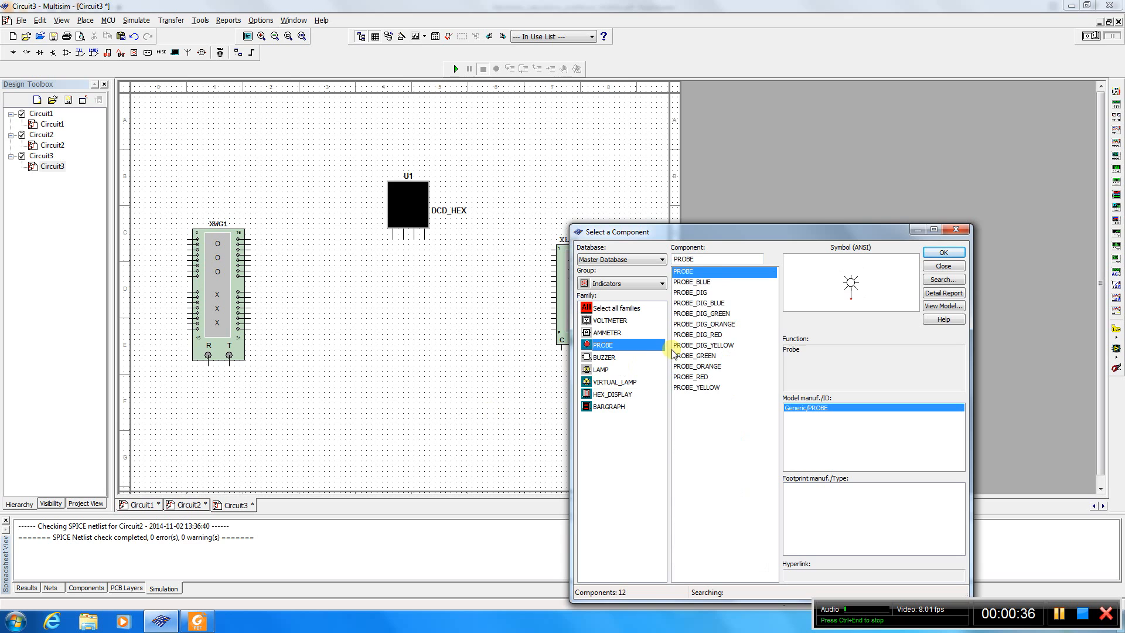
{"action": "left_click", "coordinate": [942, 252]}
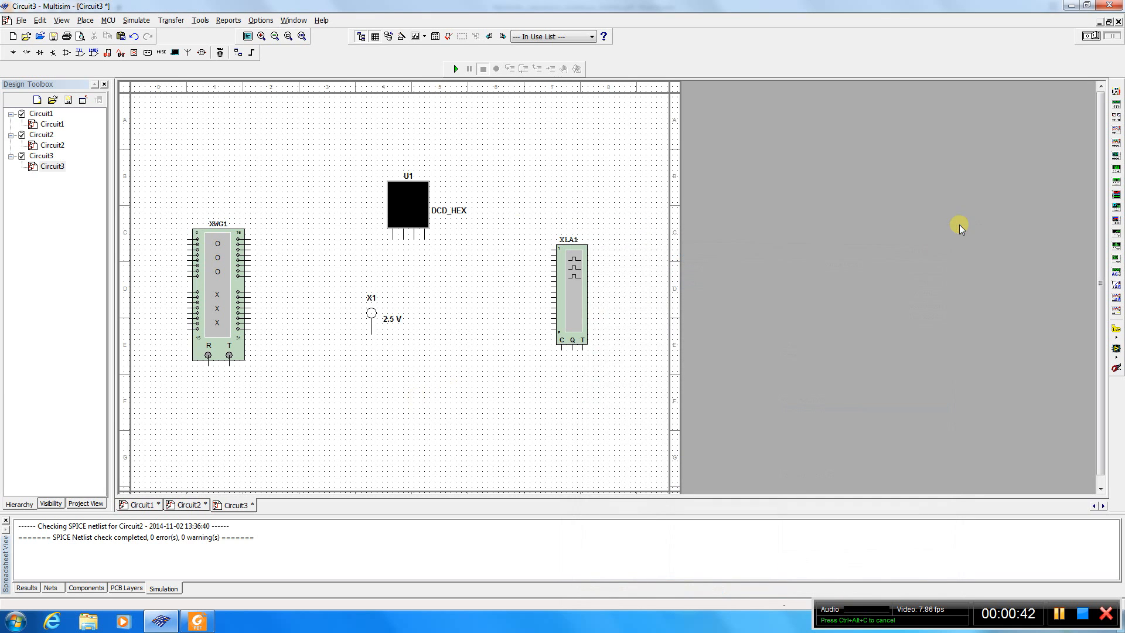
{"action": "mouse_move", "coordinate": [186, 239]}
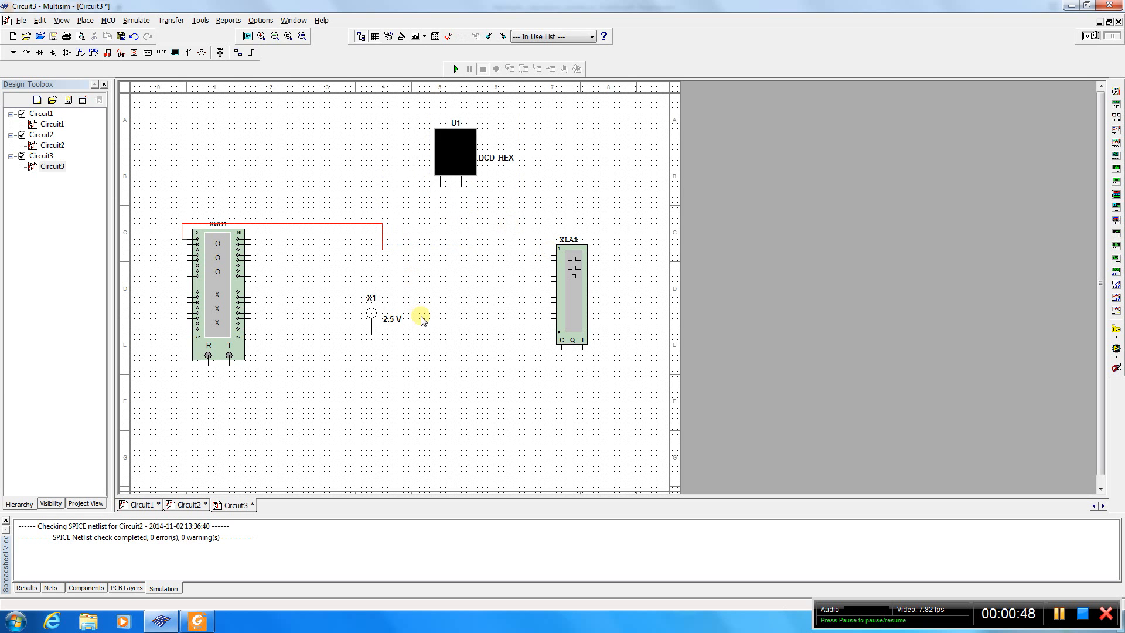
{"action": "mouse_move", "coordinate": [418, 283]}
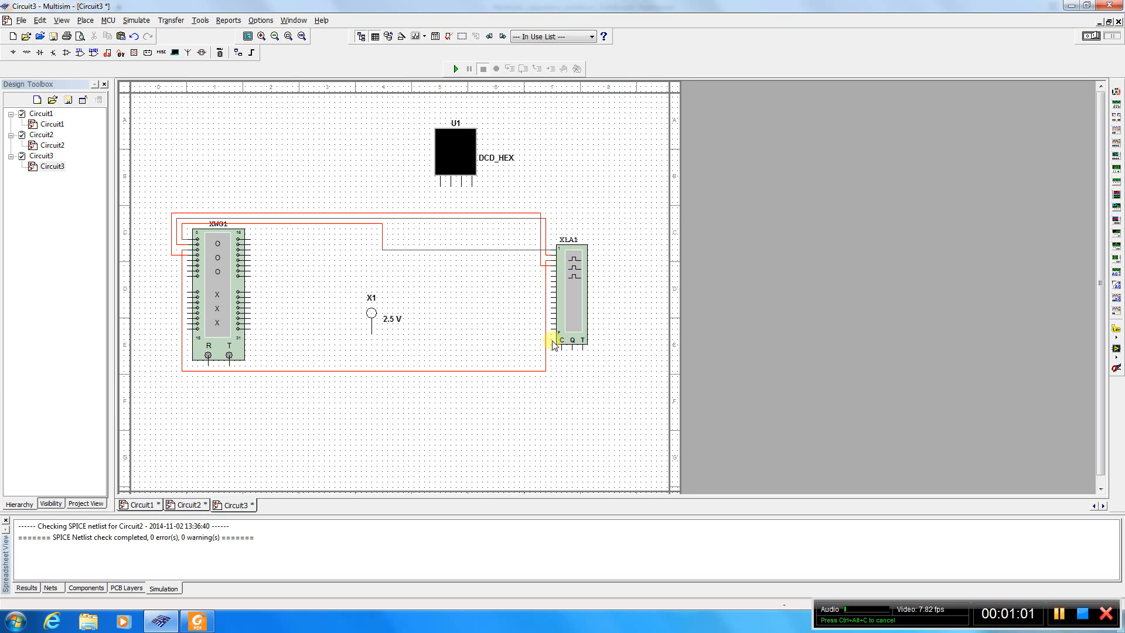
Bring up the logic analyzer XLA1's trace panel
{"action": "double_click", "coordinate": [572, 287]}
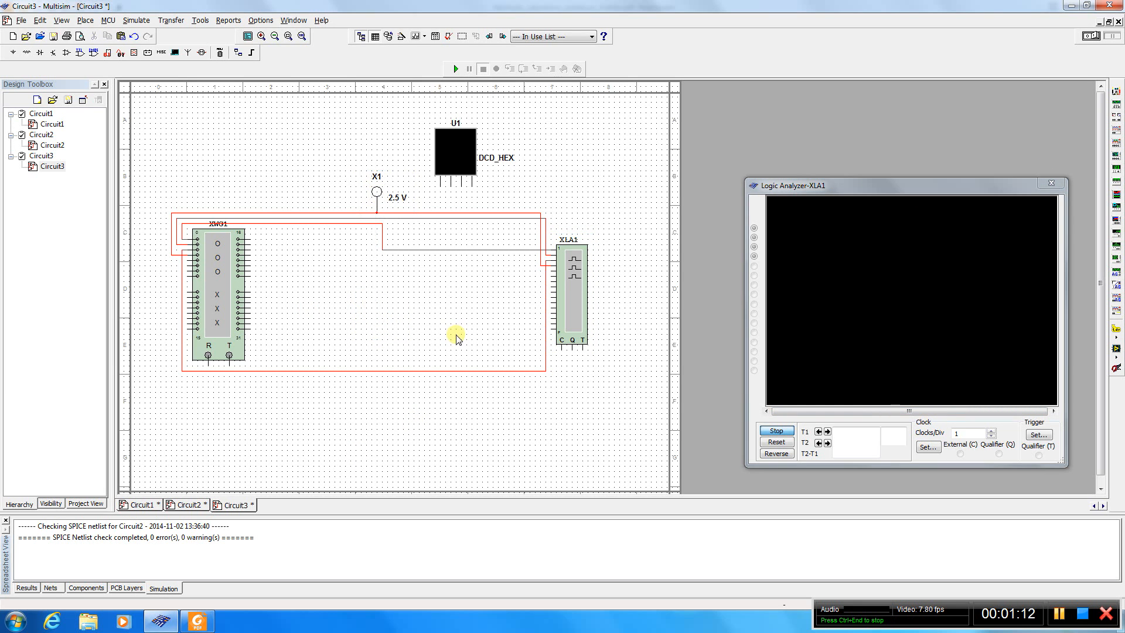
Close the Logic Analyzer-XLA1 trace window
{"action": "left_click", "coordinate": [926, 446]}
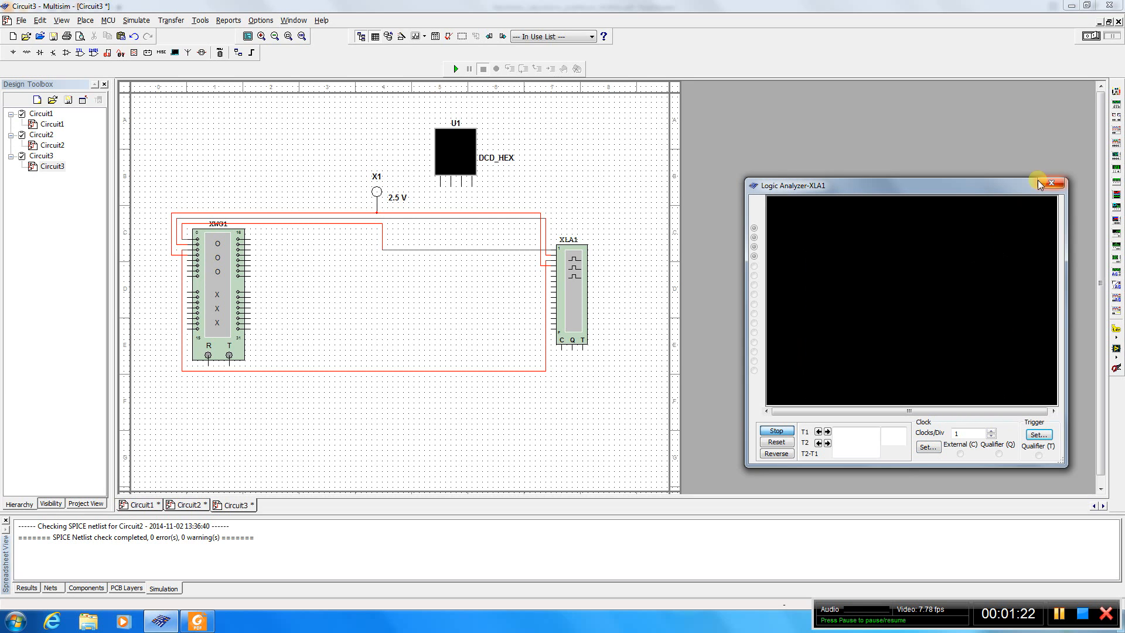
{"action": "left_click", "coordinate": [1061, 184]}
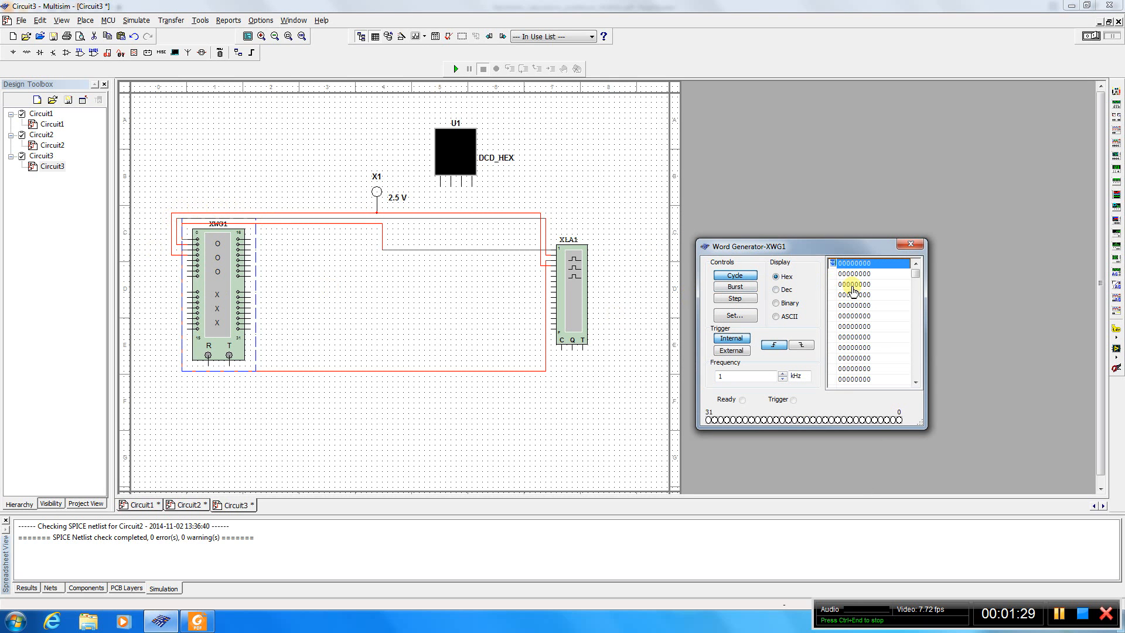
Set the first three words to binary ...1111 and mark the final position of the sequence
{"action": "left_click", "coordinate": [775, 303]}
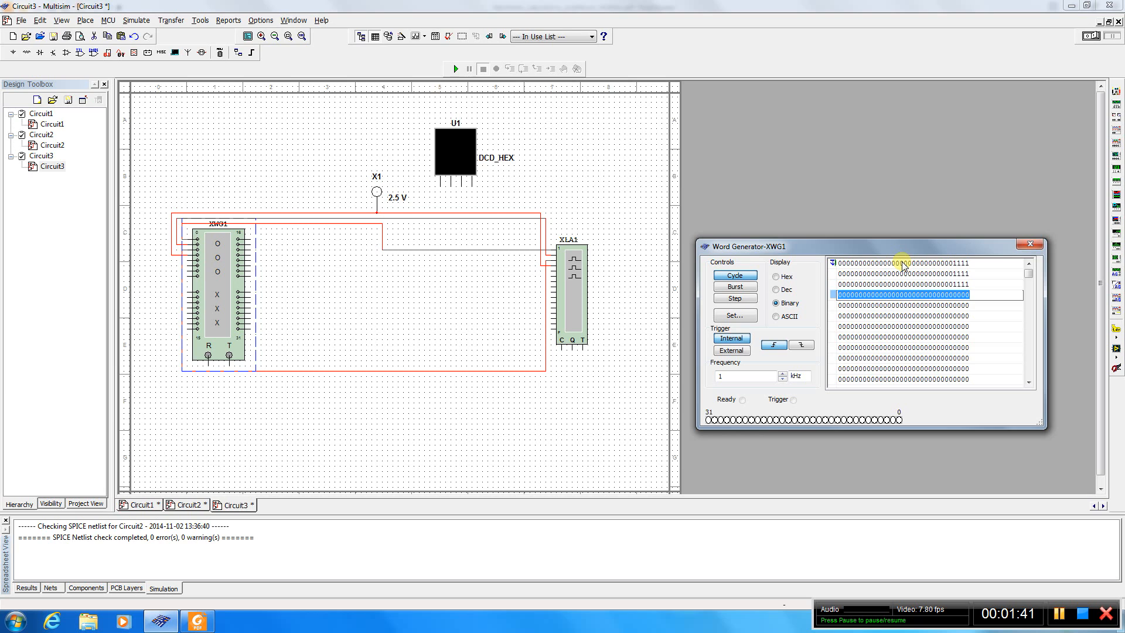
{"action": "right_click", "coordinate": [906, 295]}
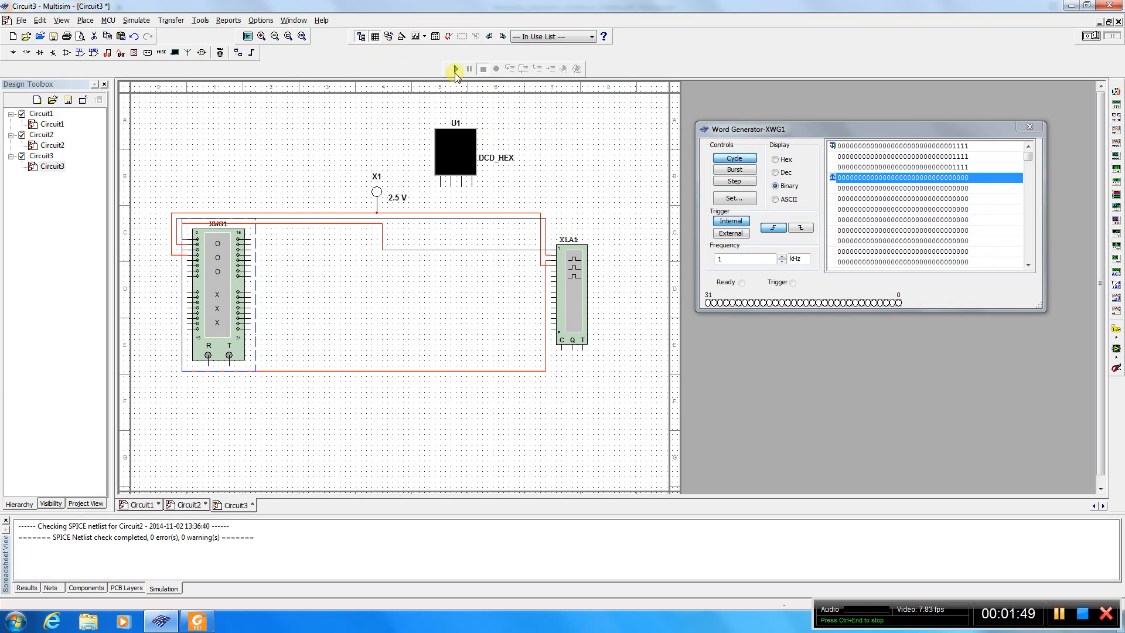
Run the simulation so the probe lights and the display shows 0, then pause and resume it
{"action": "left_click", "coordinate": [456, 68]}
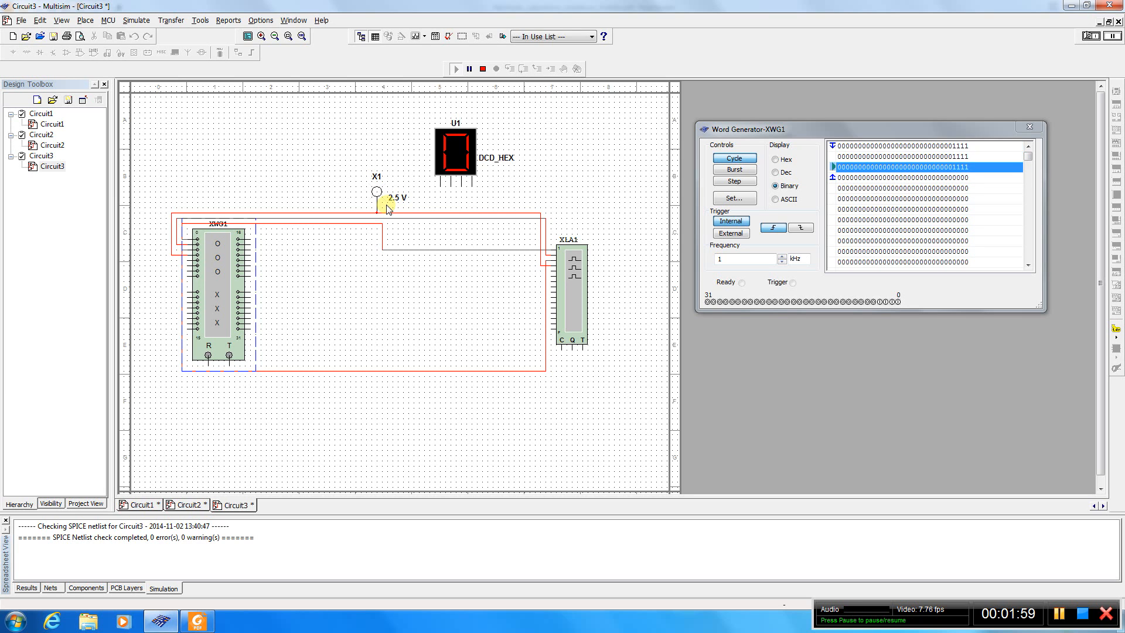
{"action": "left_click", "coordinate": [925, 157]}
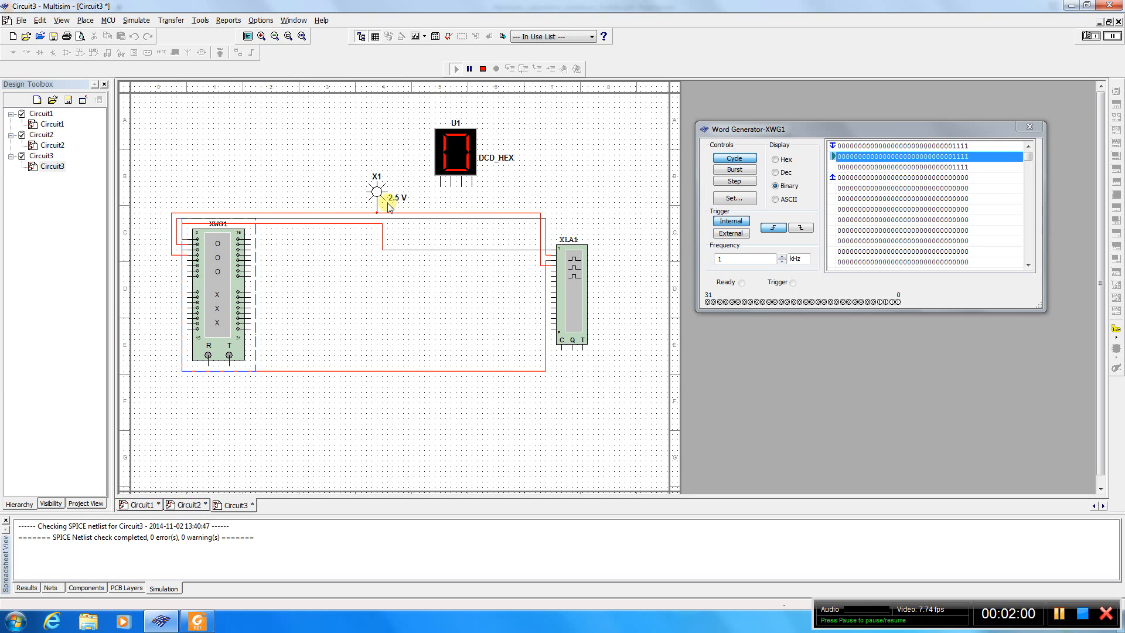
{"action": "left_click", "coordinate": [469, 70]}
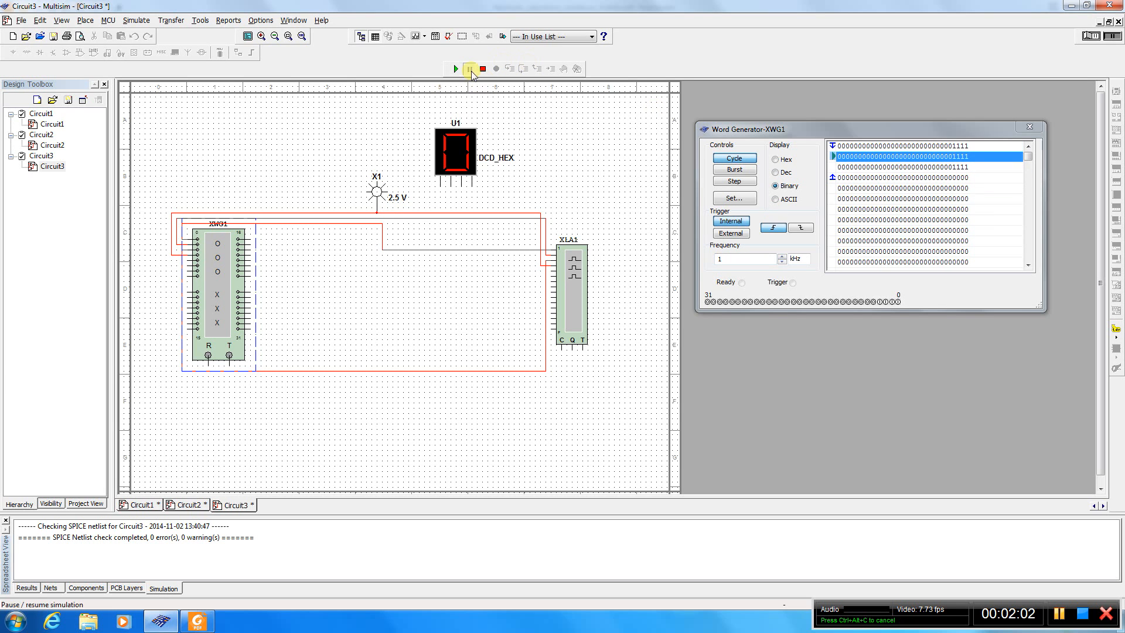
{"action": "left_click", "coordinate": [470, 68]}
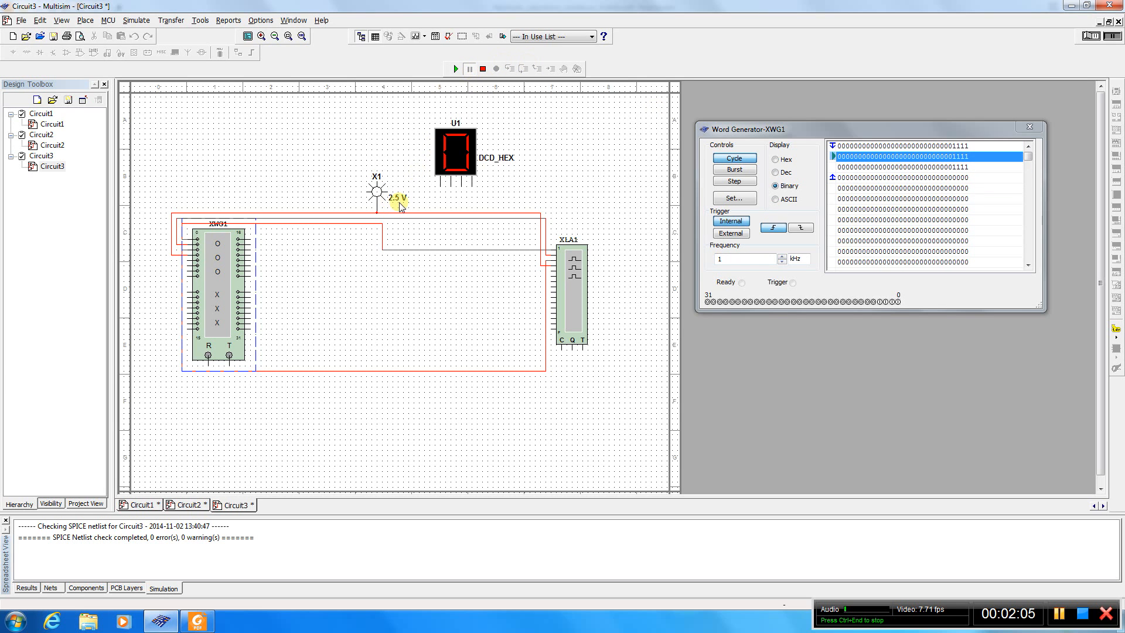
{"action": "mouse_move", "coordinate": [739, 331]}
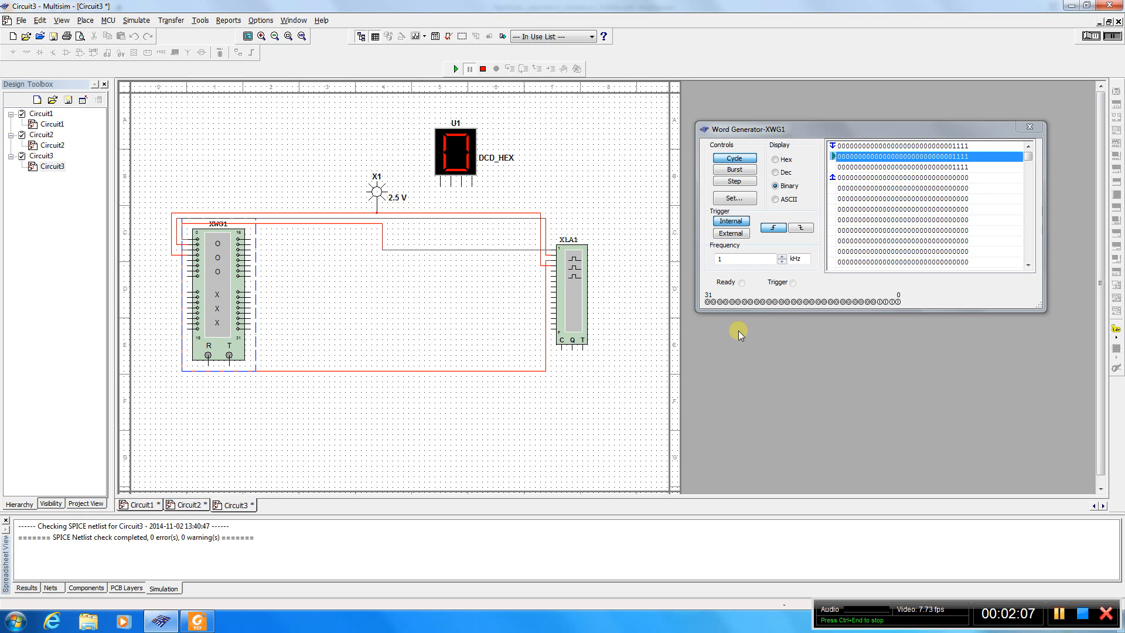
{"action": "left_click", "coordinate": [733, 198]}
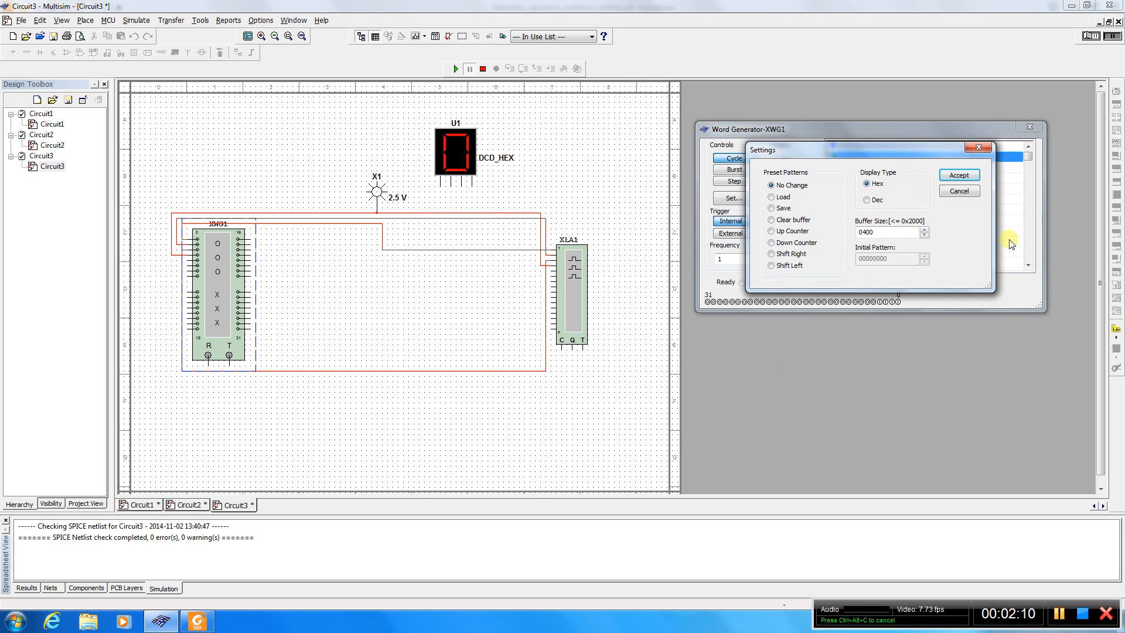
{"action": "left_click", "coordinate": [958, 175]}
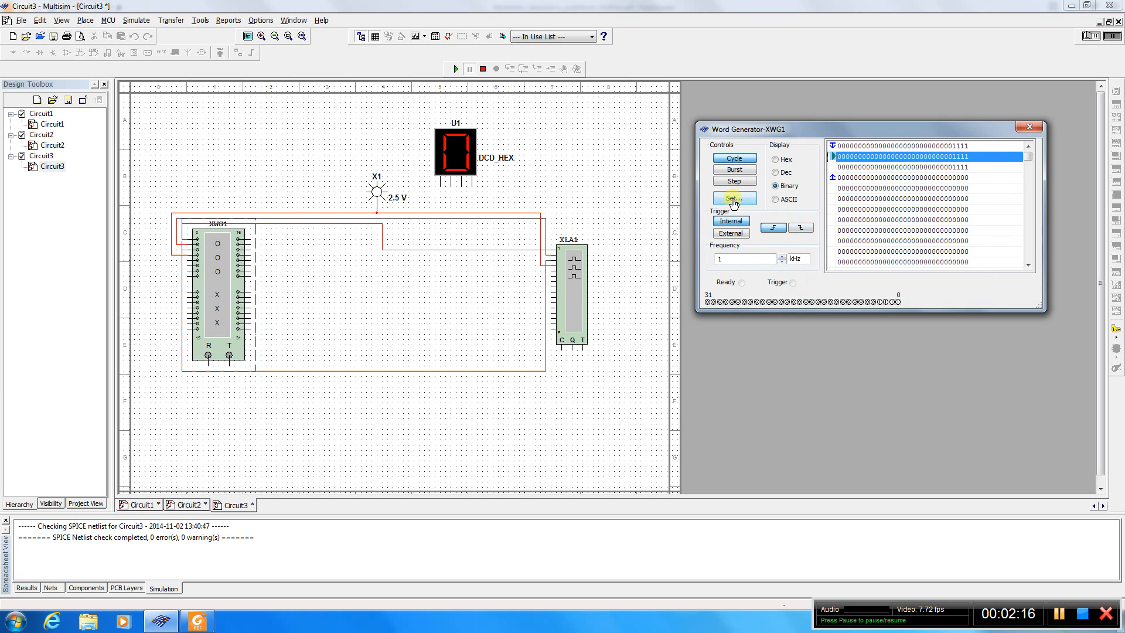
{"action": "left_click", "coordinate": [733, 198]}
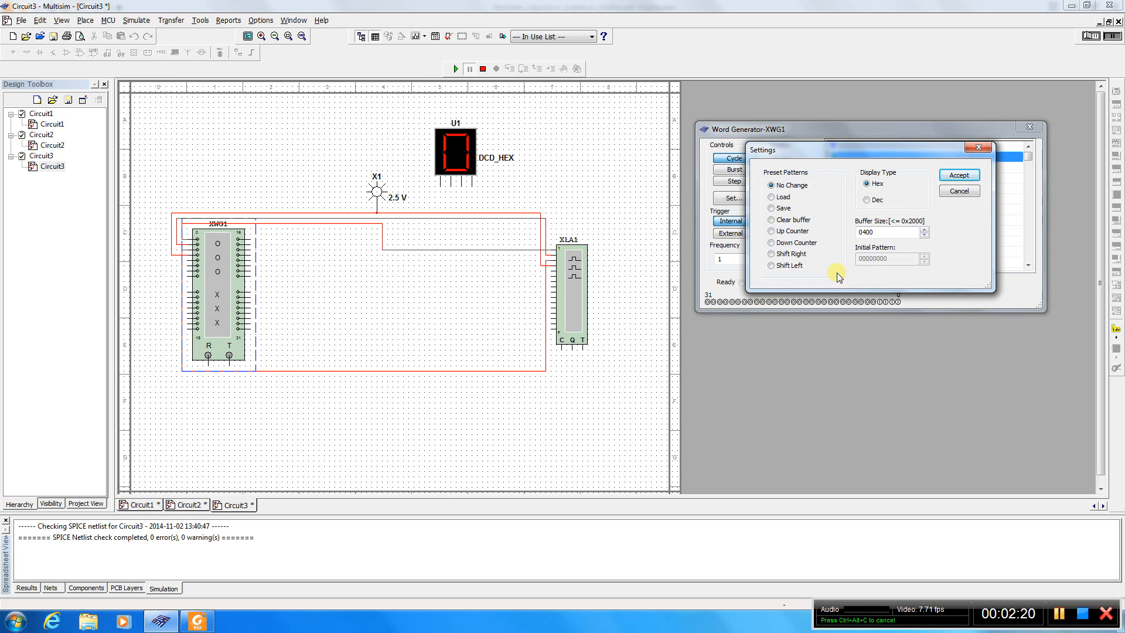
{"action": "left_click", "coordinate": [958, 175]}
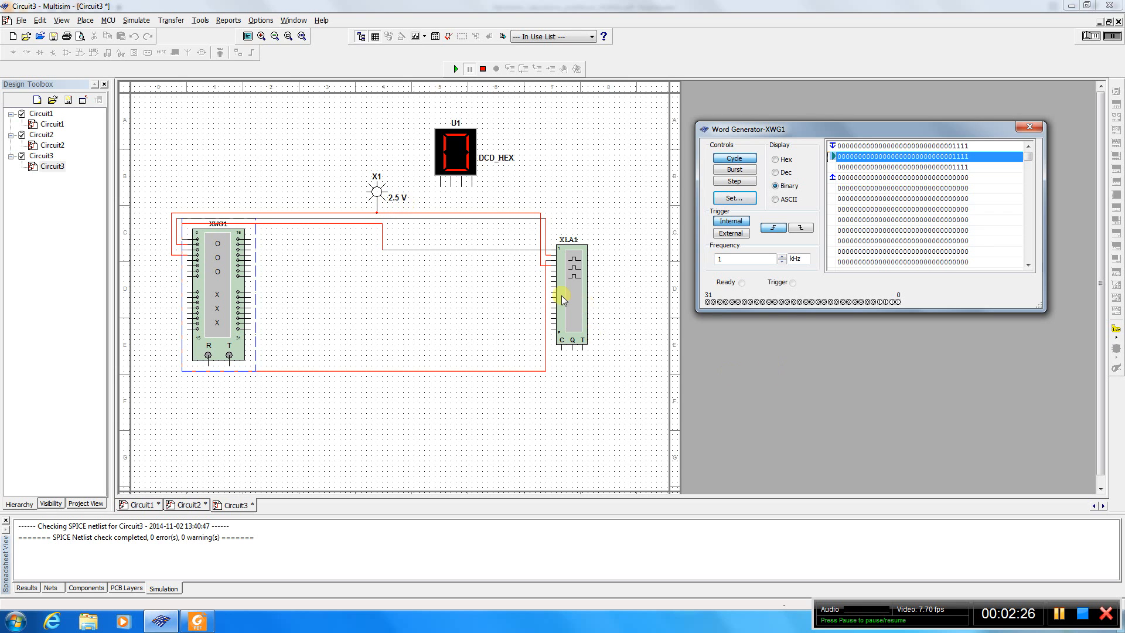
Review the logic analyzer's trigger settings and its 16 kHz internal clock setup
{"action": "double_click", "coordinate": [568, 294]}
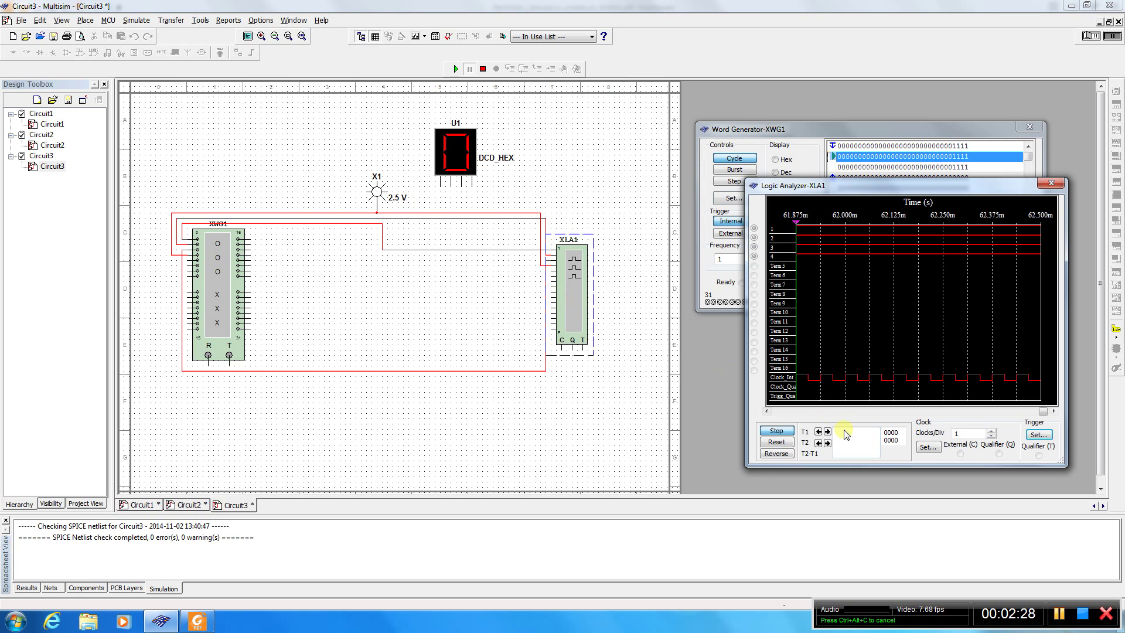
{"action": "mouse_move", "coordinate": [475, 163]}
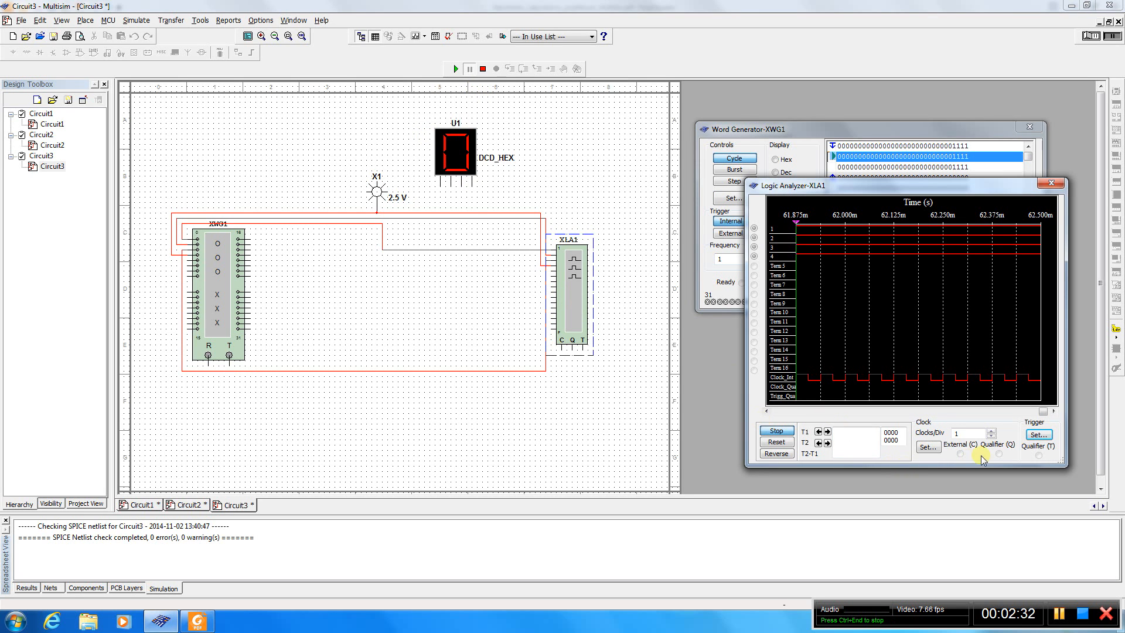
{"action": "left_click", "coordinate": [1037, 434]}
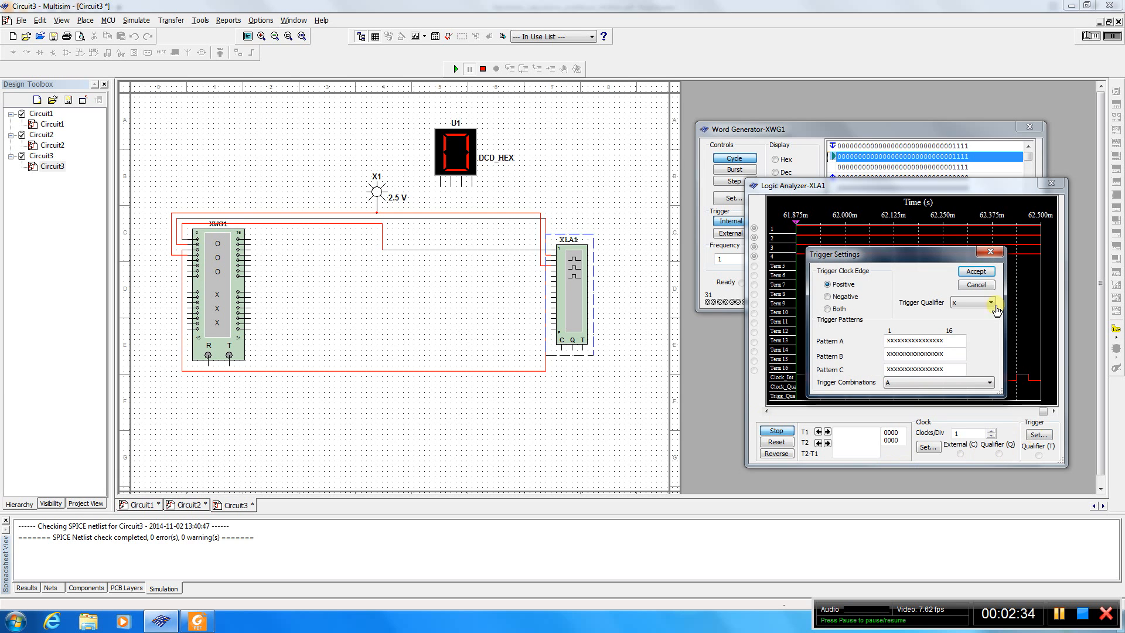
{"action": "left_click", "coordinate": [975, 271]}
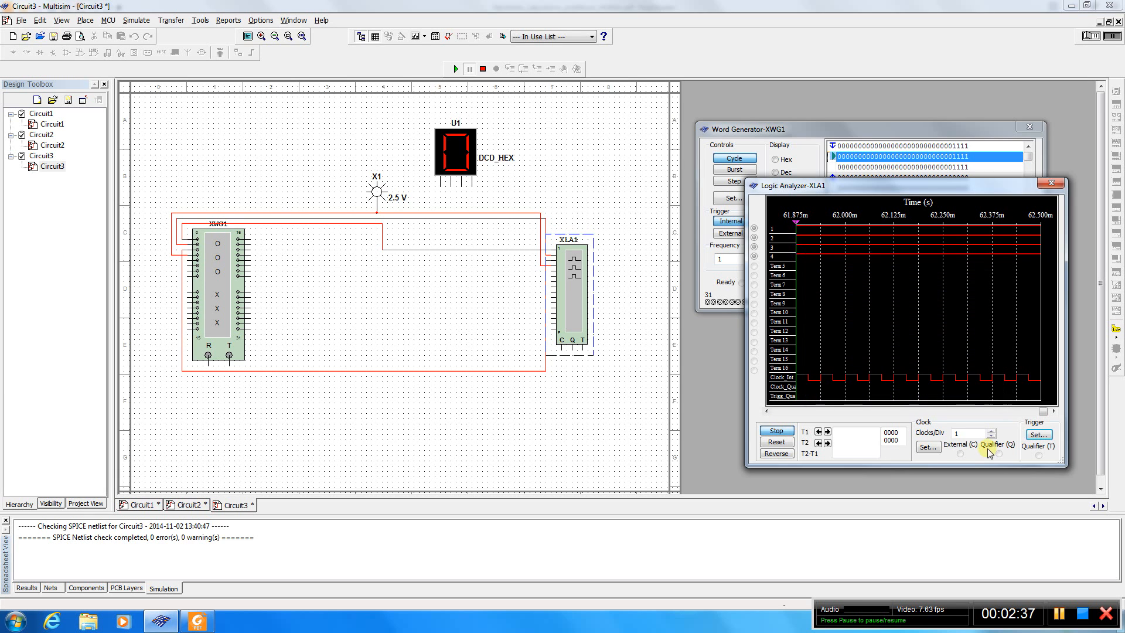
{"action": "left_click", "coordinate": [927, 447]}
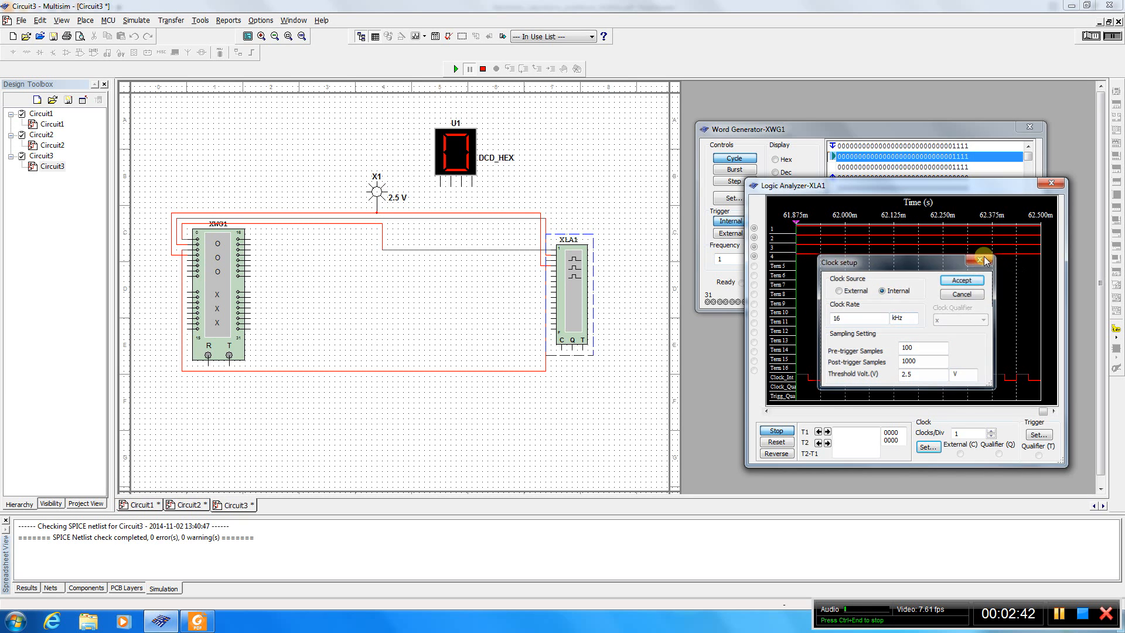
{"action": "left_click", "coordinate": [961, 280]}
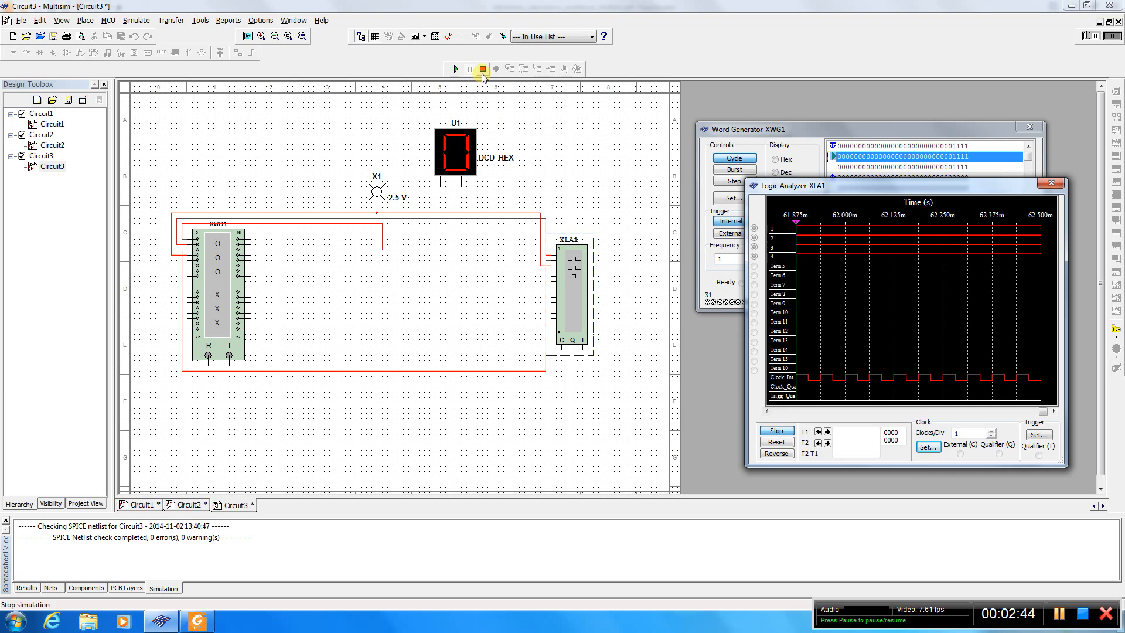
Restart and pause the simulation so the analyzer freezes four high channel traces
{"action": "left_click", "coordinate": [469, 68]}
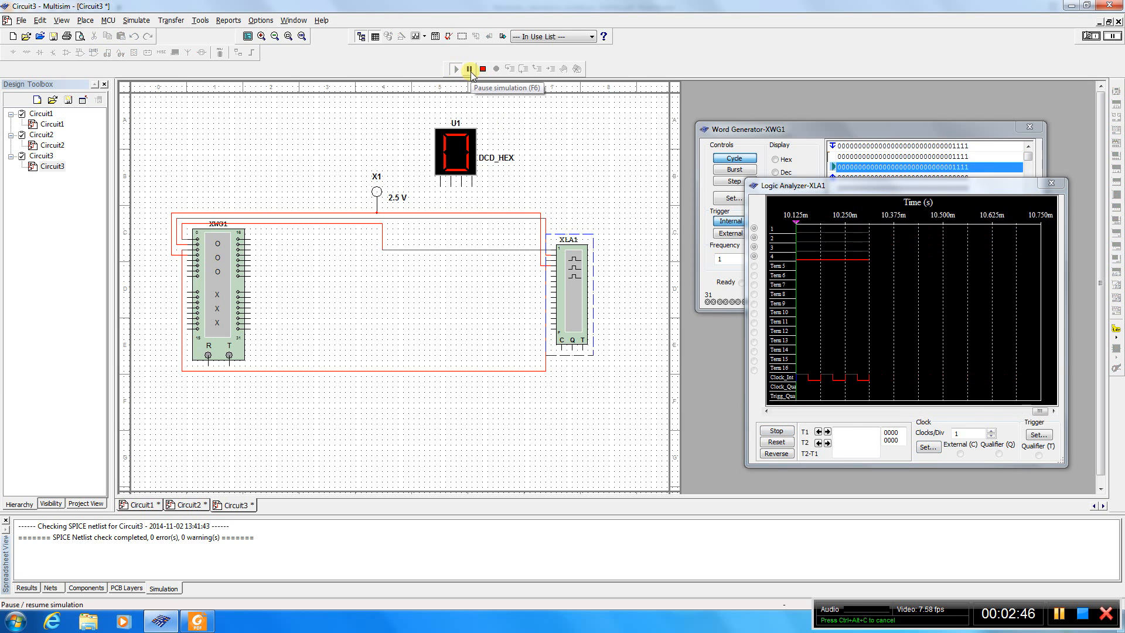
{"action": "left_click", "coordinate": [468, 68]}
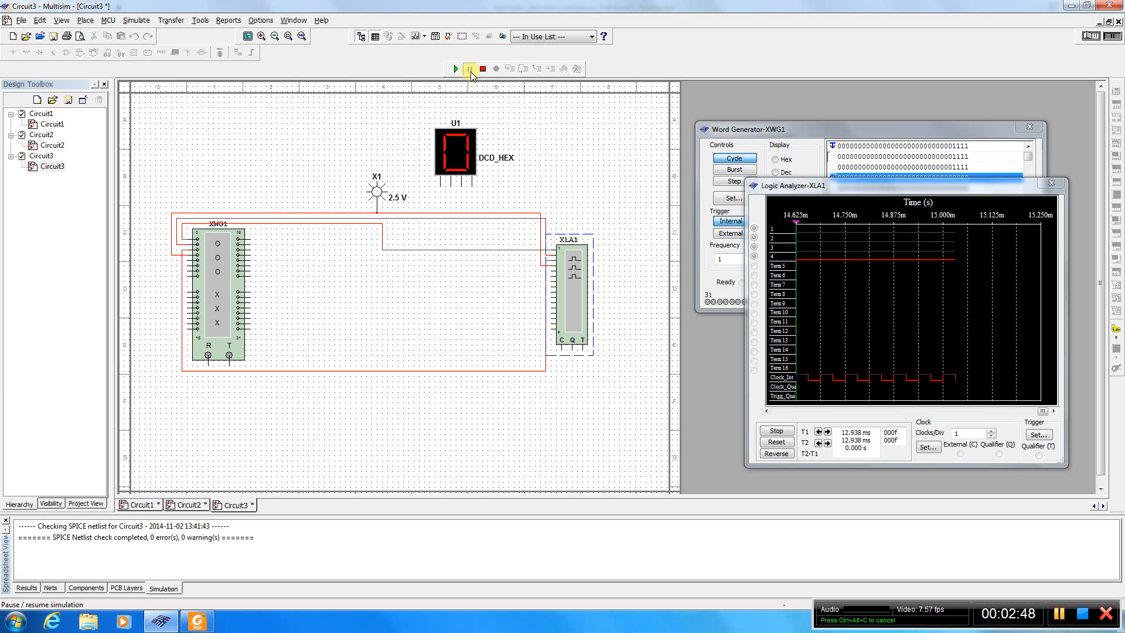
{"action": "left_click", "coordinate": [469, 69]}
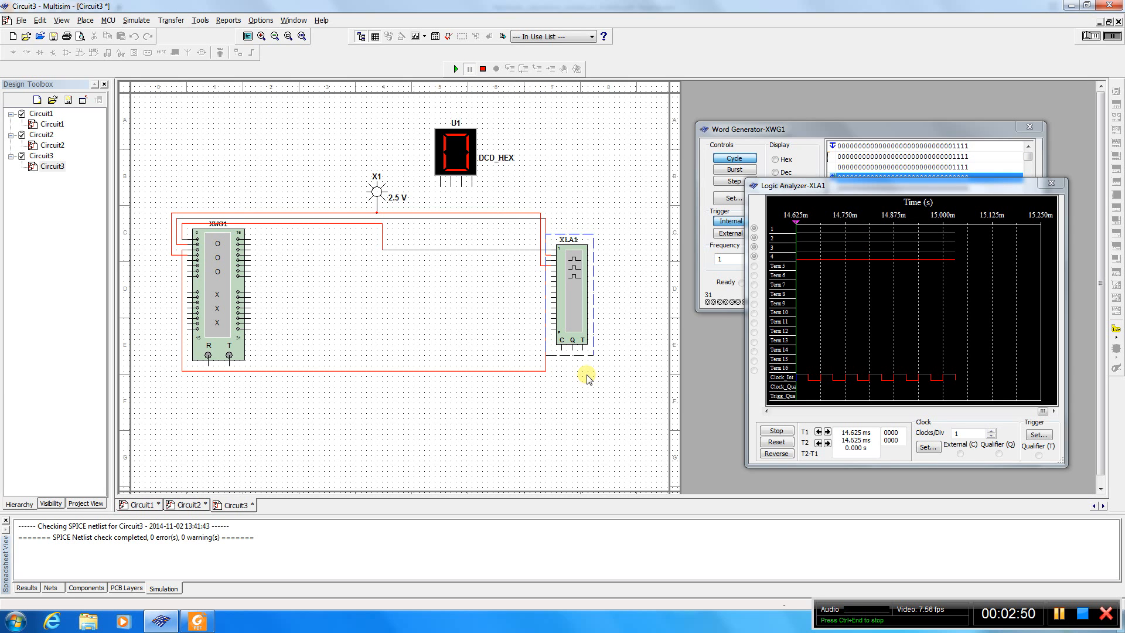
{"action": "mouse_move", "coordinate": [601, 378]}
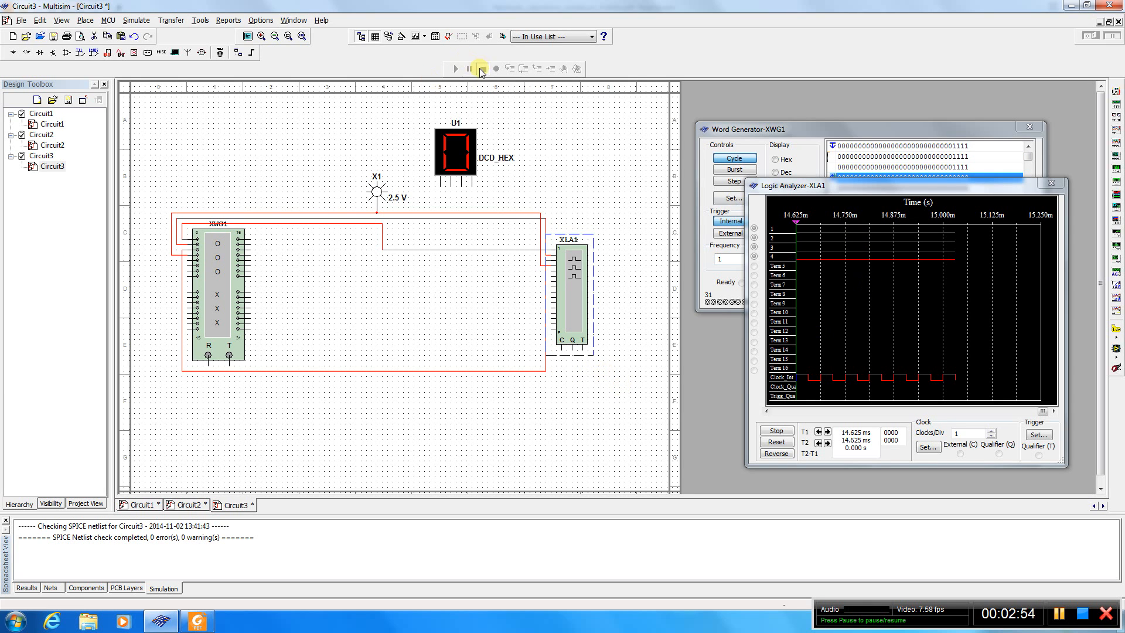
{"action": "left_click", "coordinate": [456, 68]}
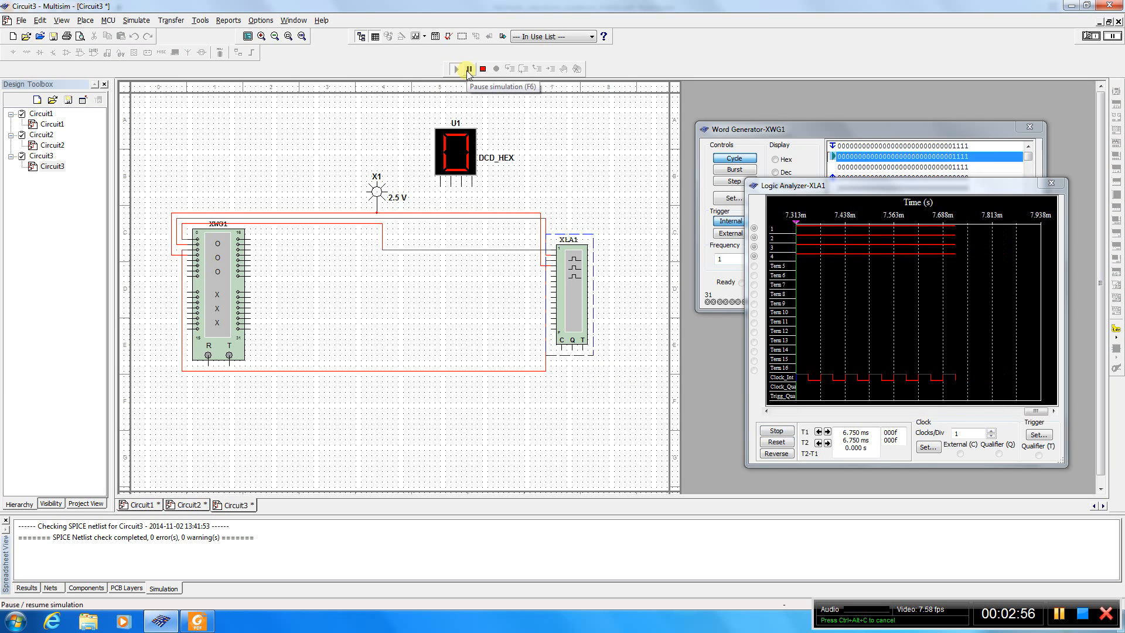
{"action": "left_click", "coordinate": [466, 69]}
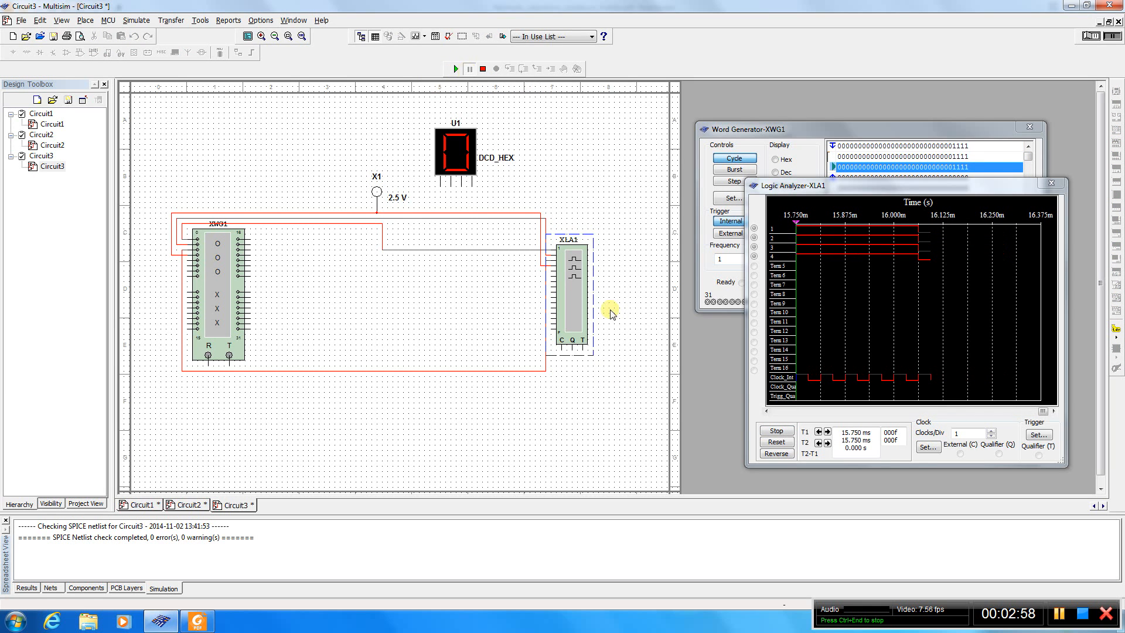
{"action": "mouse_move", "coordinate": [927, 272]}
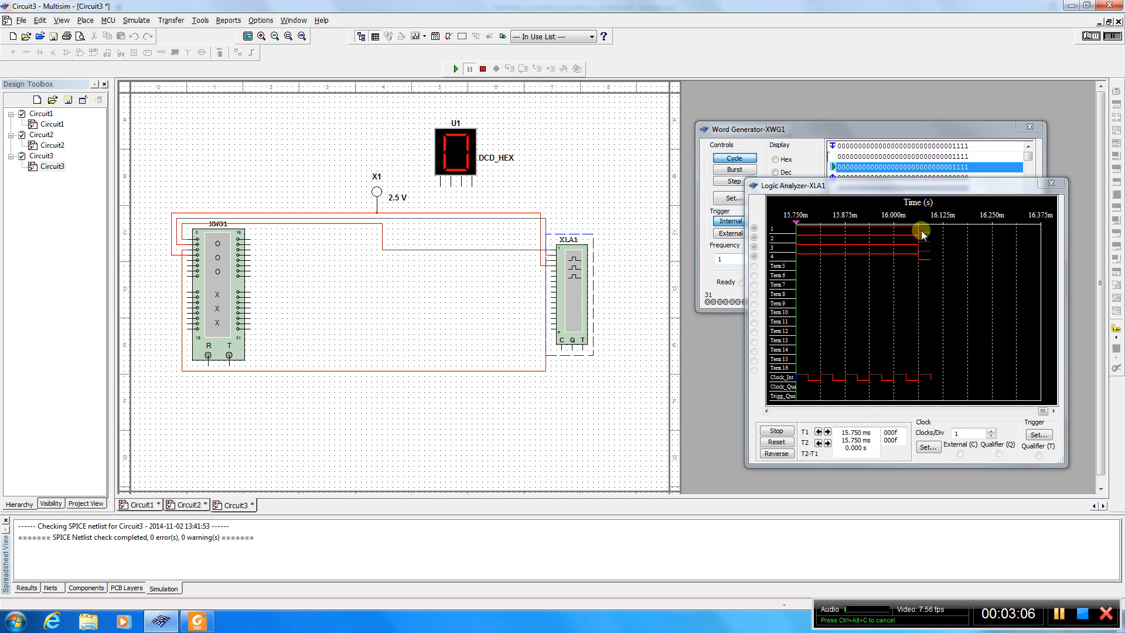
{"action": "mouse_move", "coordinate": [907, 234]}
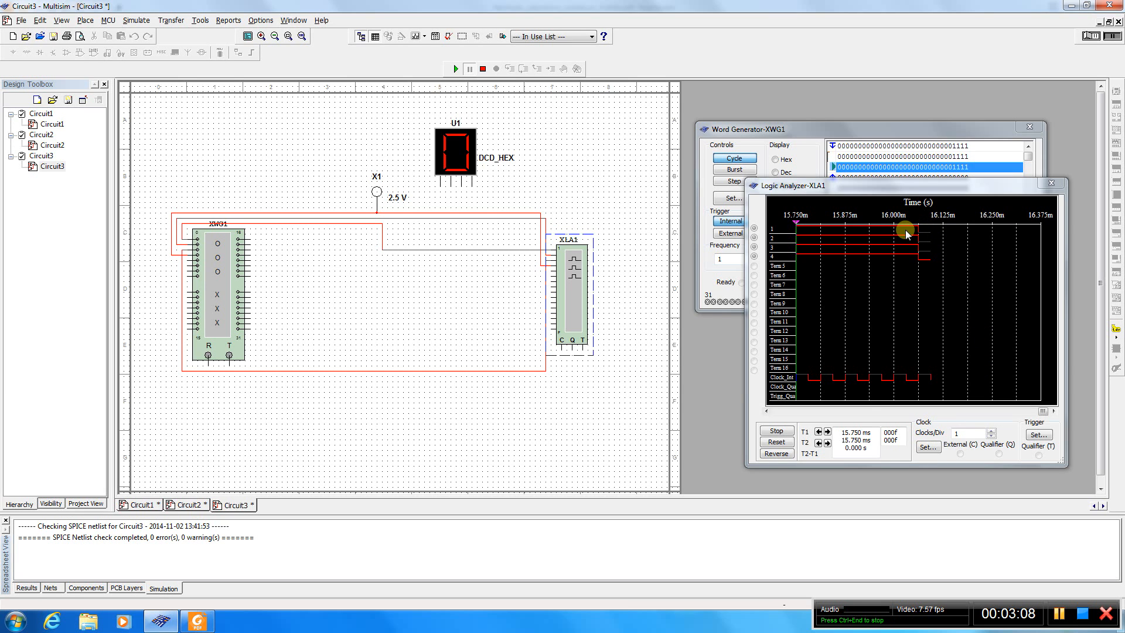
{"action": "mouse_move", "coordinate": [803, 228]}
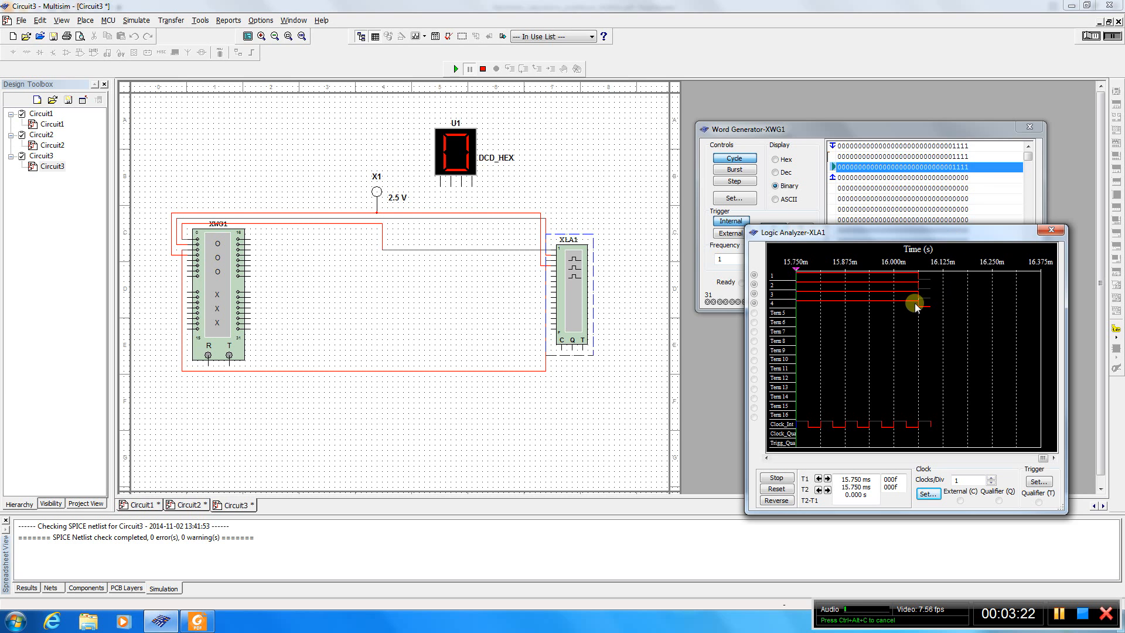
{"action": "mouse_move", "coordinate": [925, 285]}
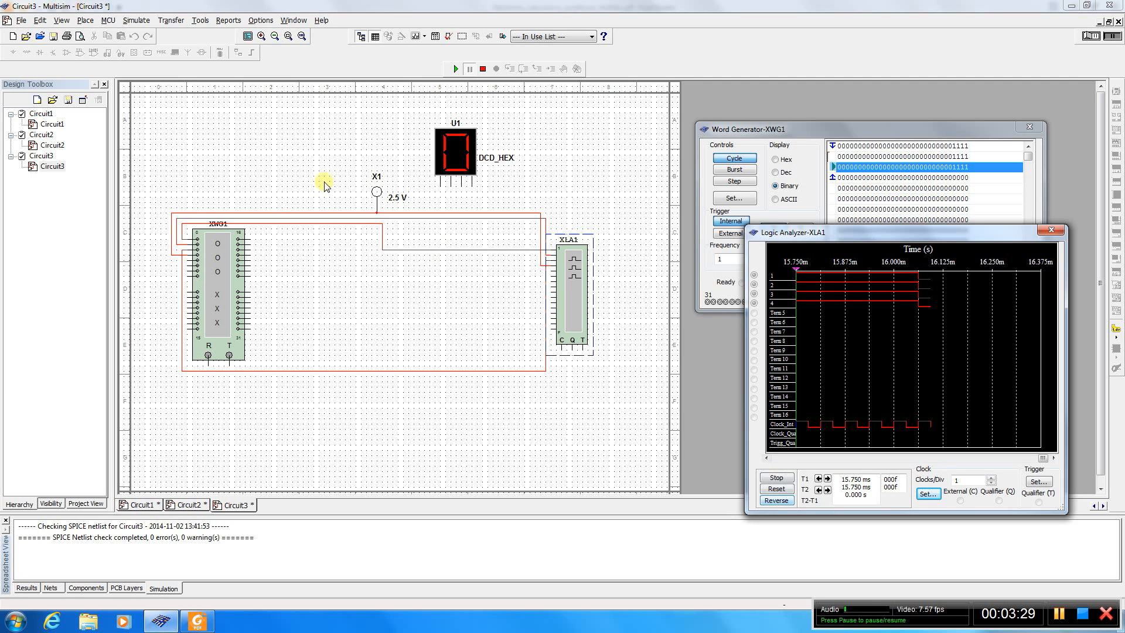
{"action": "mouse_move", "coordinate": [374, 159]}
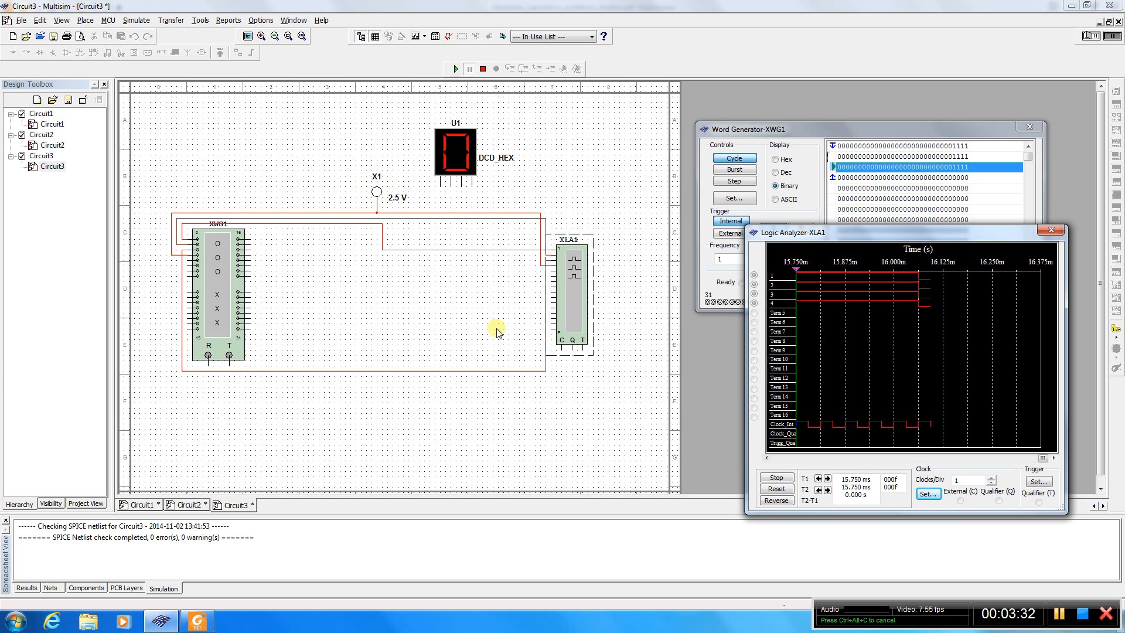
{"action": "mouse_move", "coordinate": [505, 358]}
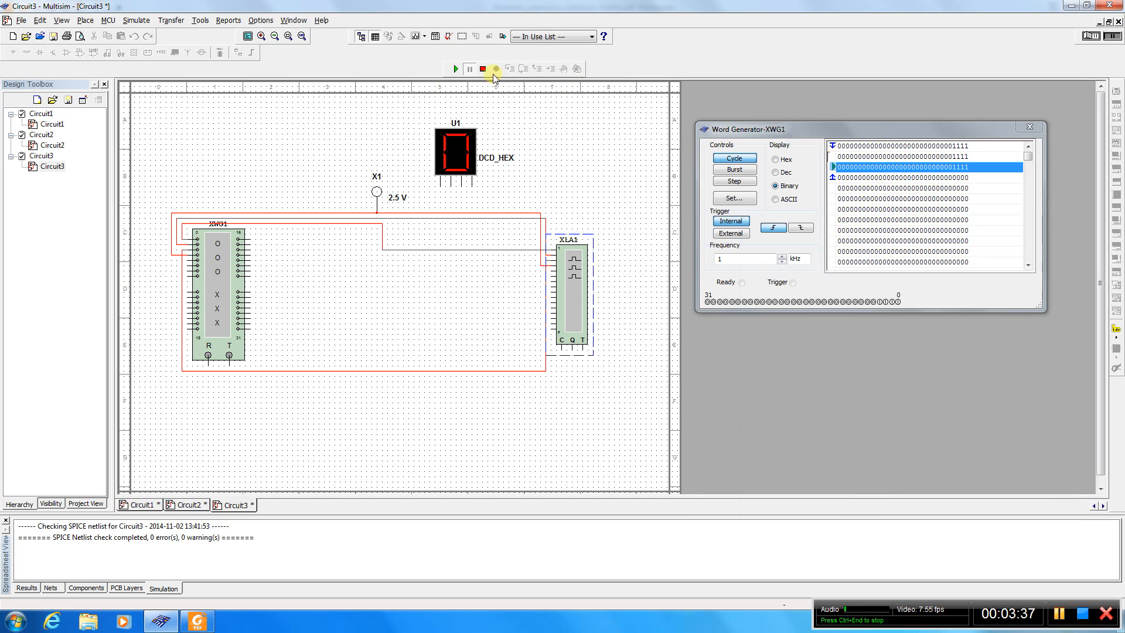
Set probe X1's threshold voltage to 2 V in its properties
{"action": "double_click", "coordinate": [376, 192]}
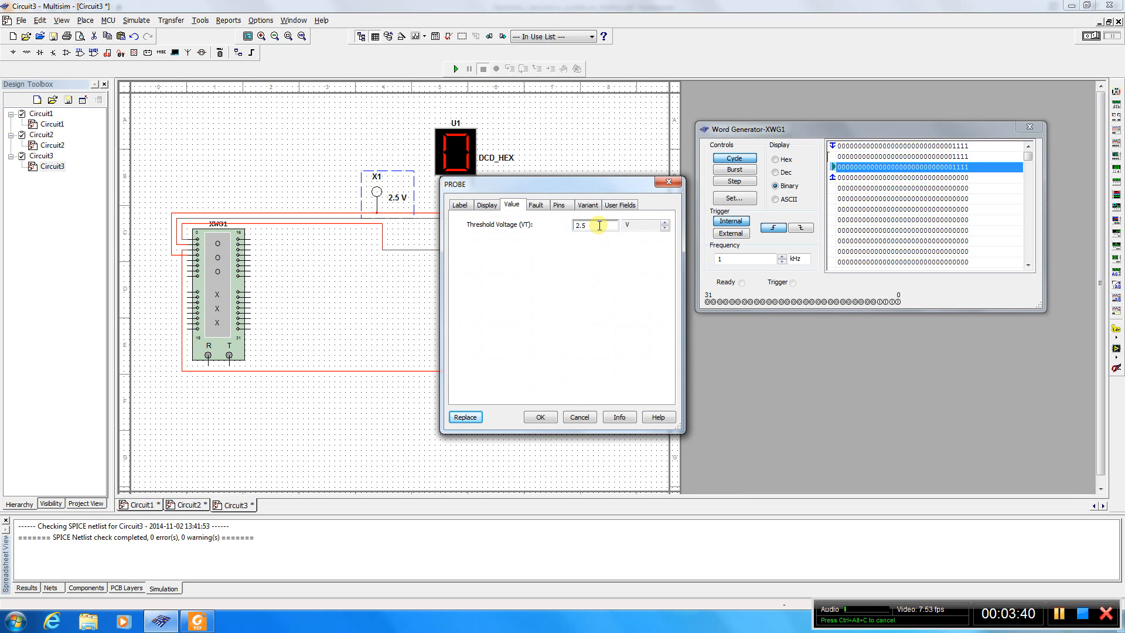
{"action": "key", "text": "BackSpace"}
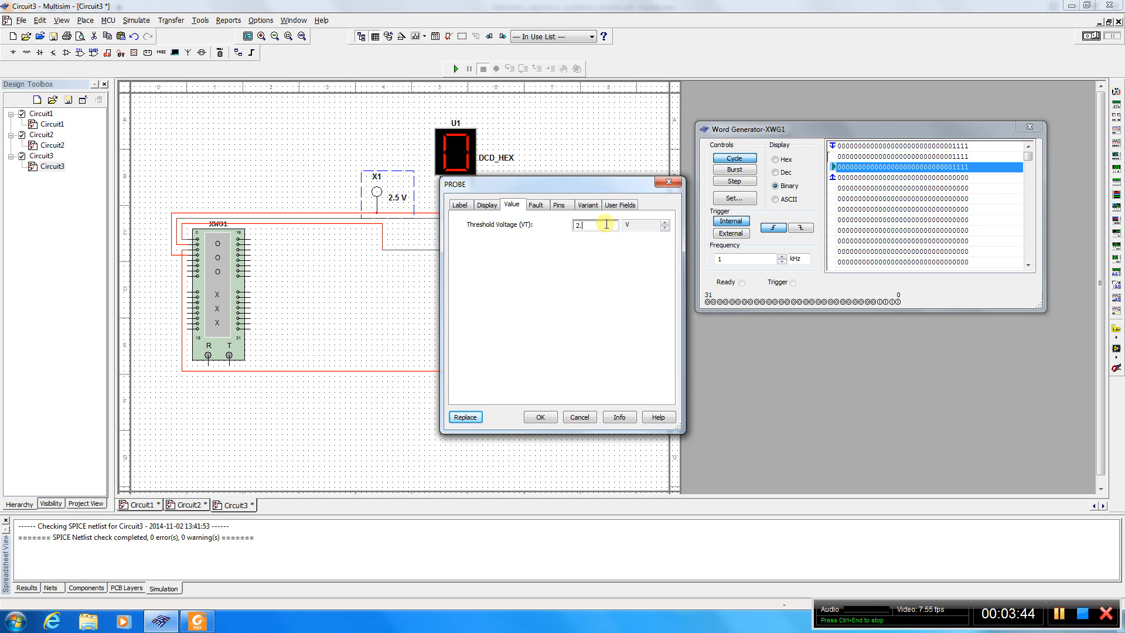
{"action": "left_click", "coordinate": [540, 416]}
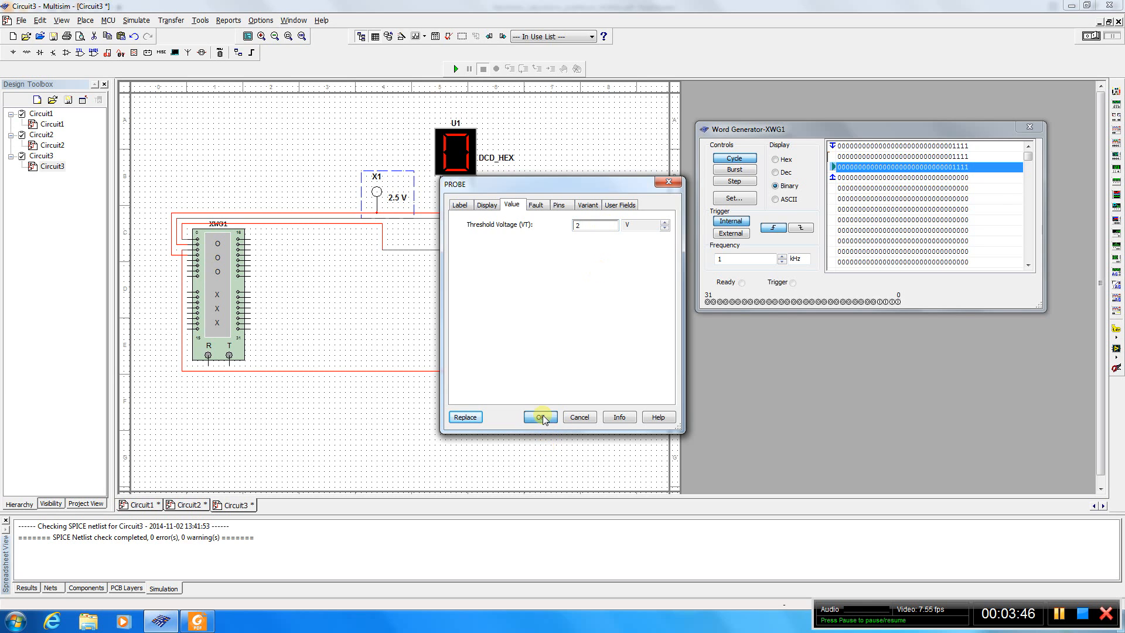
{"action": "left_click", "coordinate": [539, 417]}
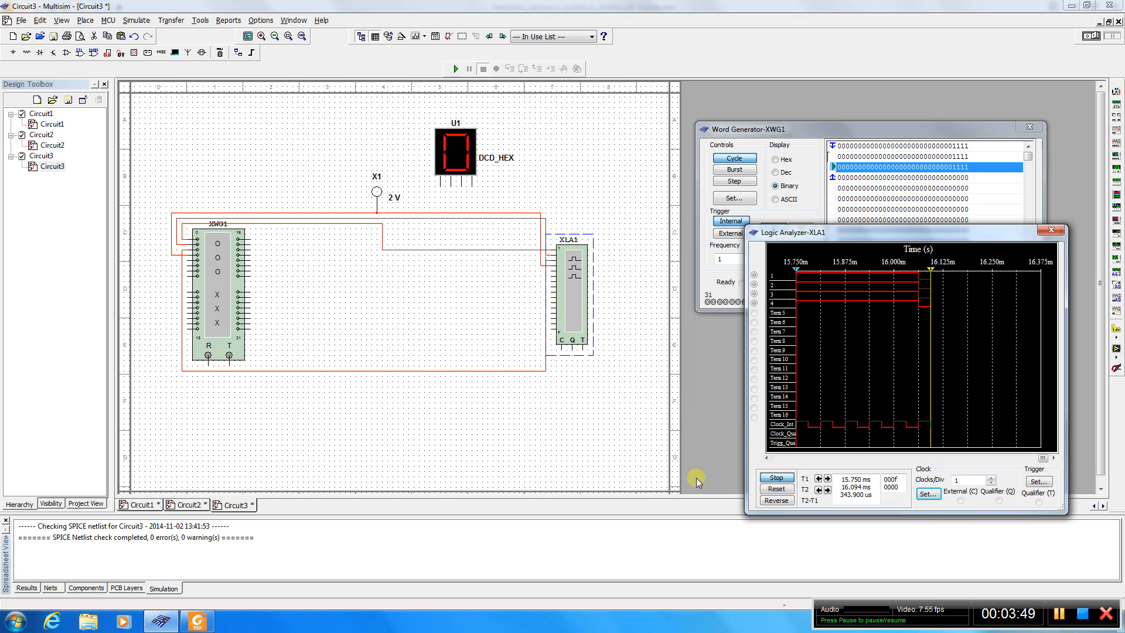
Run the simulation again so the probe lights, then pause it
{"action": "left_click", "coordinate": [455, 70]}
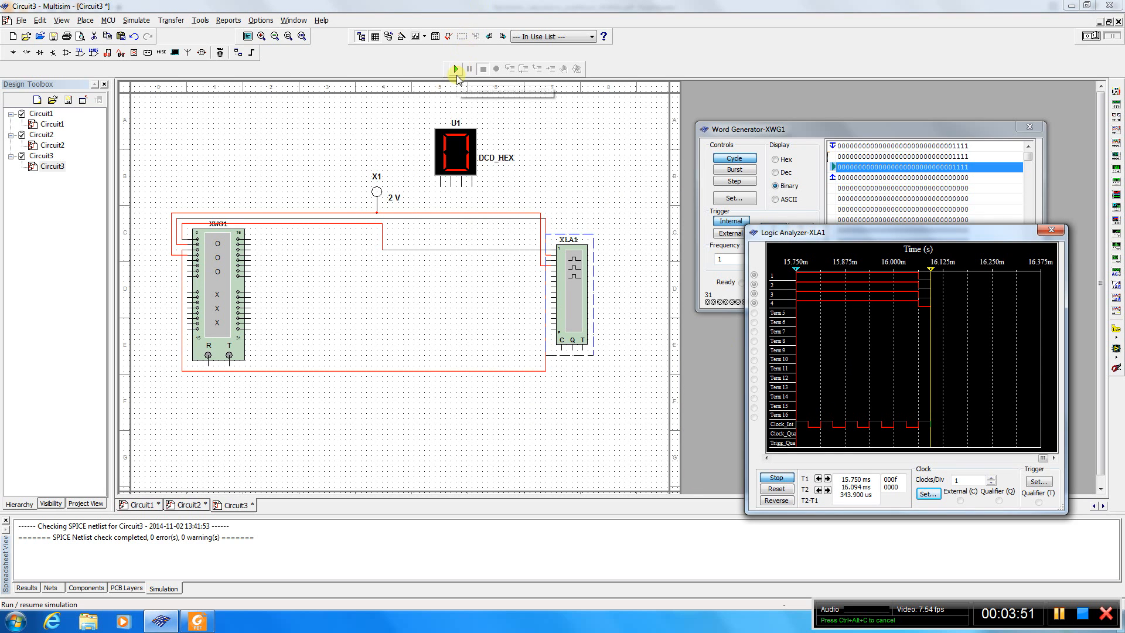
{"action": "left_click", "coordinate": [455, 67]}
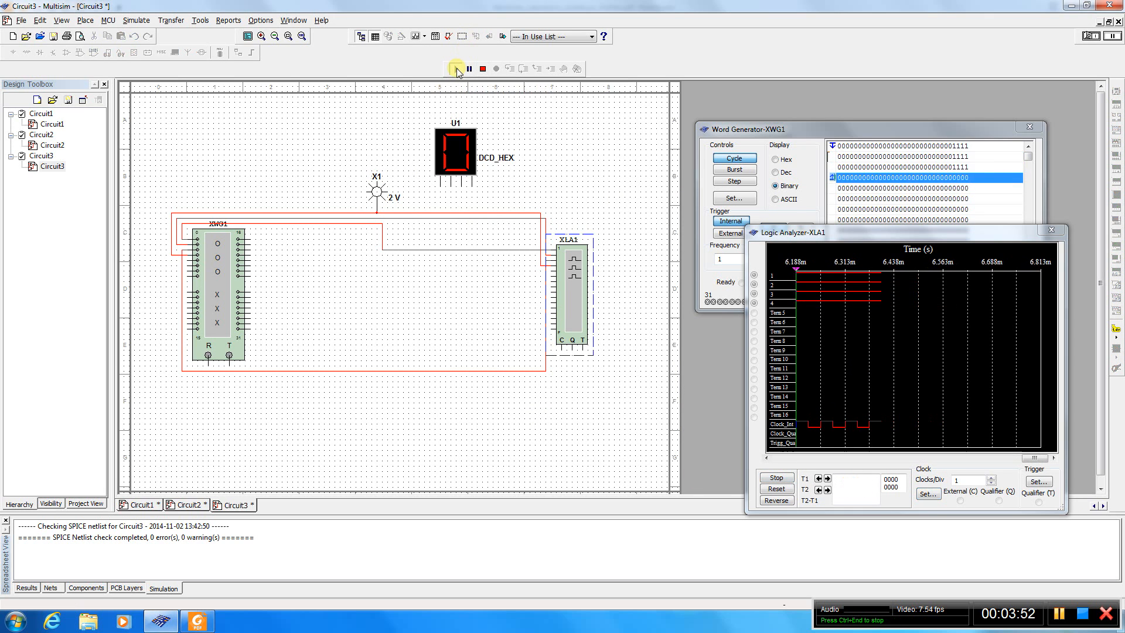
{"action": "left_click", "coordinate": [468, 69]}
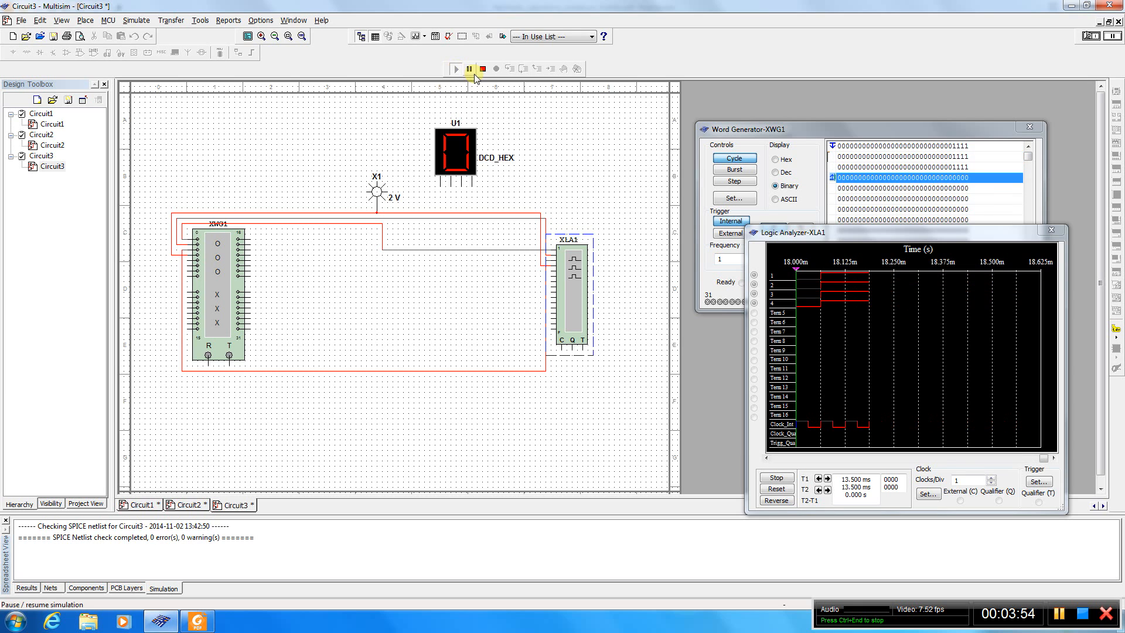
{"action": "left_click", "coordinate": [470, 69]}
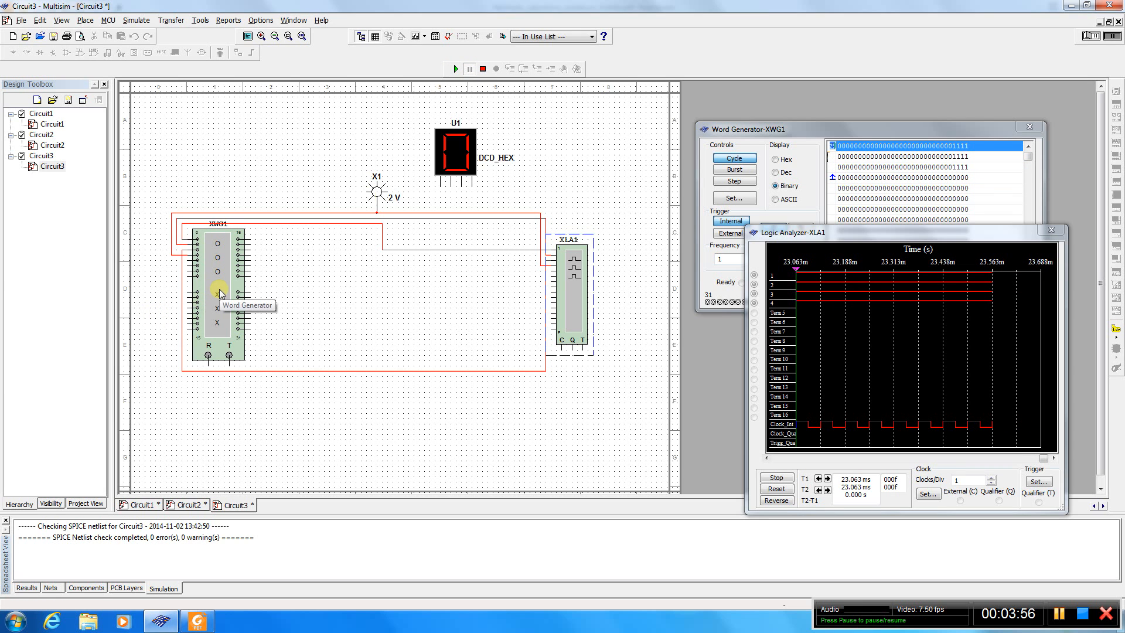
Raise probe X1's threshold voltage to 6 V and dismiss the simulation-running warning
{"action": "double_click", "coordinate": [376, 191]}
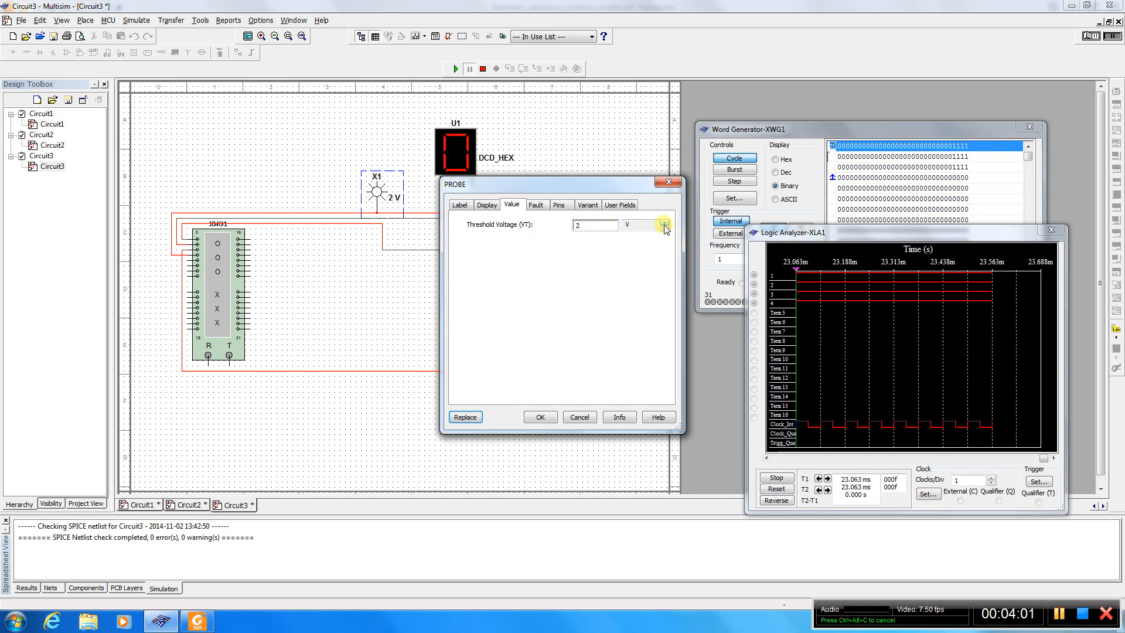
{"action": "left_click", "coordinate": [631, 225]}
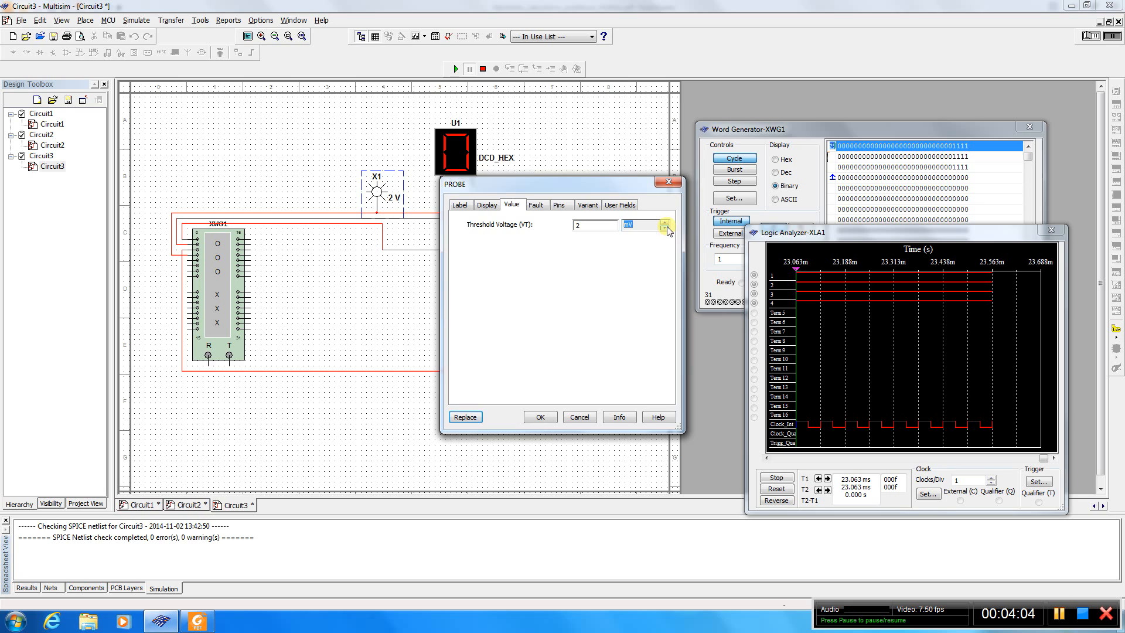
{"action": "left_click", "coordinate": [664, 225]}
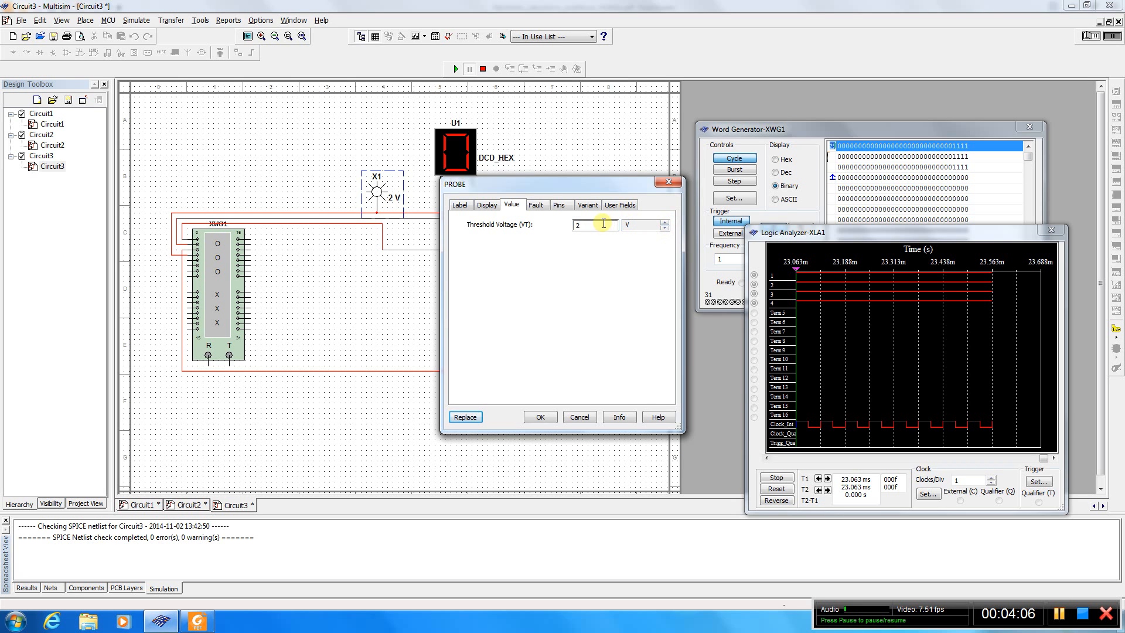
{"action": "type", "text": "6"}
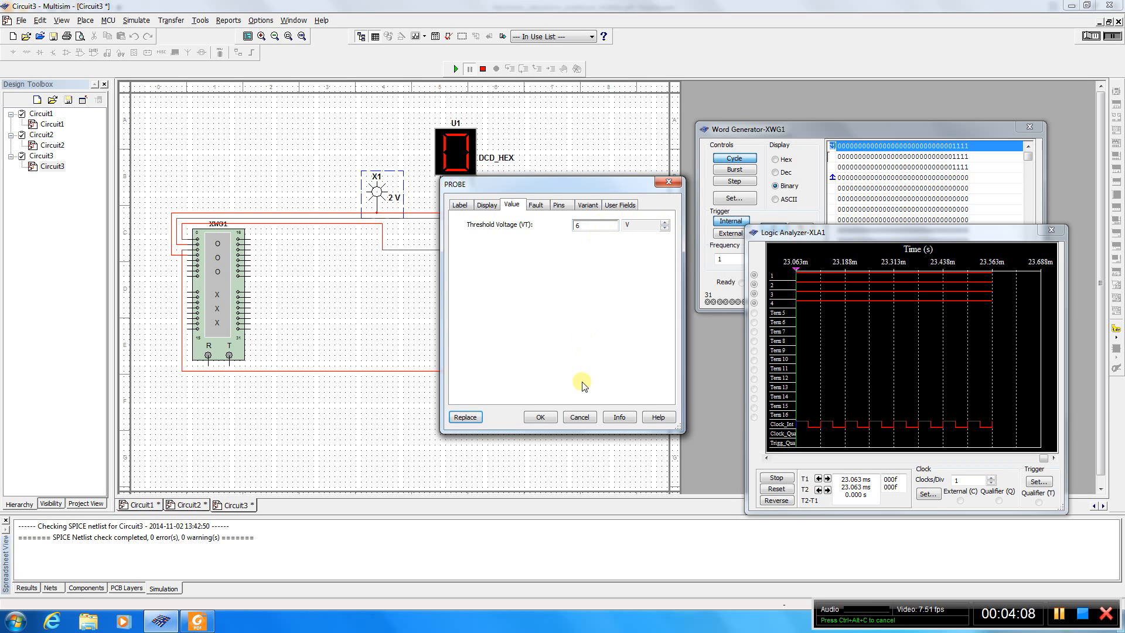
{"action": "left_click", "coordinate": [539, 417]}
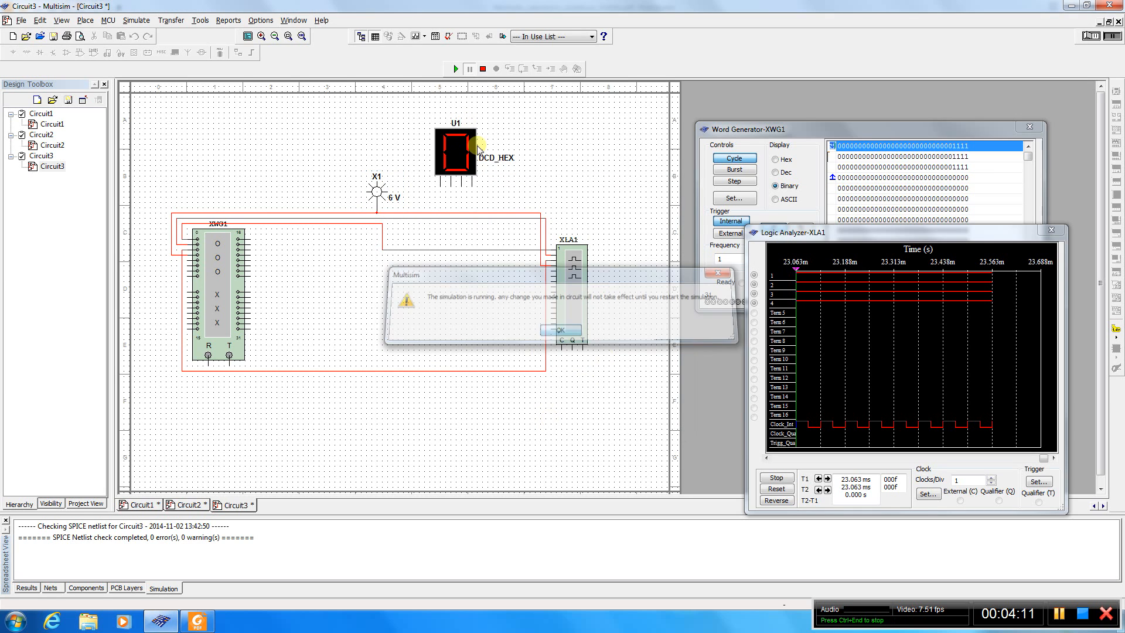
{"action": "left_click", "coordinate": [559, 330]}
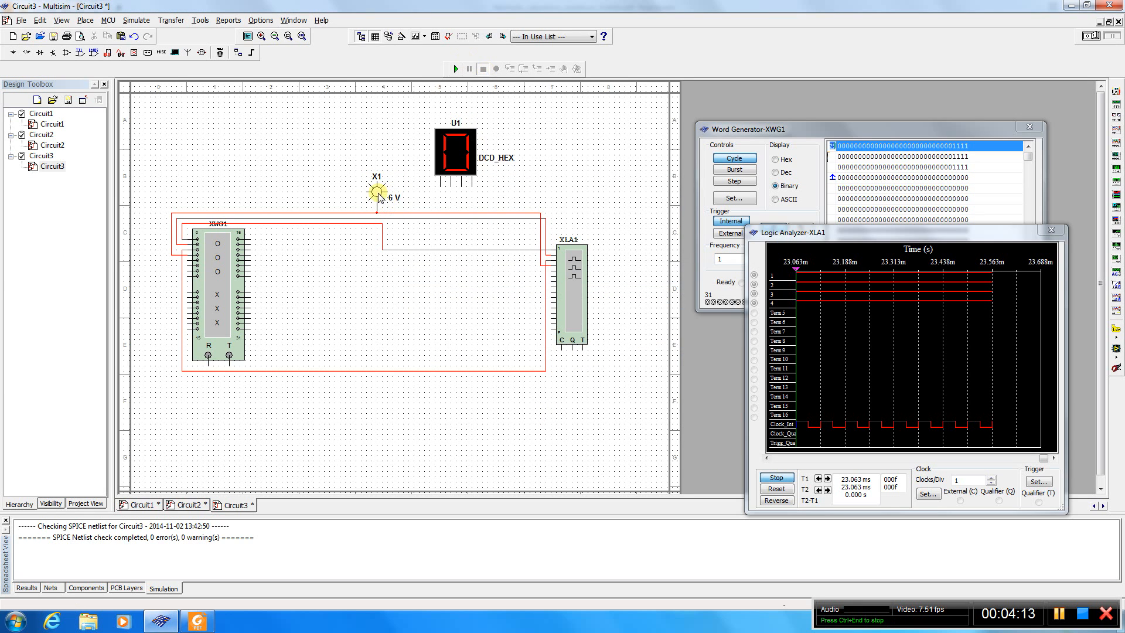
Restart then stop the simulation, leaving the probe unlit at the 6 V threshold
{"action": "double_click", "coordinate": [376, 192]}
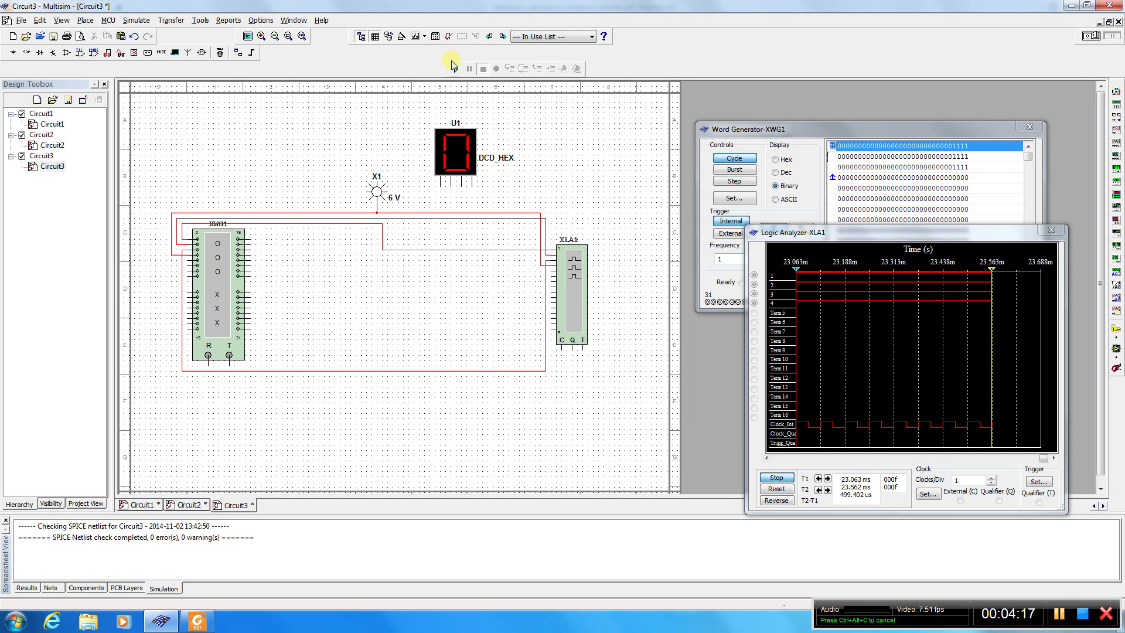
{"action": "left_click", "coordinate": [470, 68]}
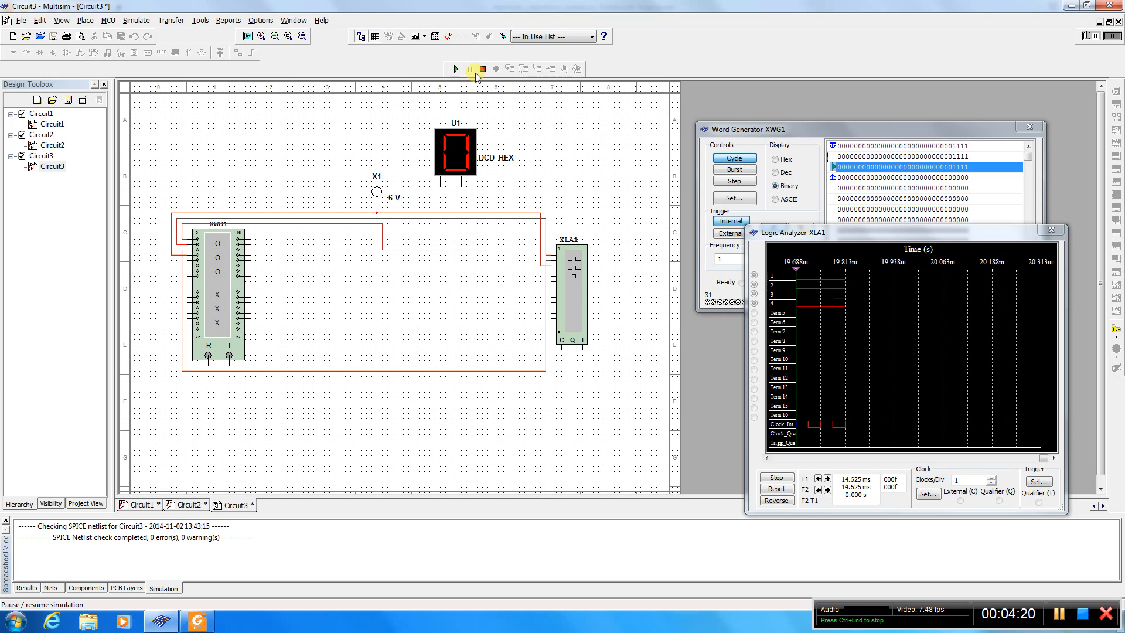
{"action": "left_click", "coordinate": [470, 69]}
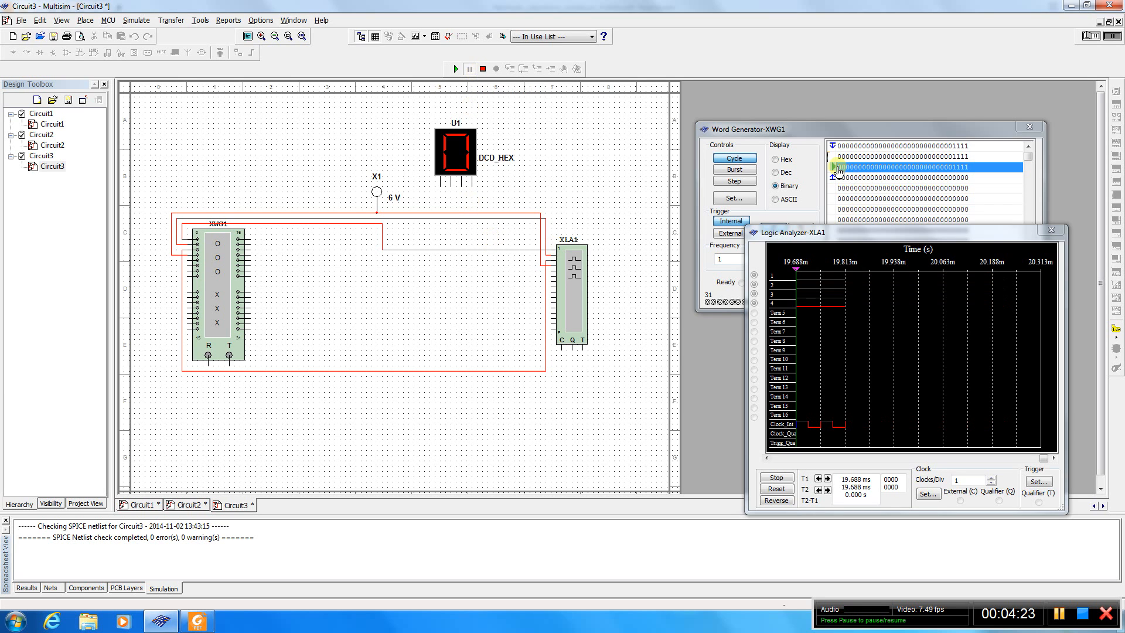
{"action": "mouse_move", "coordinate": [965, 173]}
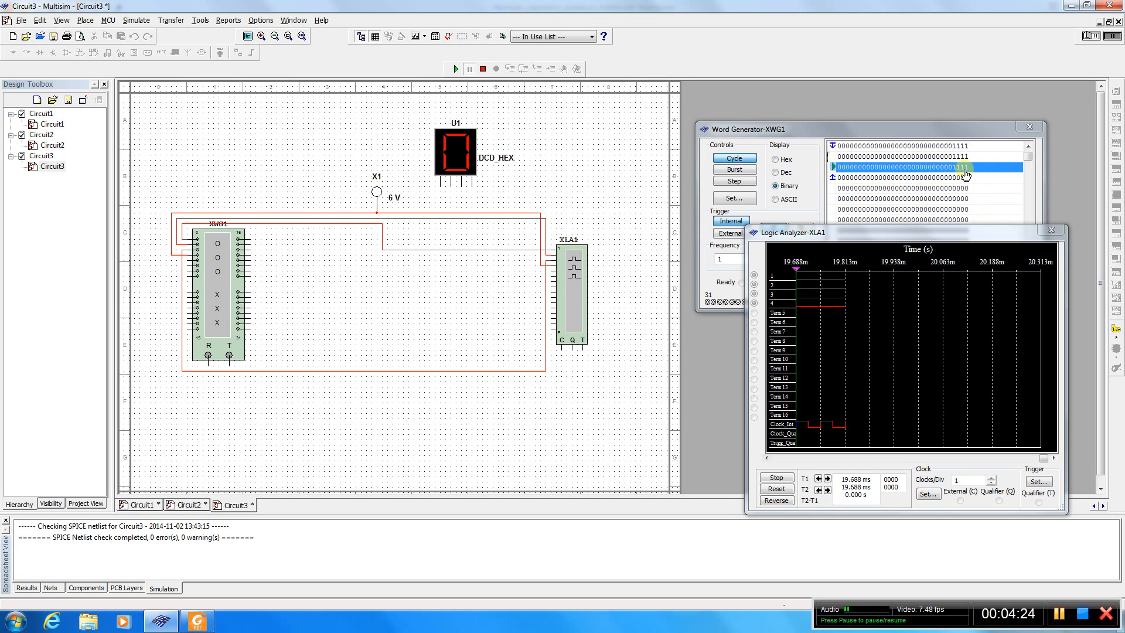
{"action": "left_click", "coordinate": [483, 68]}
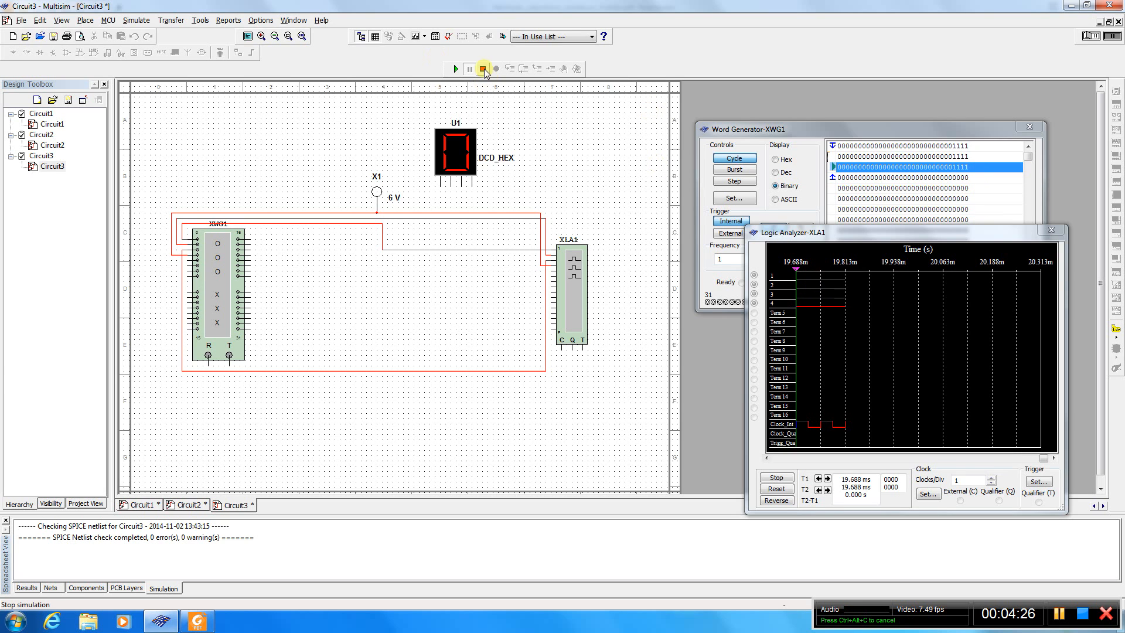
{"action": "left_click", "coordinate": [470, 68]}
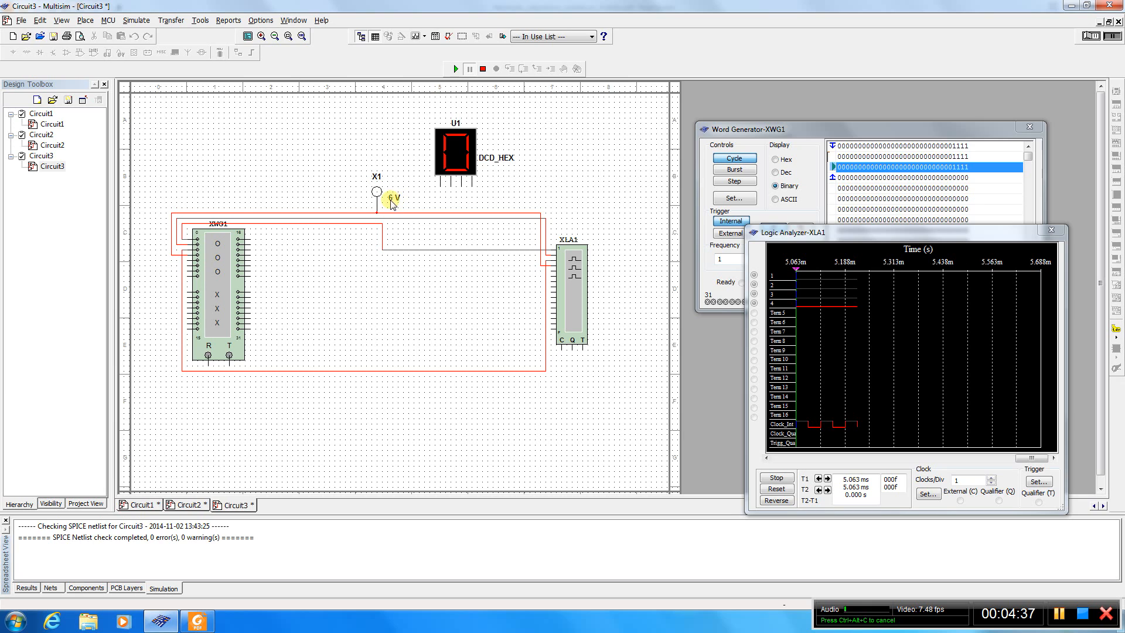
{"action": "mouse_move", "coordinate": [399, 206]}
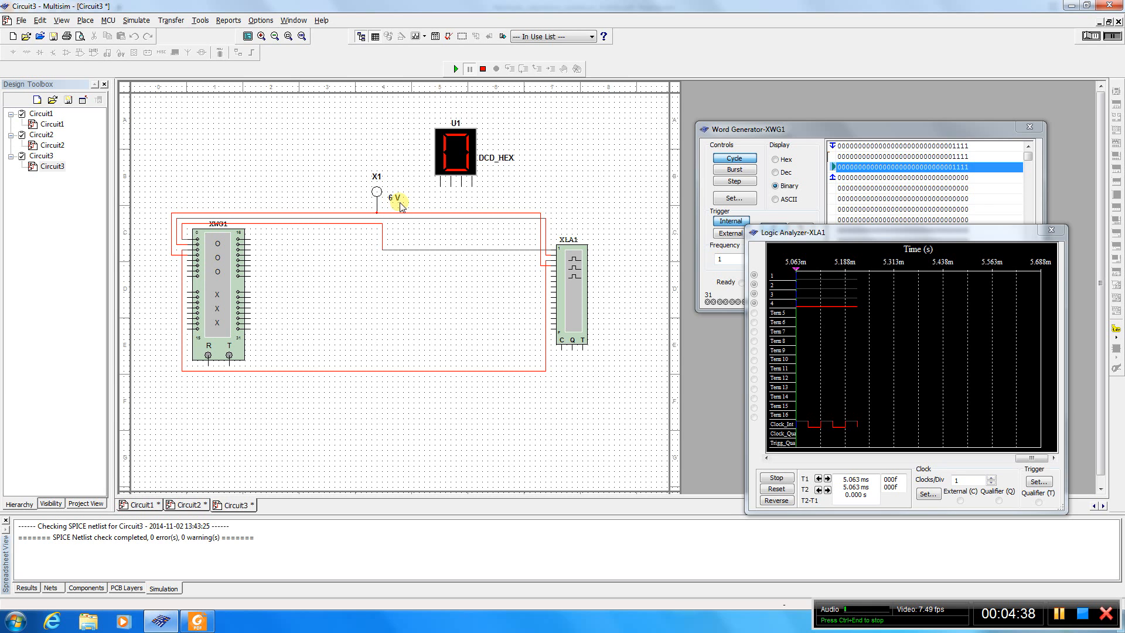
{"action": "mouse_move", "coordinate": [457, 325]}
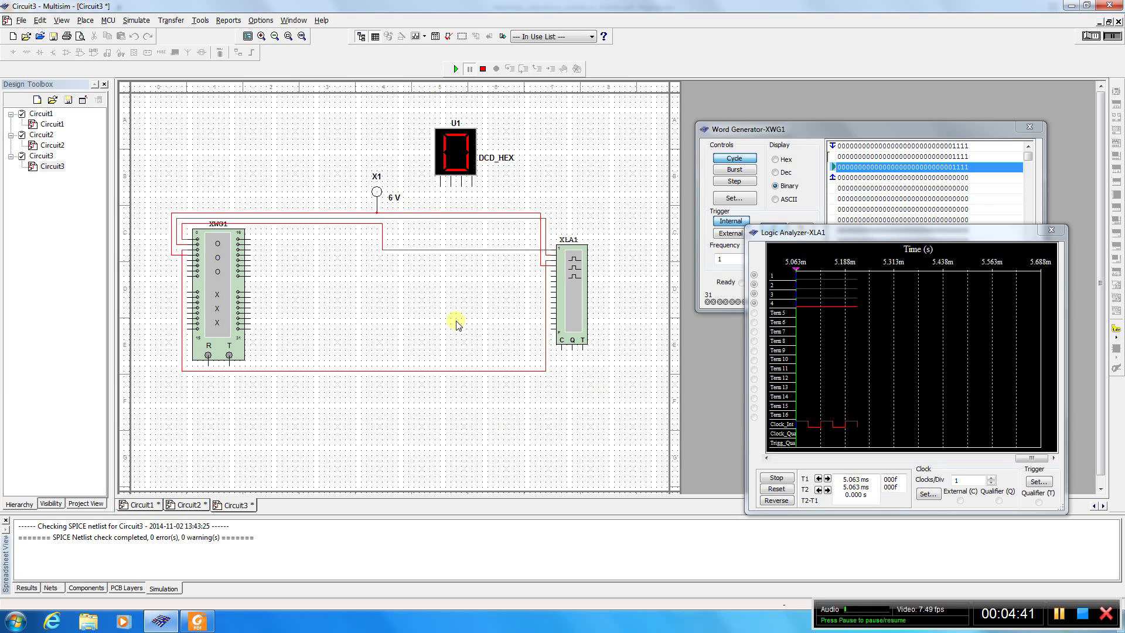
{"action": "mouse_move", "coordinate": [470, 188]}
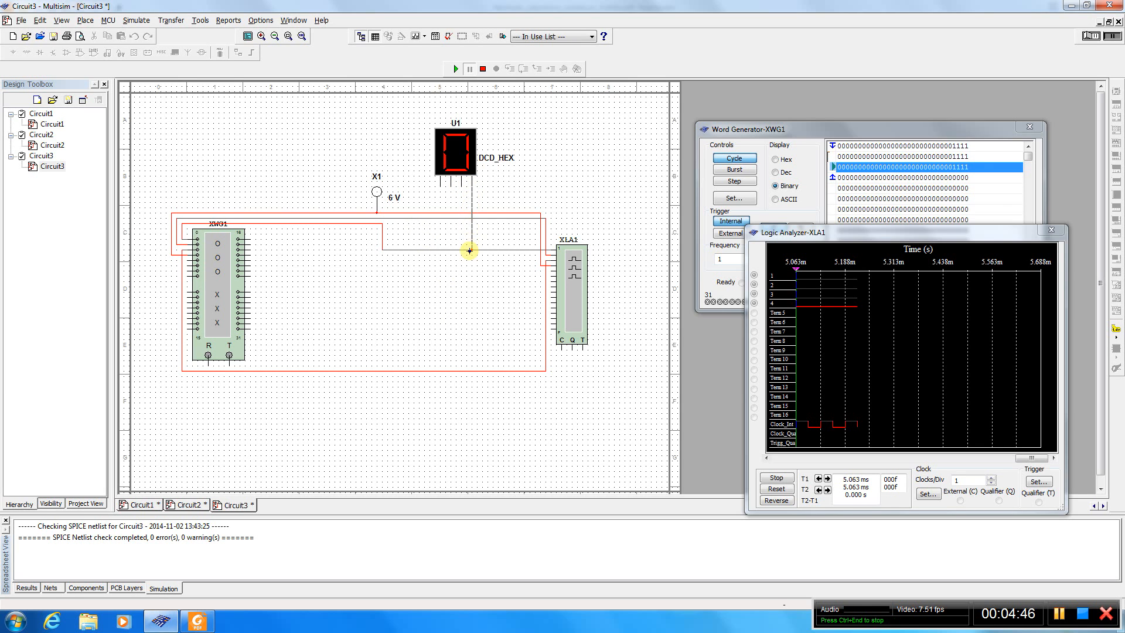
{"action": "mouse_move", "coordinate": [457, 185]}
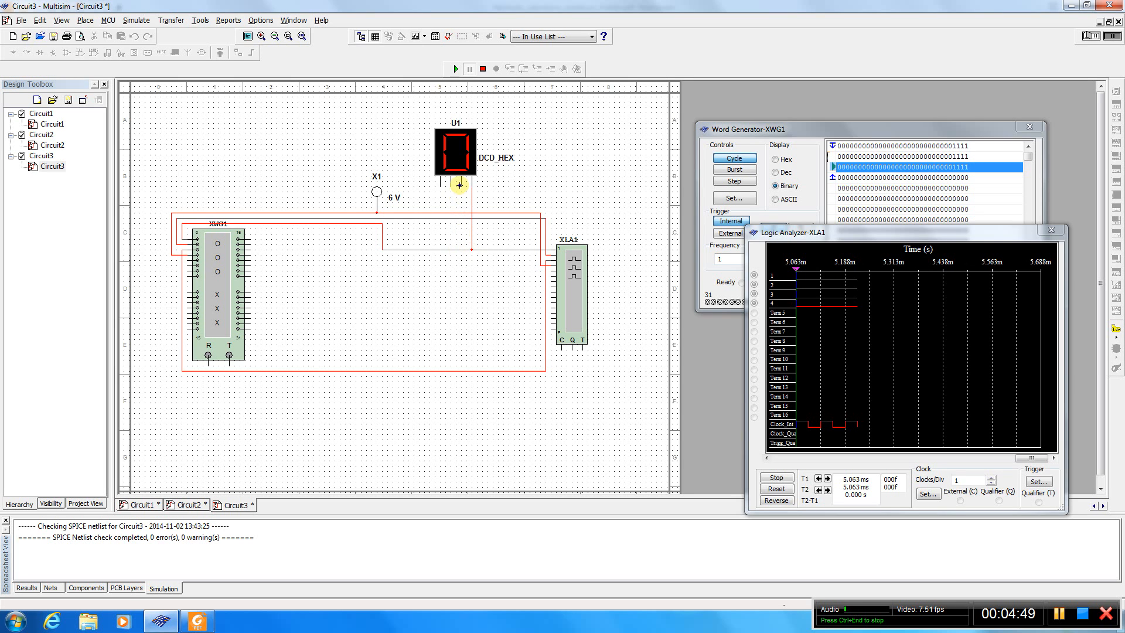
{"action": "mouse_move", "coordinate": [544, 252]}
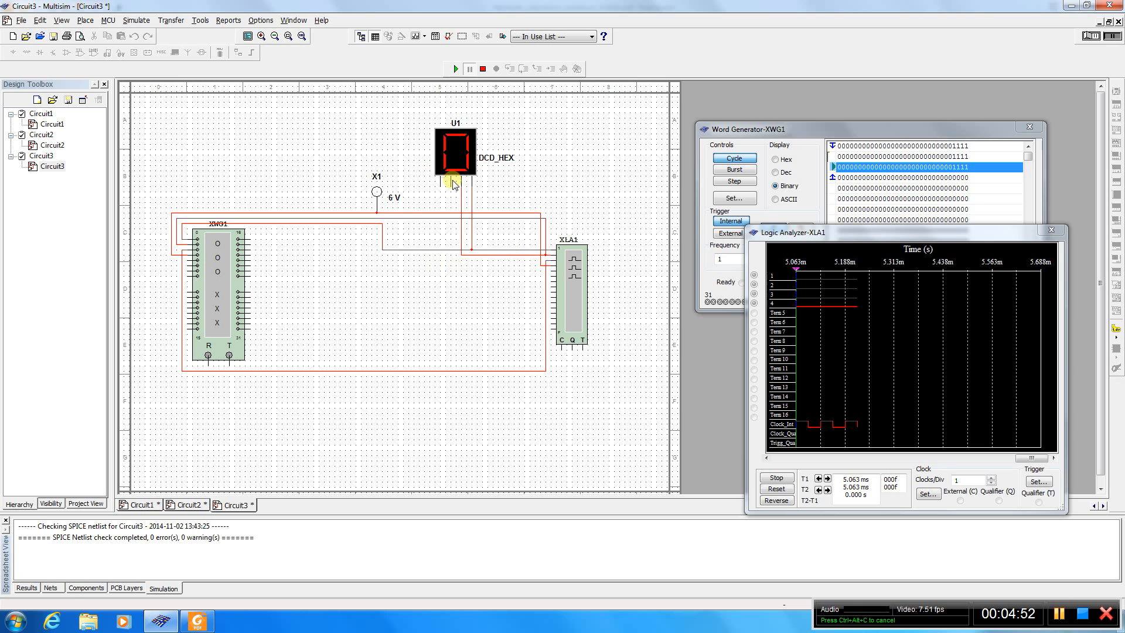
{"action": "mouse_move", "coordinate": [470, 266]}
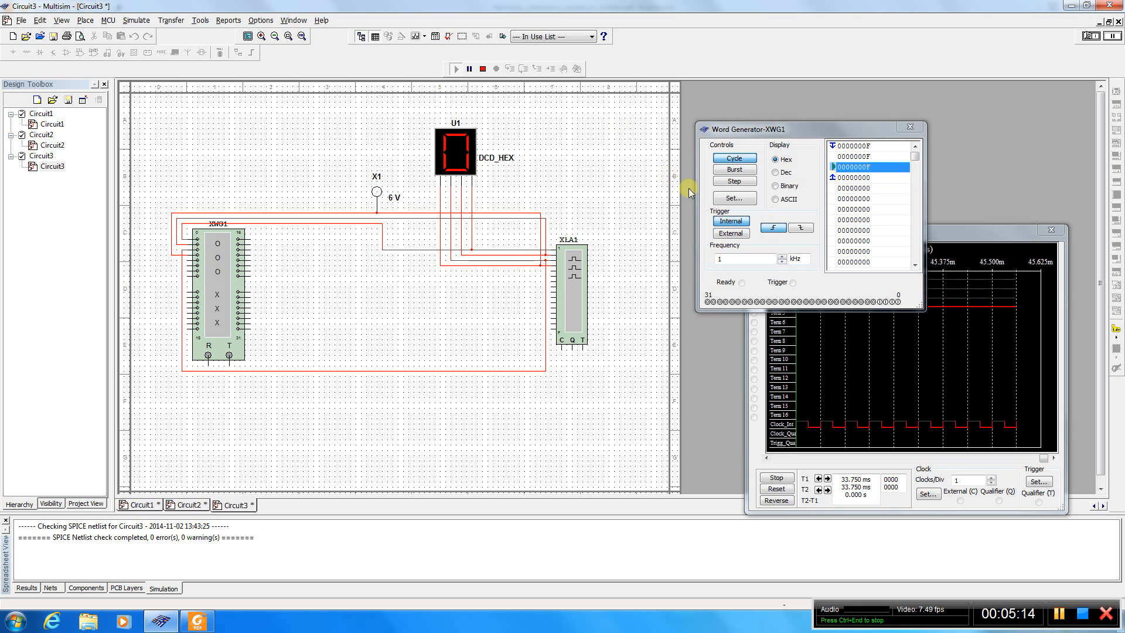
Stop the simulation and move the word generator window lower
{"action": "left_click", "coordinate": [469, 69]}
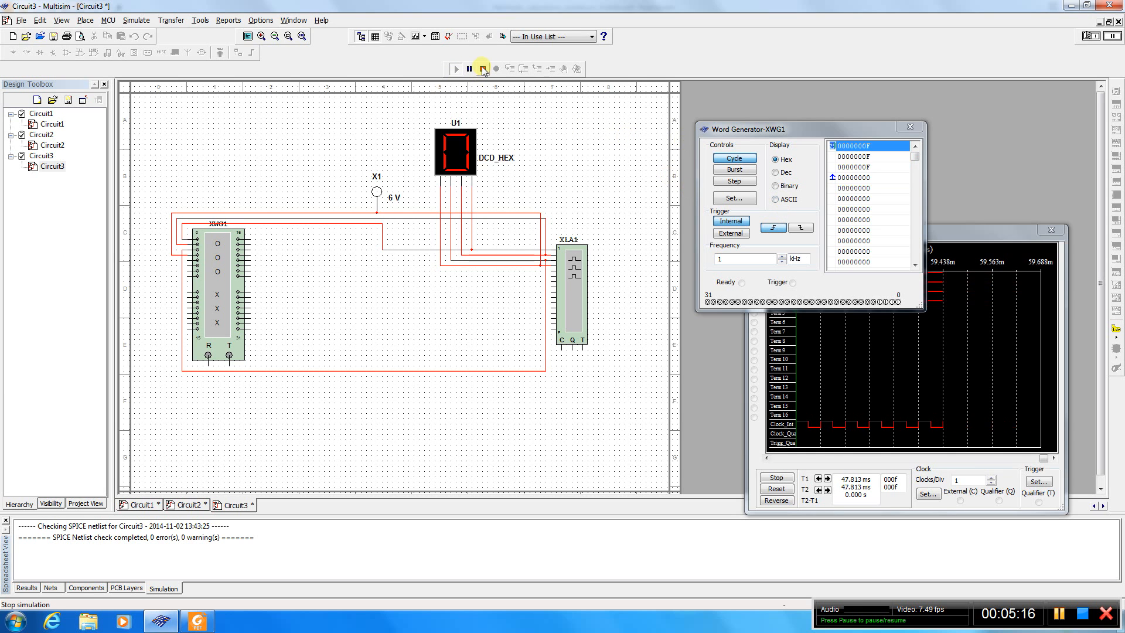
{"action": "mouse_move", "coordinate": [483, 70]}
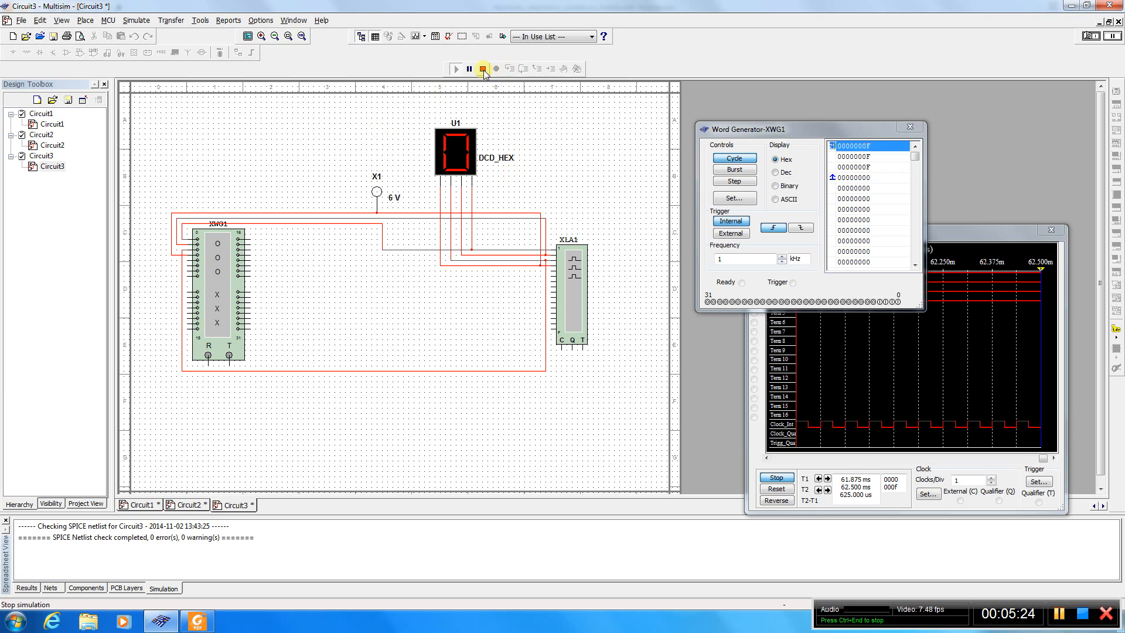
{"action": "left_click", "coordinate": [482, 68]}
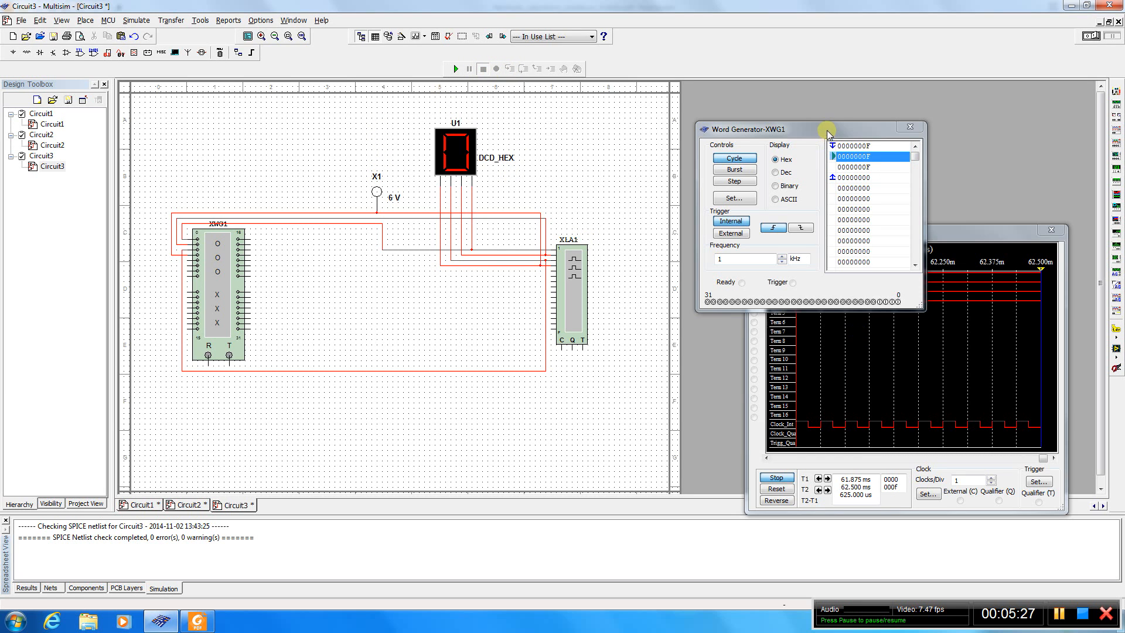
{"action": "left_click_drag", "start_coordinate": [746, 129], "coordinate": [761, 162]}
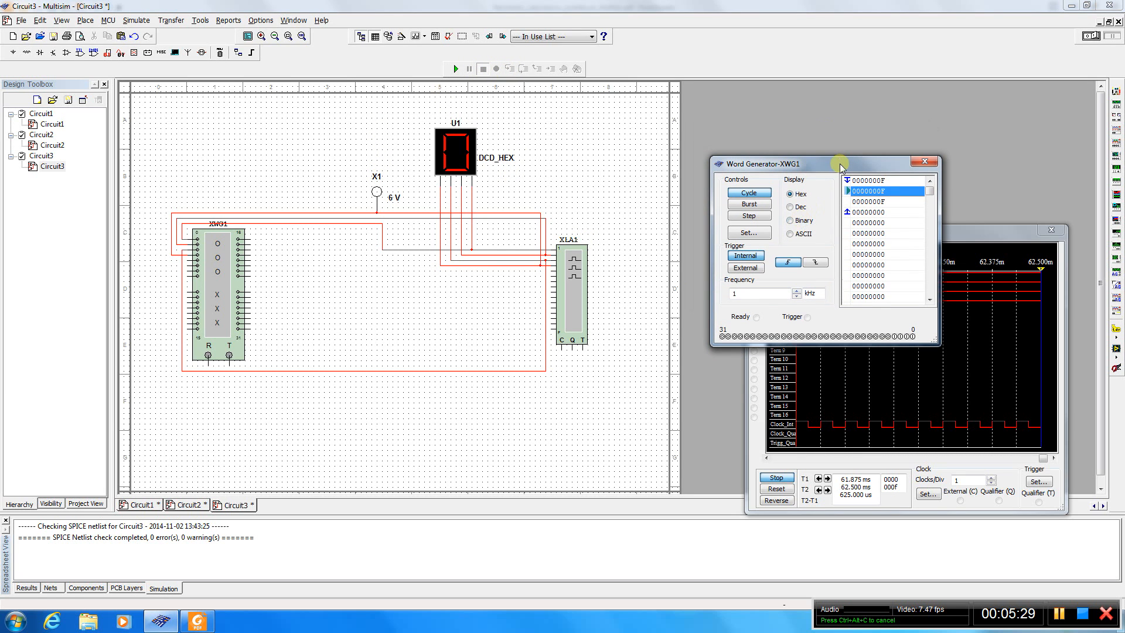
Toggle Dec then Hex display, change the first words to 00000002, and start the run again
{"action": "left_click", "coordinate": [791, 207]}
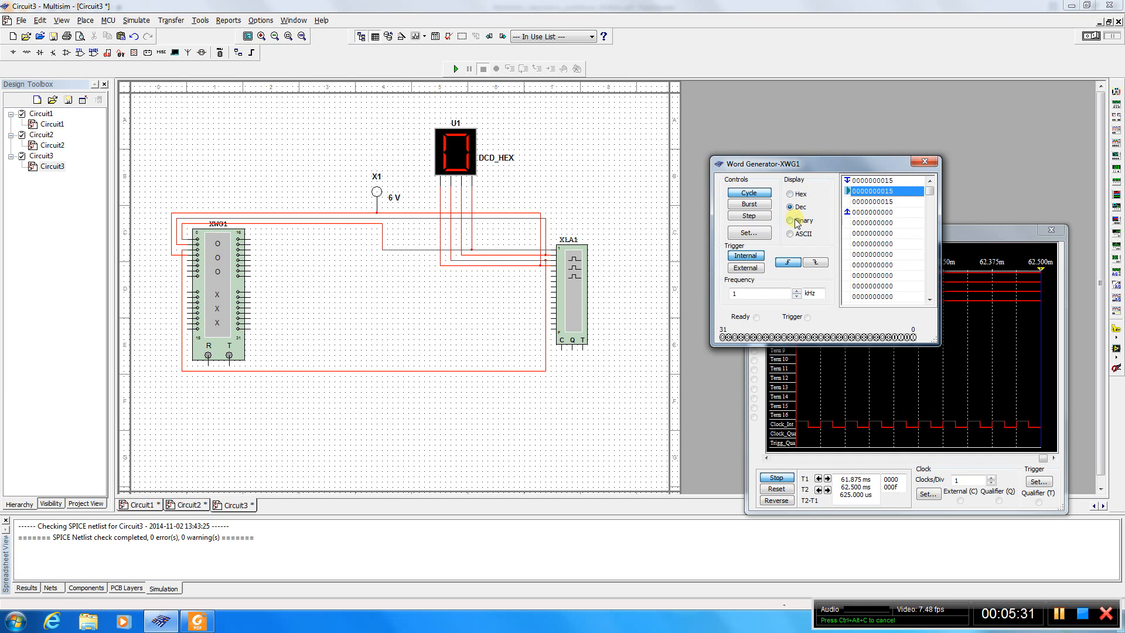
{"action": "left_click", "coordinate": [791, 194]}
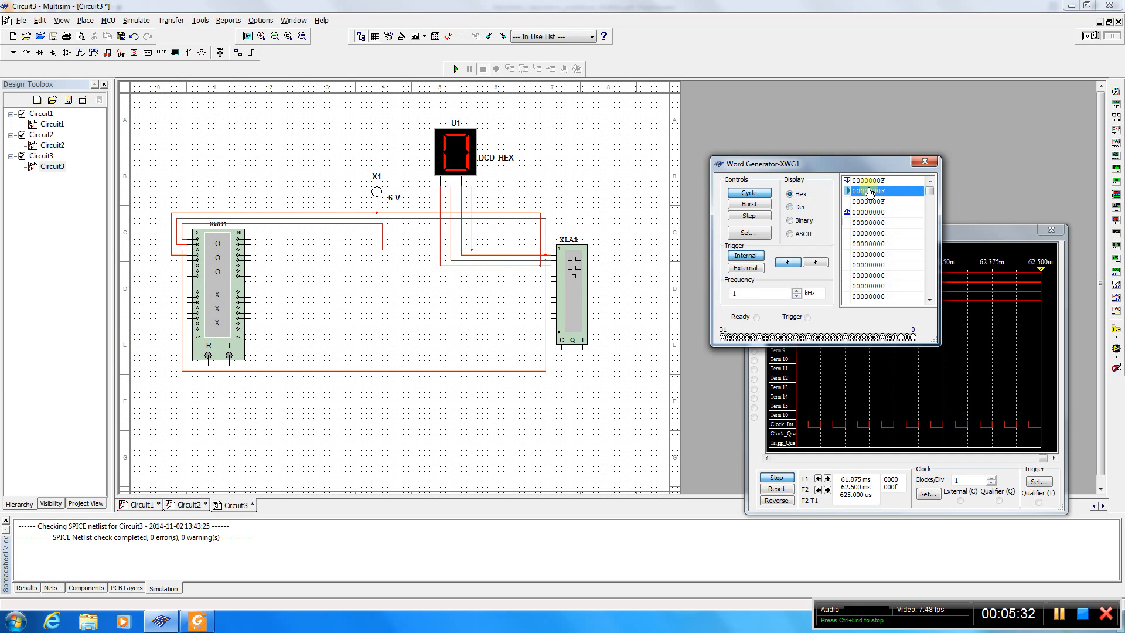
{"action": "left_click", "coordinate": [868, 180]}
{"action": "type", "text": "2"}
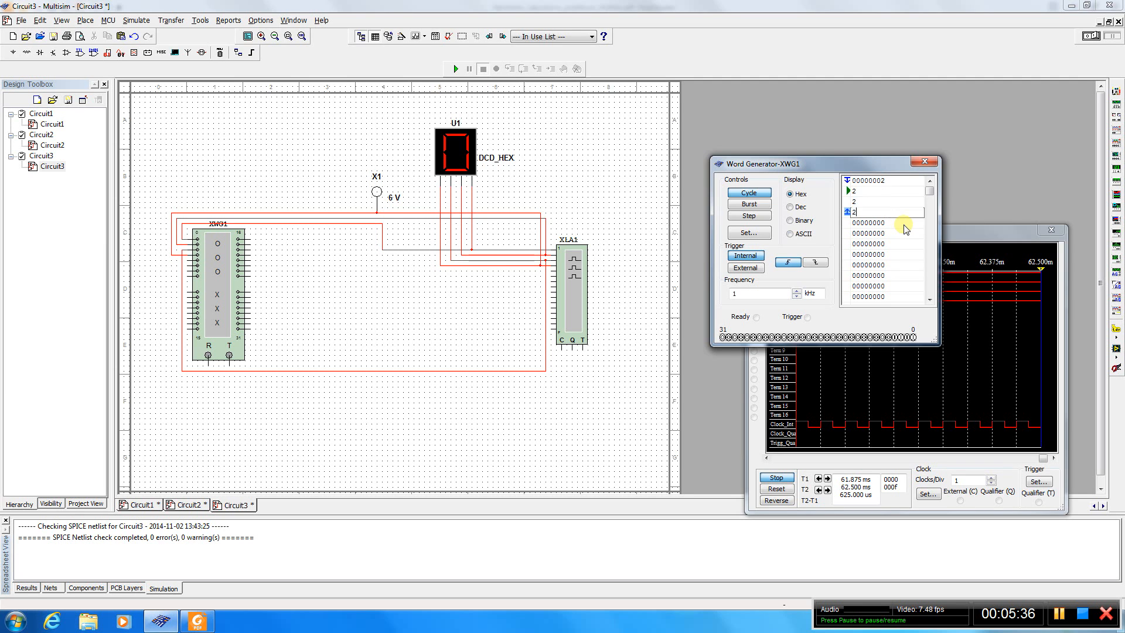
{"action": "left_click", "coordinate": [456, 68]}
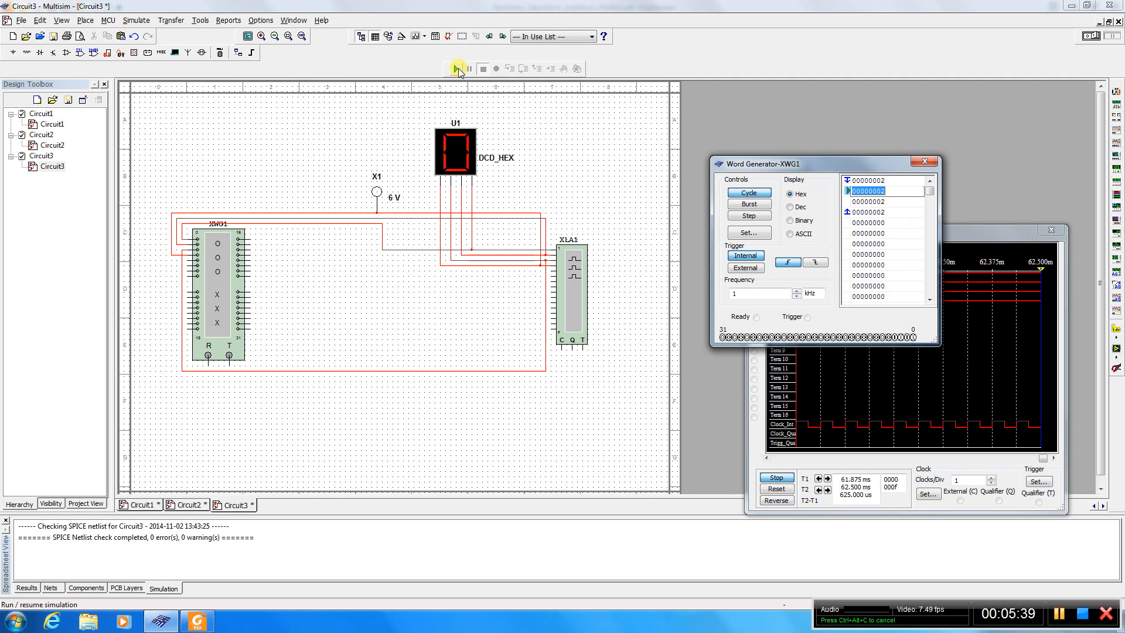
Run the simulation showing 2, then select the fourth pattern word to edit toward F
{"action": "left_click", "coordinate": [457, 68]}
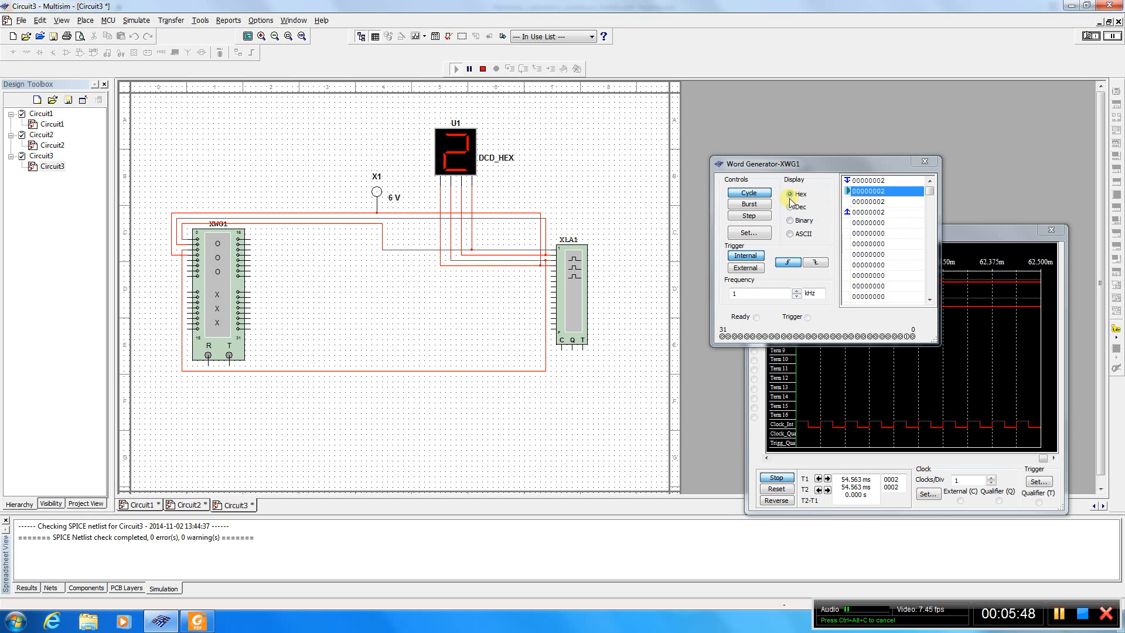
{"action": "left_click", "coordinate": [872, 211]}
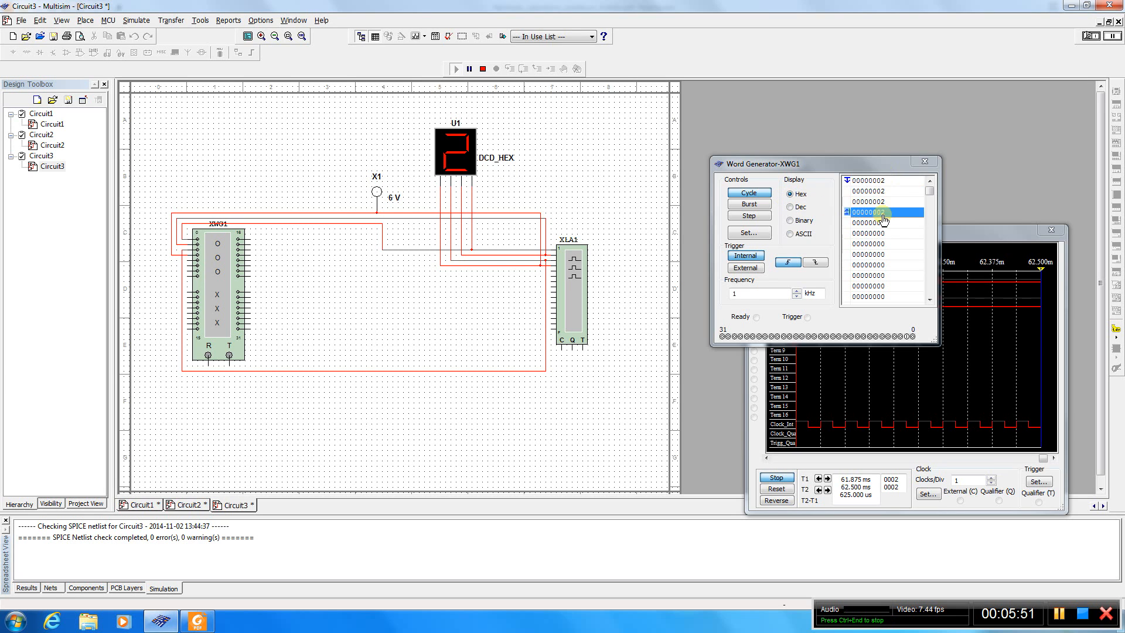
{"action": "left_click", "coordinate": [470, 68]}
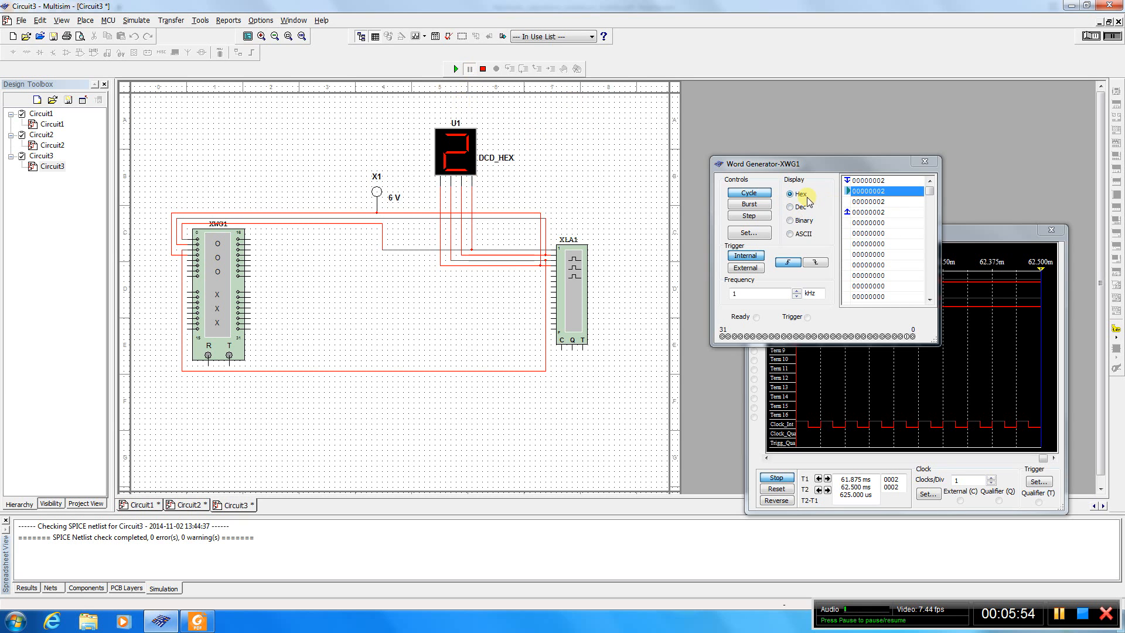
{"action": "mouse_move", "coordinate": [786, 247]}
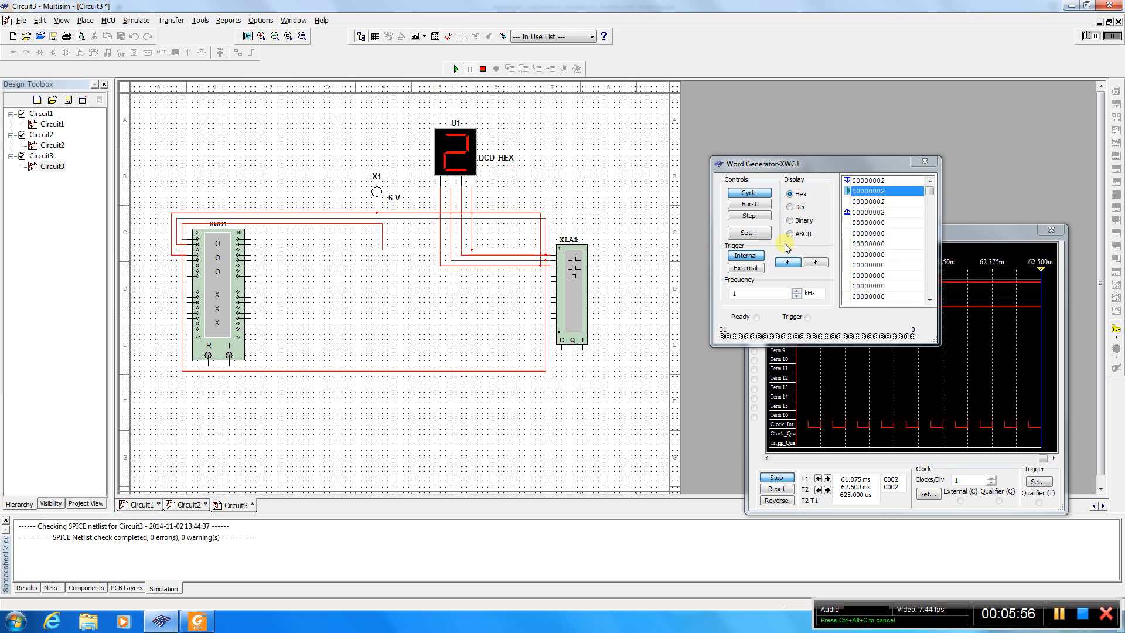
{"action": "mouse_move", "coordinate": [787, 280]}
{"action": "type", "text": "F"}
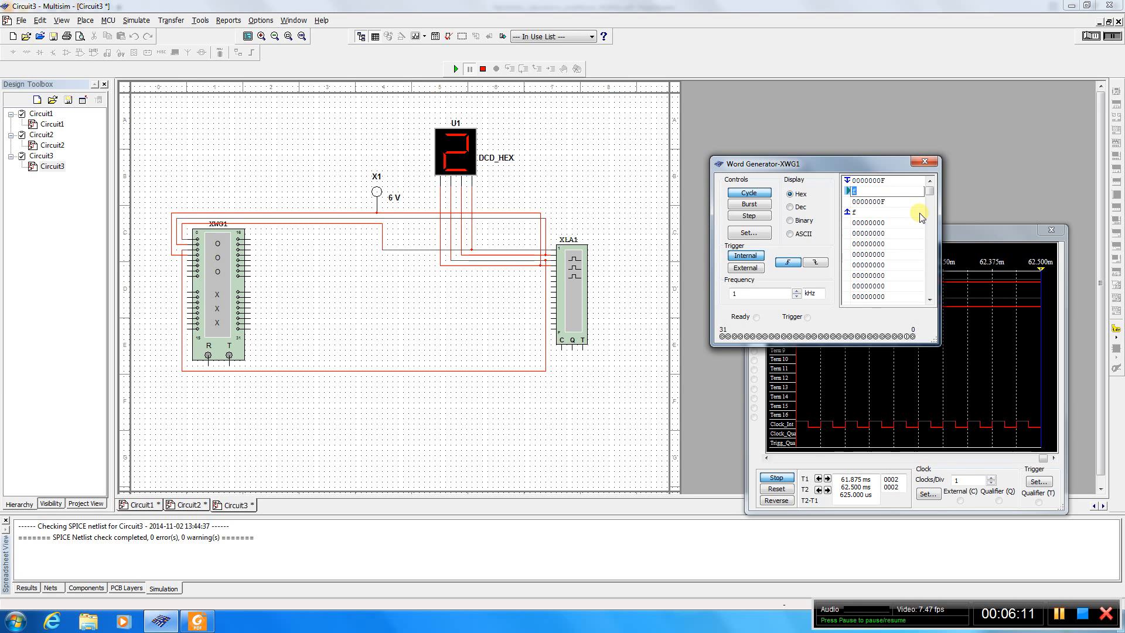
Confirm the new 0000000F pattern value and stop the running simulation
{"action": "left_click", "coordinate": [883, 201]}
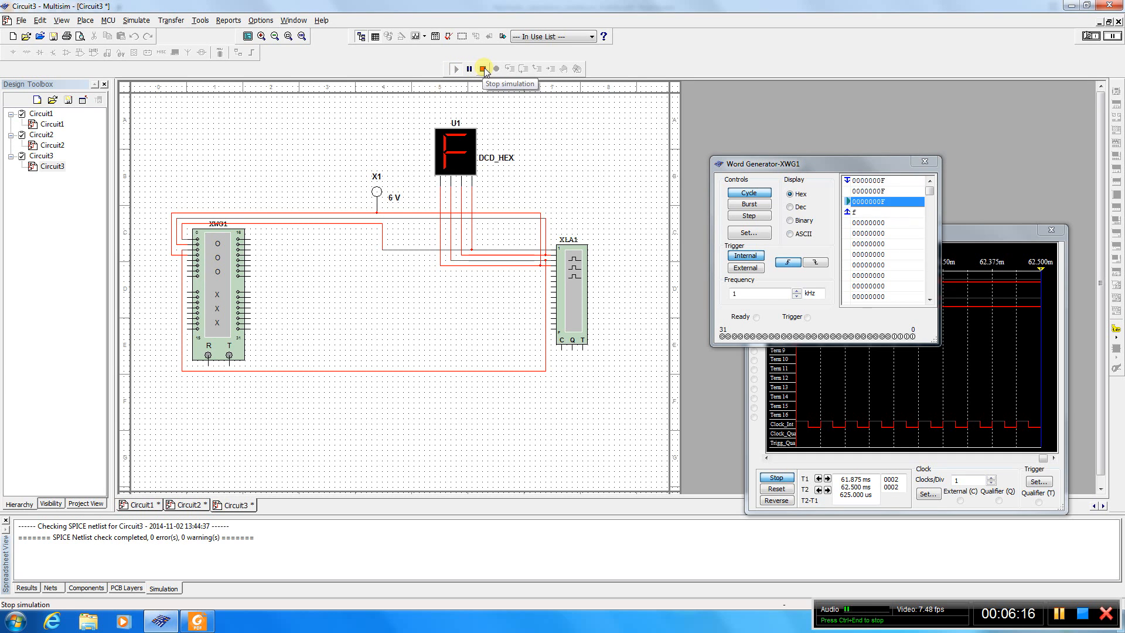
{"action": "left_click", "coordinate": [483, 68]}
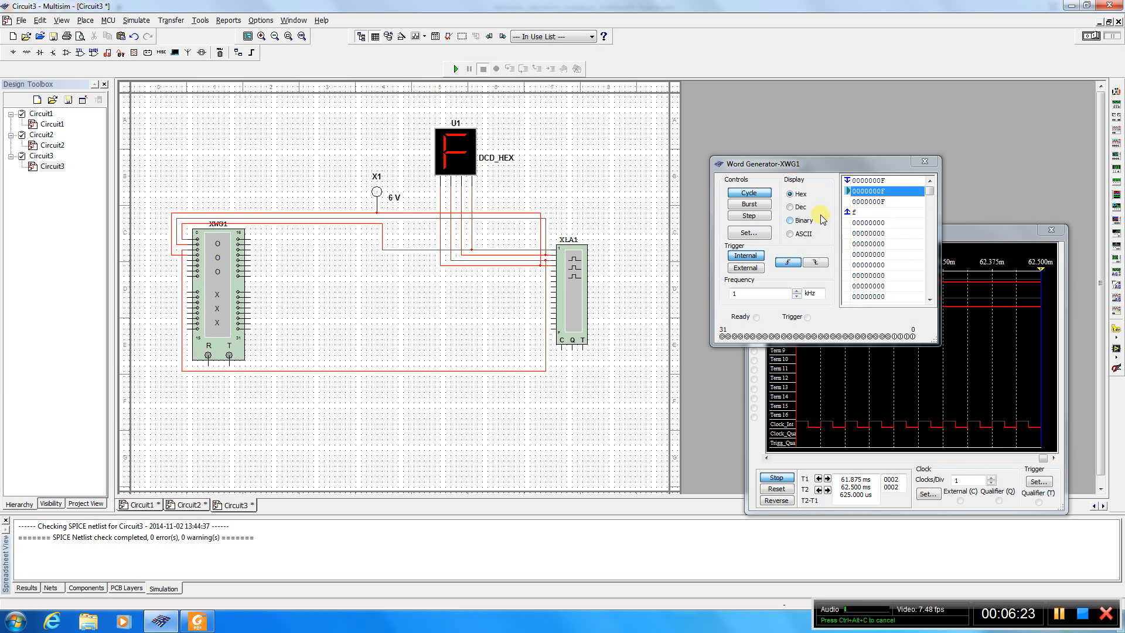
{"action": "mouse_move", "coordinate": [413, 199]}
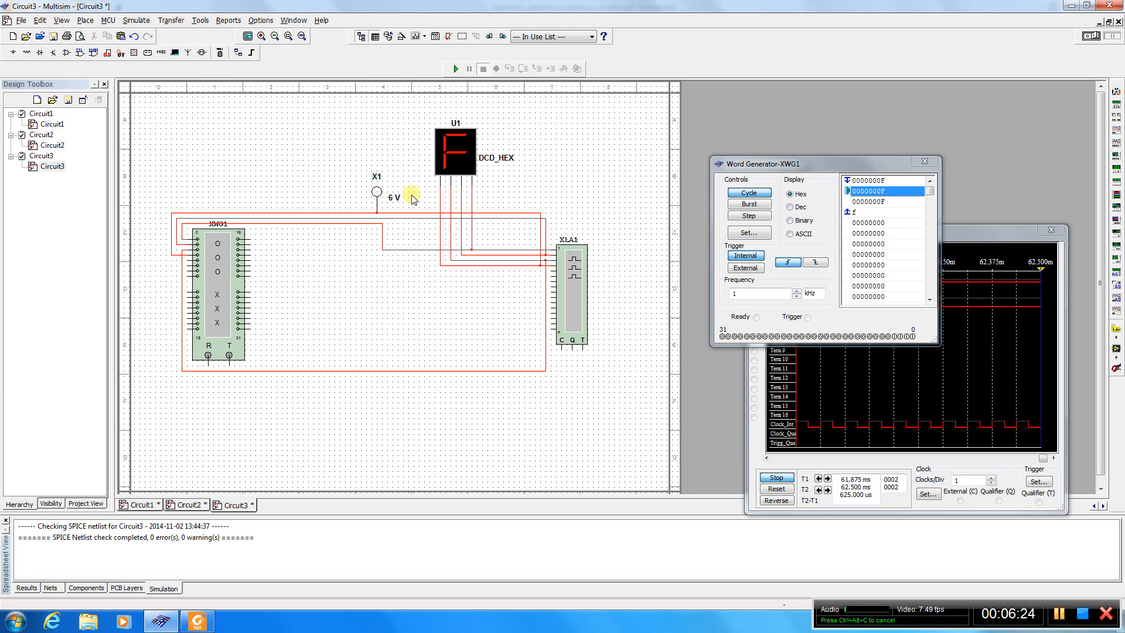
{"action": "mouse_move", "coordinate": [399, 157]}
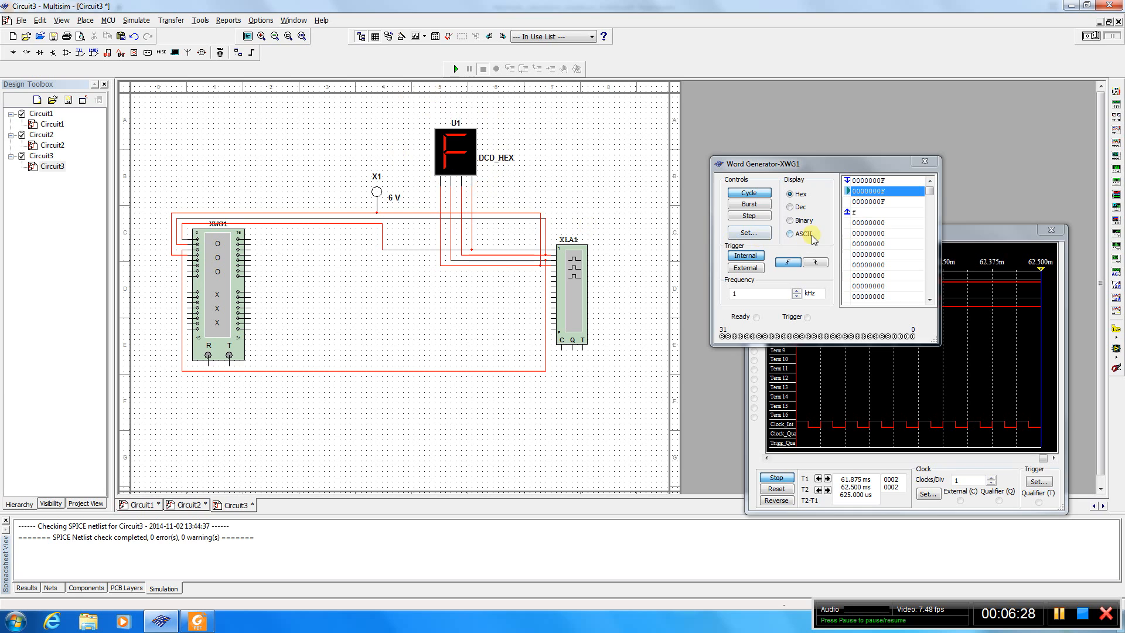
Cycle the word generator display through Dec and Hex, ending on Binary
{"action": "left_click", "coordinate": [791, 207]}
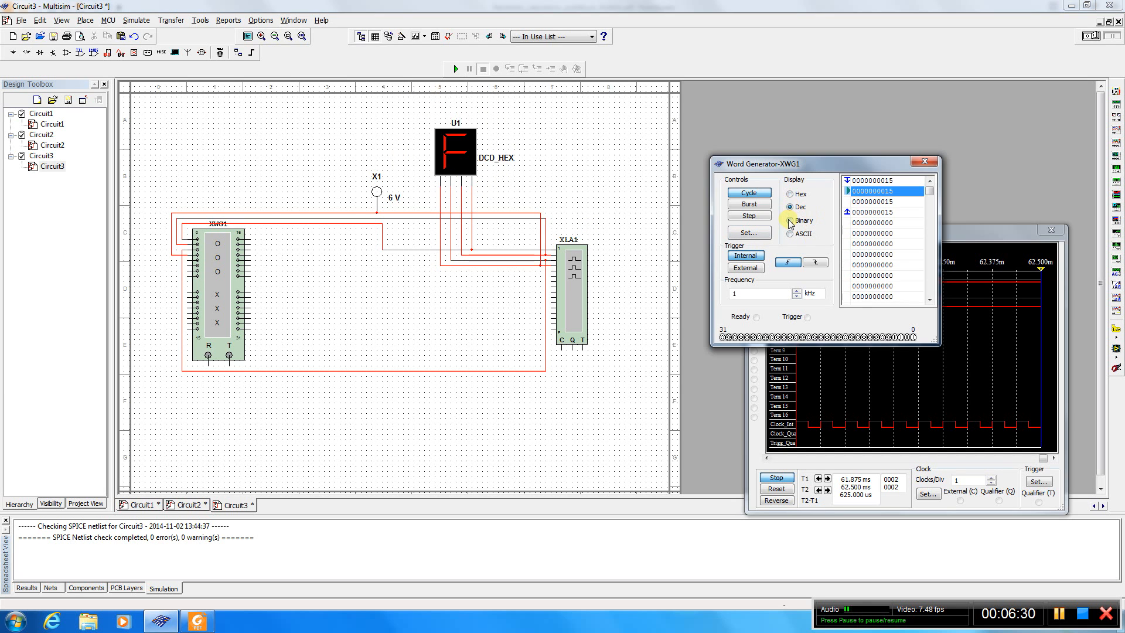
{"action": "left_click", "coordinate": [789, 194]}
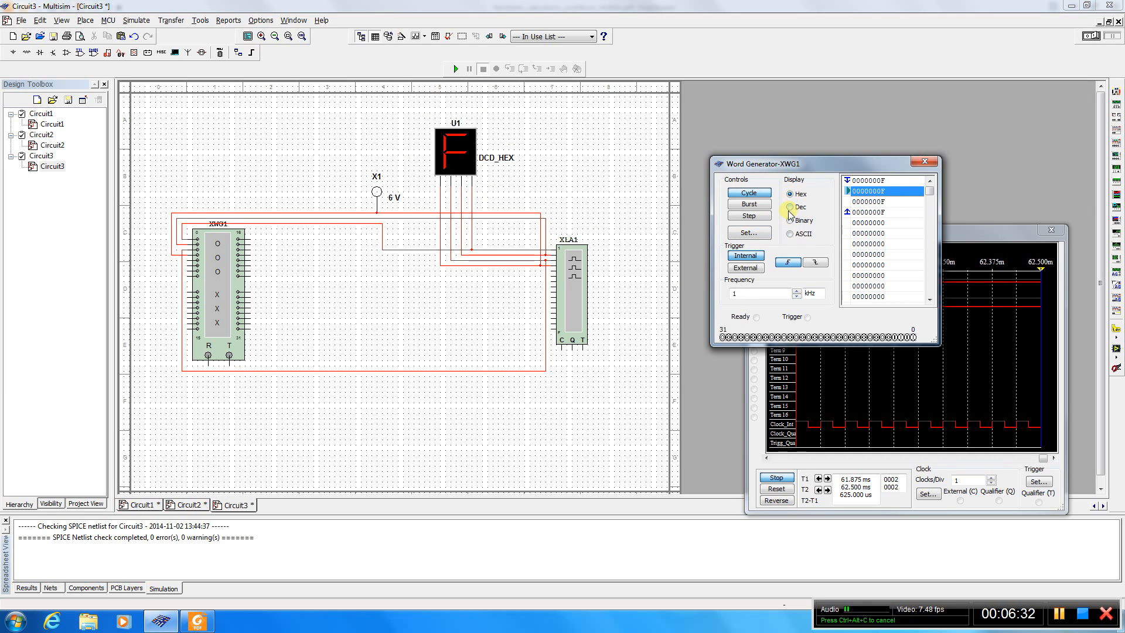
{"action": "left_click", "coordinate": [790, 220]}
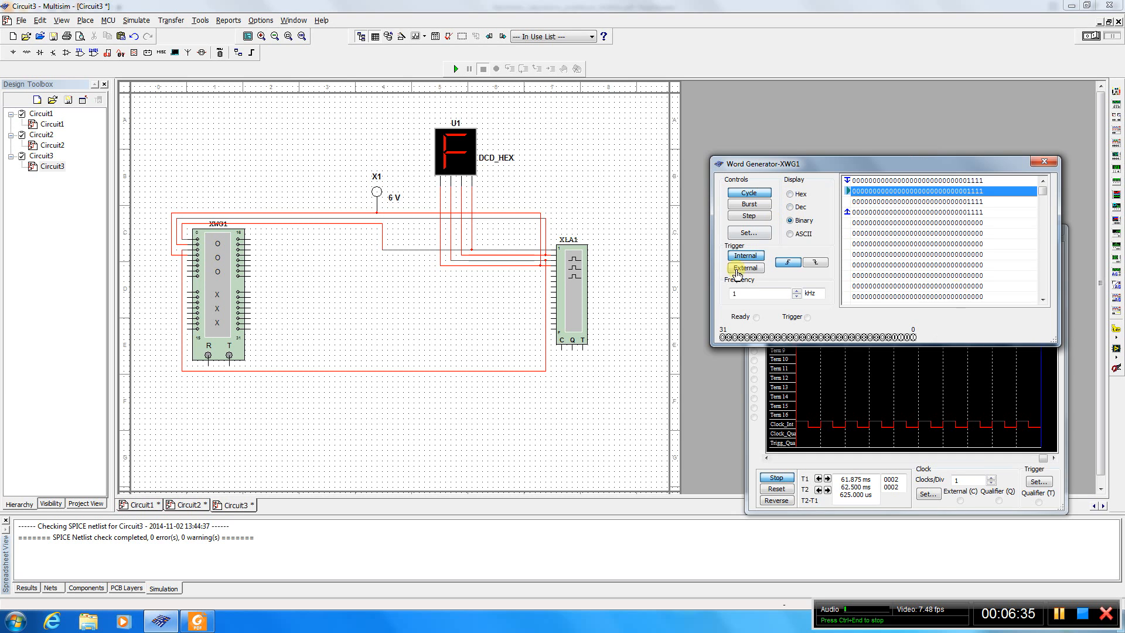
{"action": "mouse_move", "coordinate": [861, 323]}
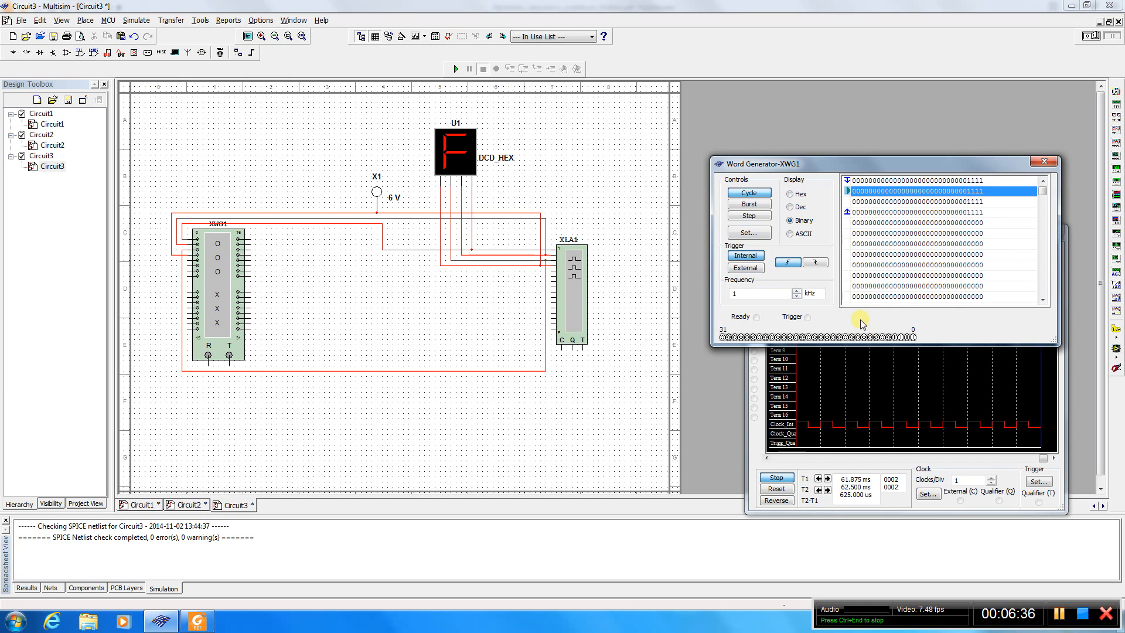
{"action": "mouse_move", "coordinate": [889, 163]}
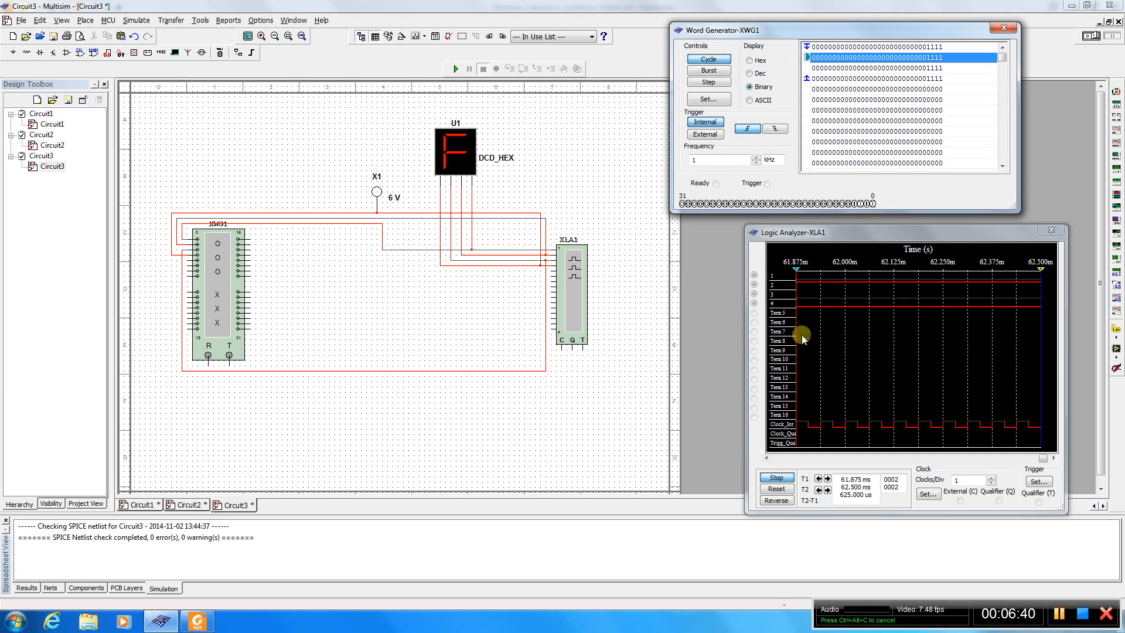
{"action": "left_click", "coordinate": [377, 193]}
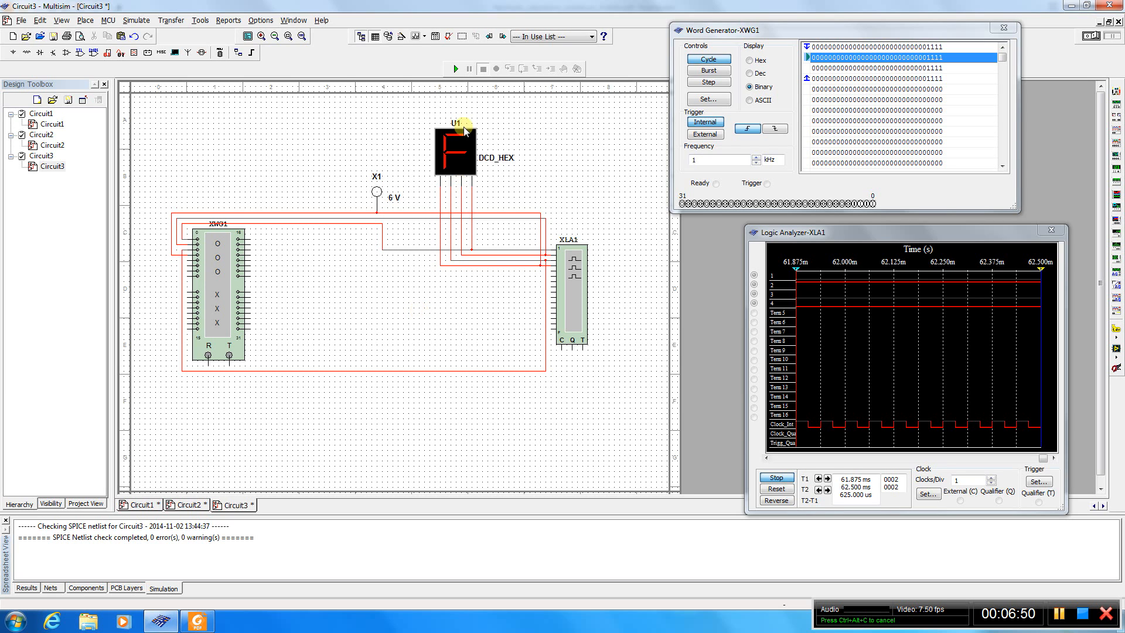
{"action": "mouse_move", "coordinate": [474, 162]}
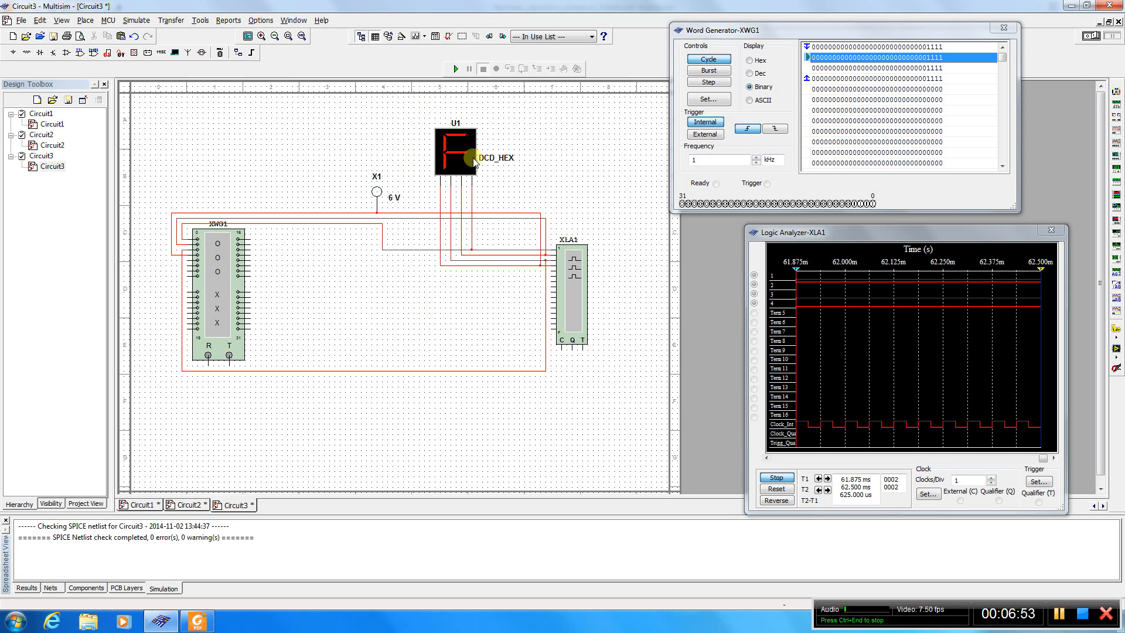
{"action": "mouse_move", "coordinate": [479, 189]}
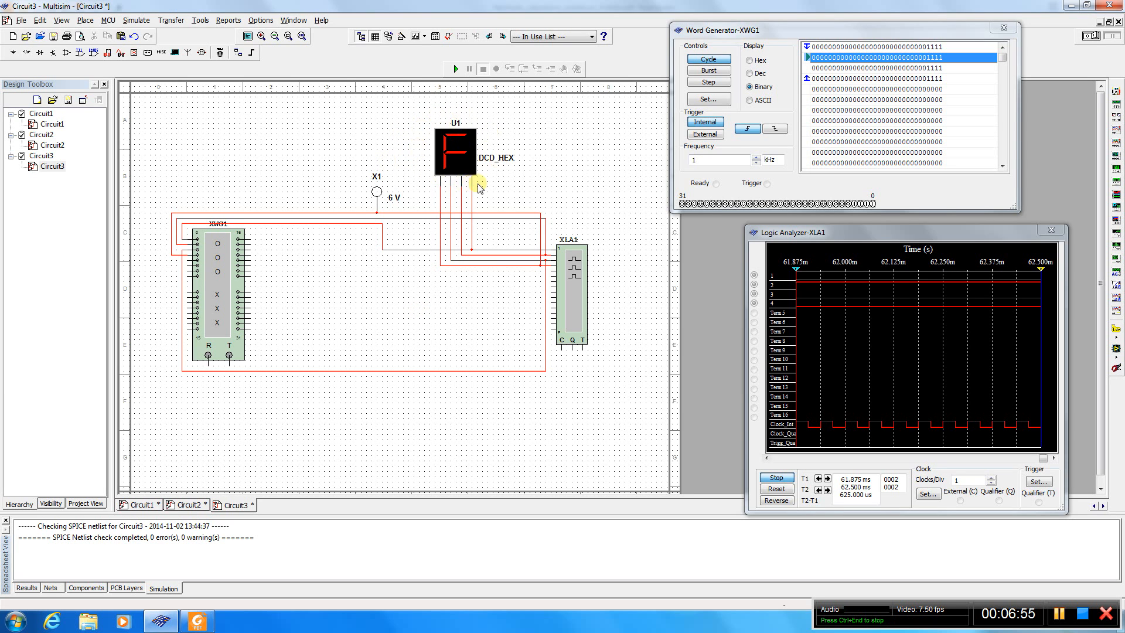
{"action": "mouse_move", "coordinate": [249, 280]}
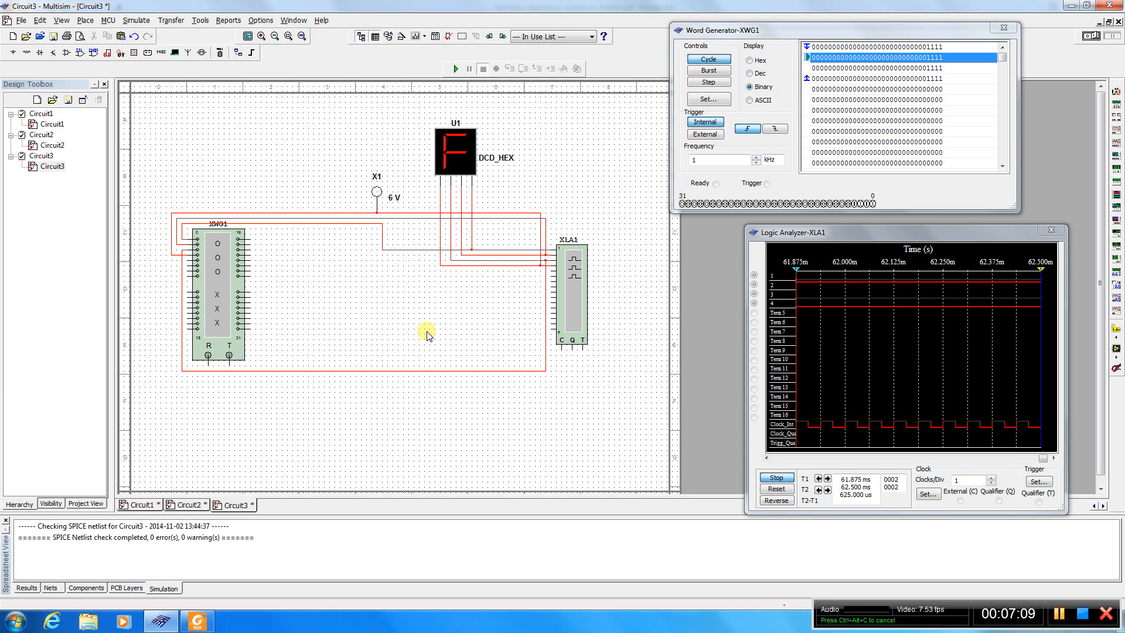
{"action": "mouse_move", "coordinate": [479, 109]}
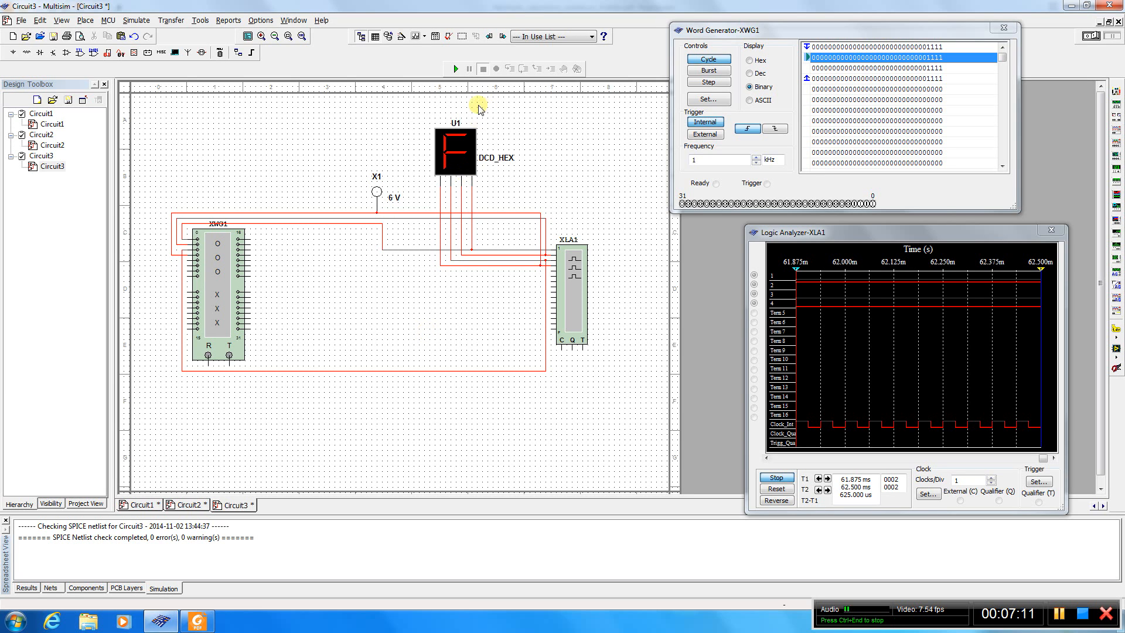
{"action": "mouse_move", "coordinate": [426, 328]}
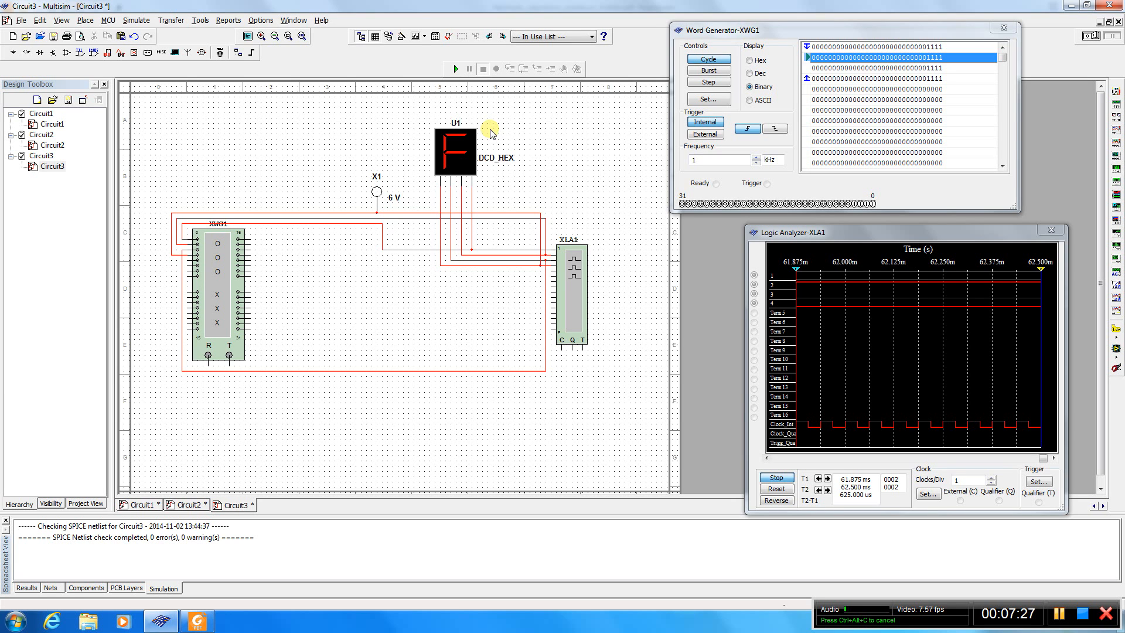
{"action": "mouse_move", "coordinate": [559, 155]}
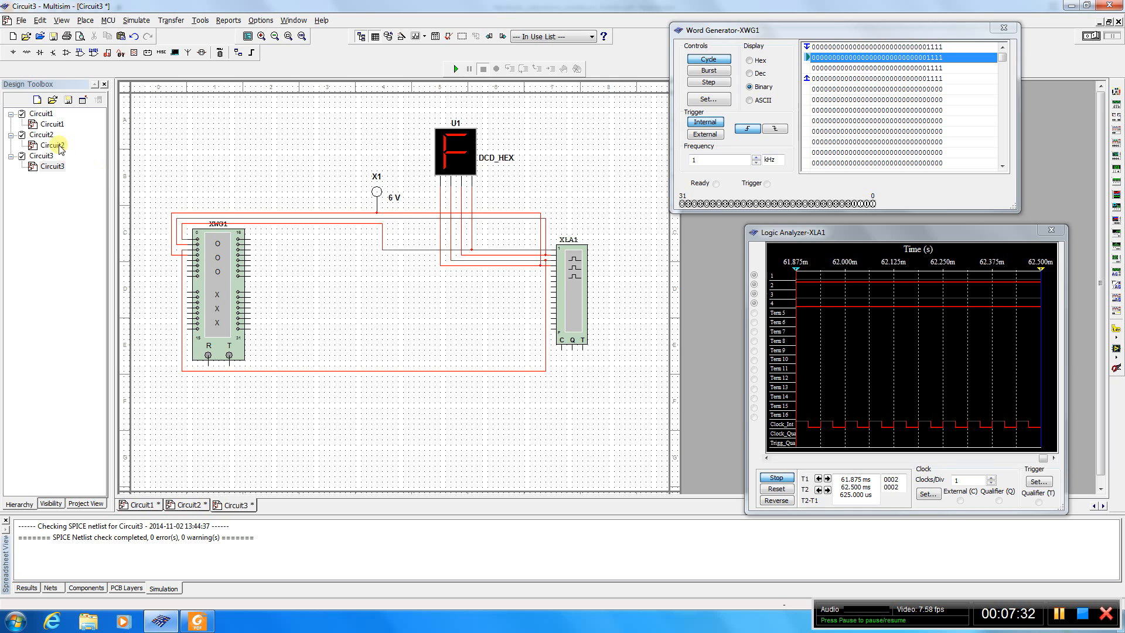
Switch to the sample Circuit2 schematic with four hex displays reading 1, 4, 8, 8
{"action": "left_click", "coordinate": [185, 504]}
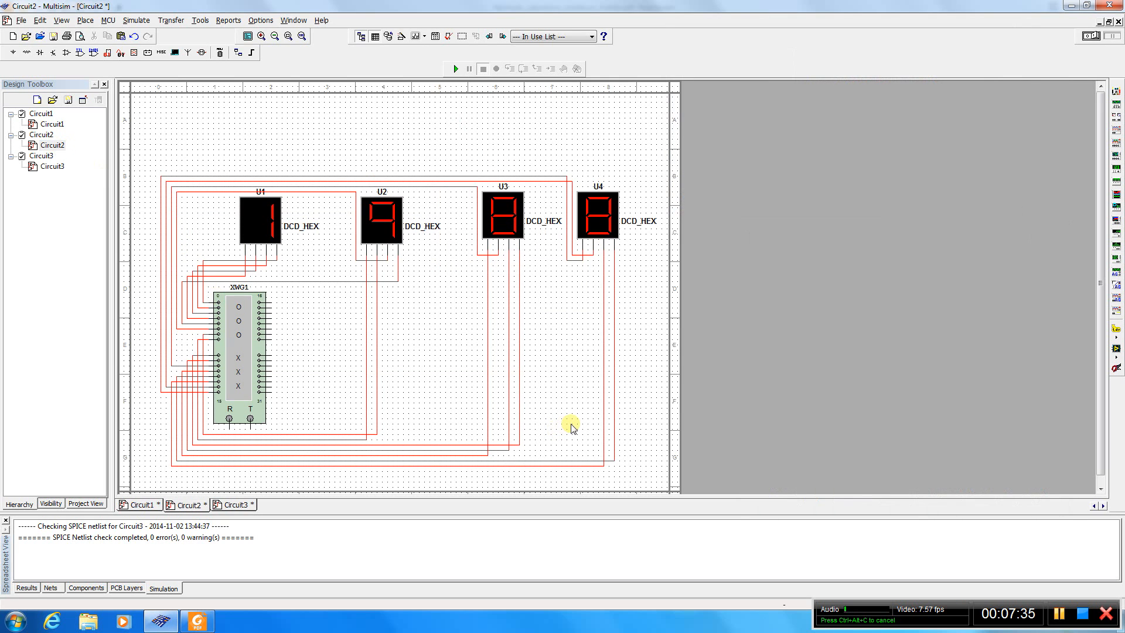
{"action": "mouse_move", "coordinate": [208, 172]}
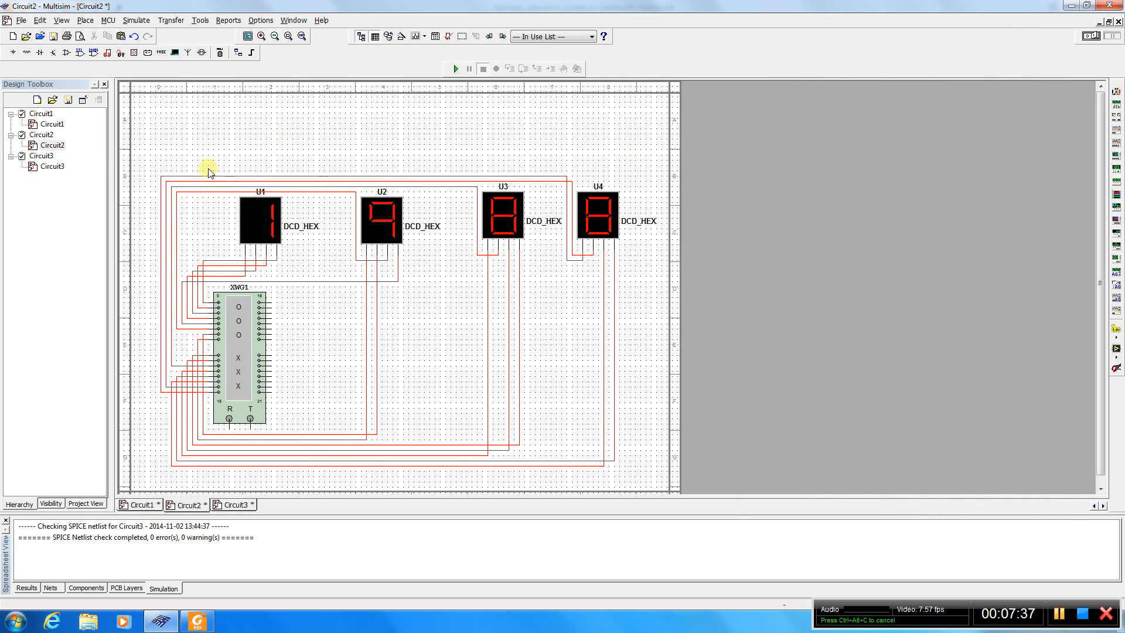
{"action": "mouse_move", "coordinate": [86, 196]}
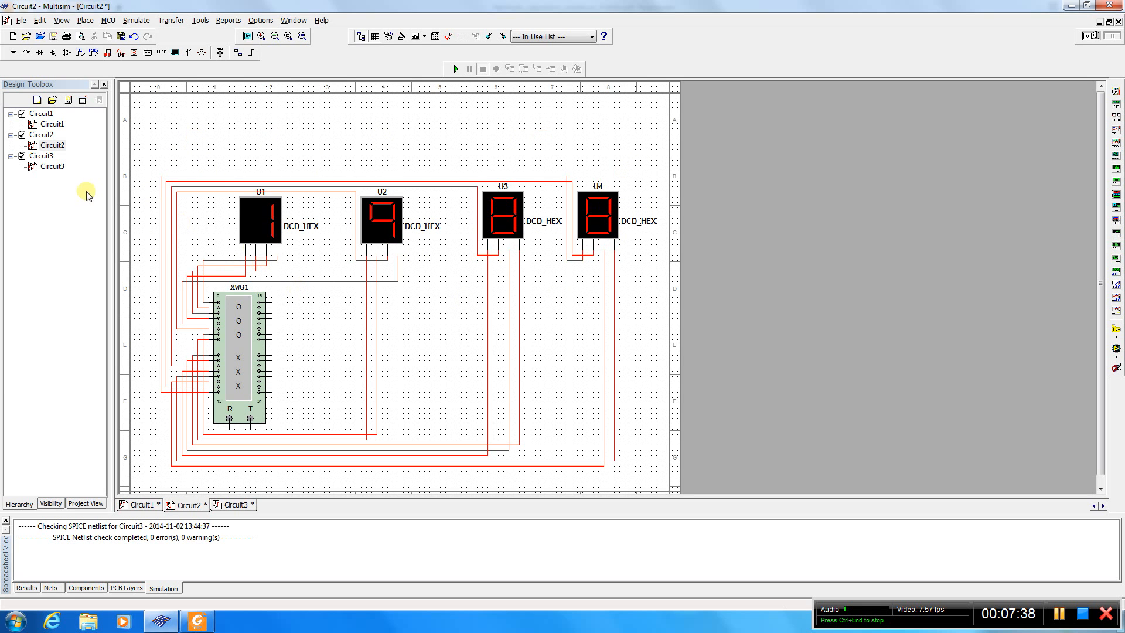
{"action": "mouse_move", "coordinate": [213, 237]}
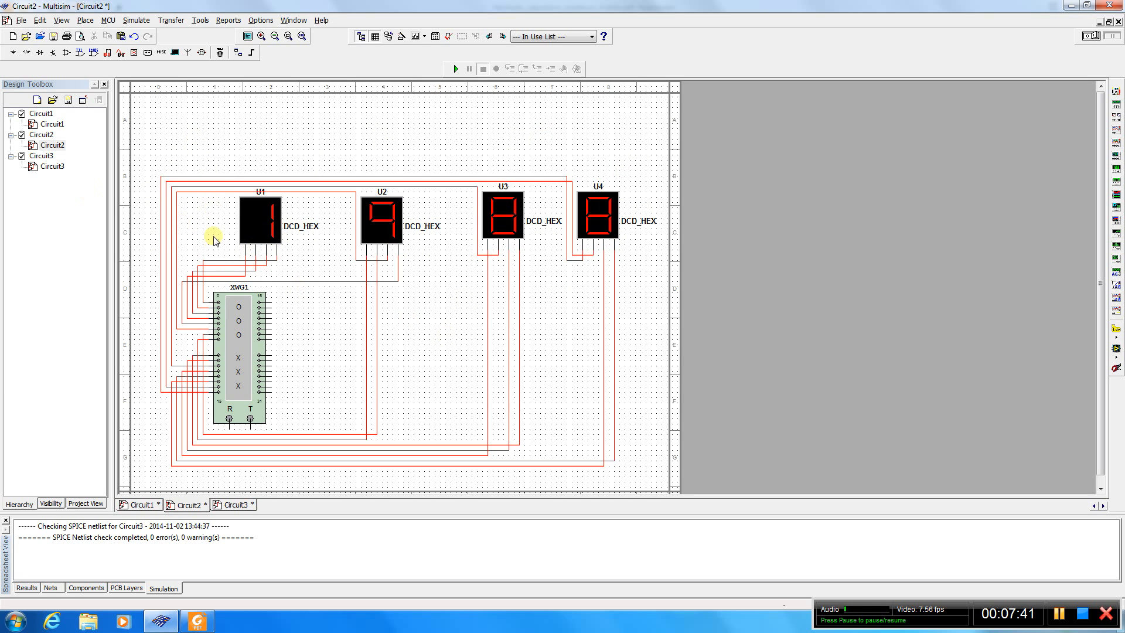
{"action": "mouse_move", "coordinate": [143, 240]}
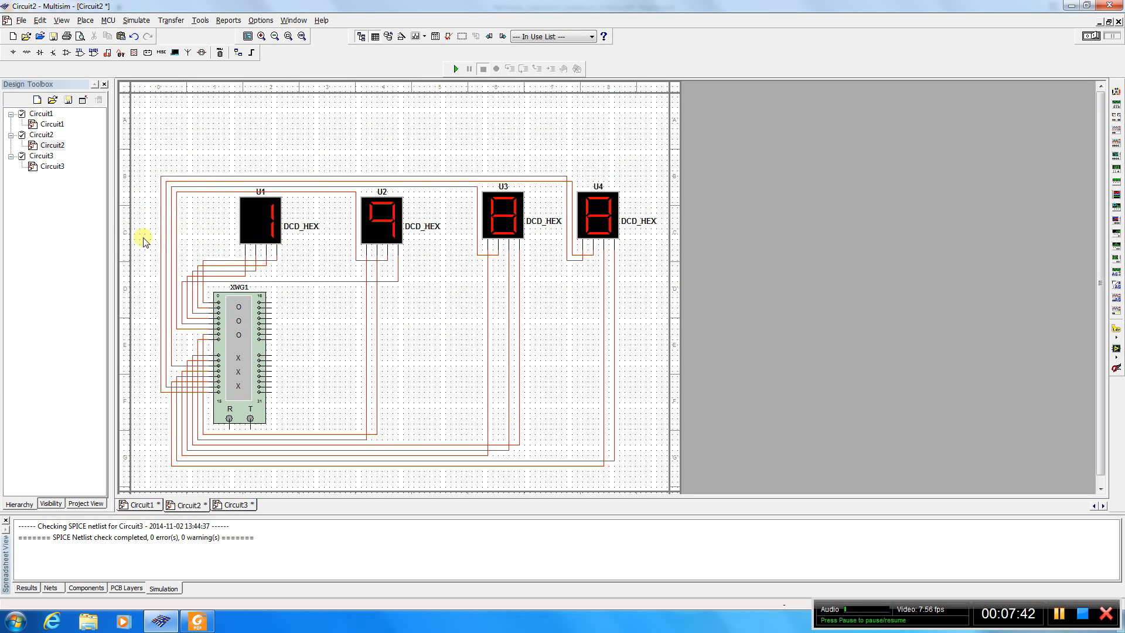
{"action": "mouse_move", "coordinate": [189, 230]}
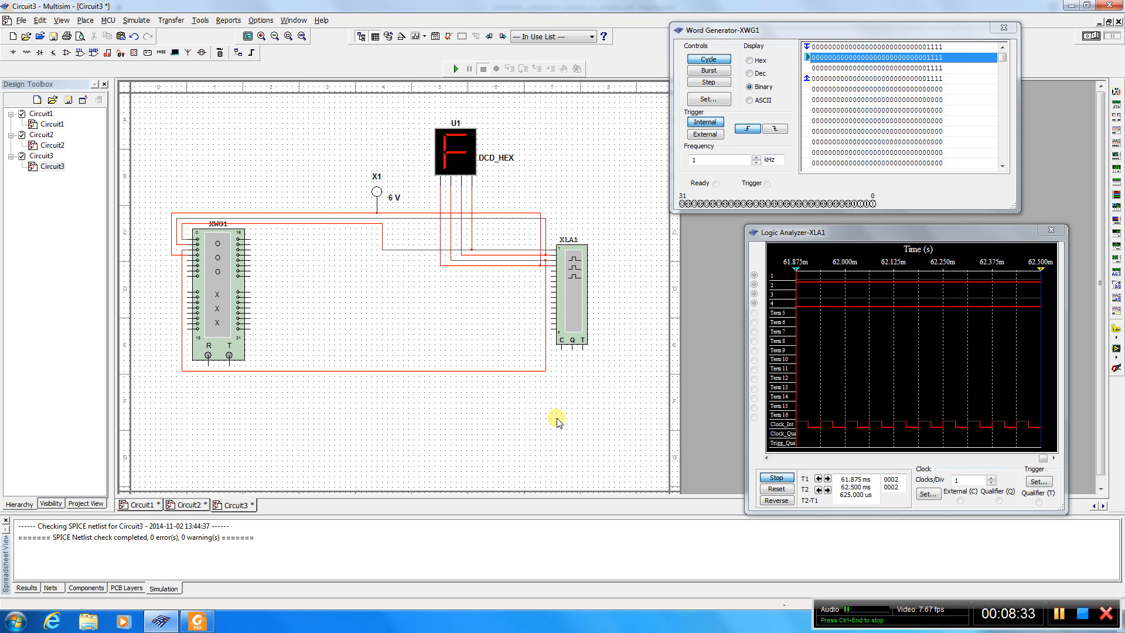
{"action": "mouse_move", "coordinate": [571, 433]}
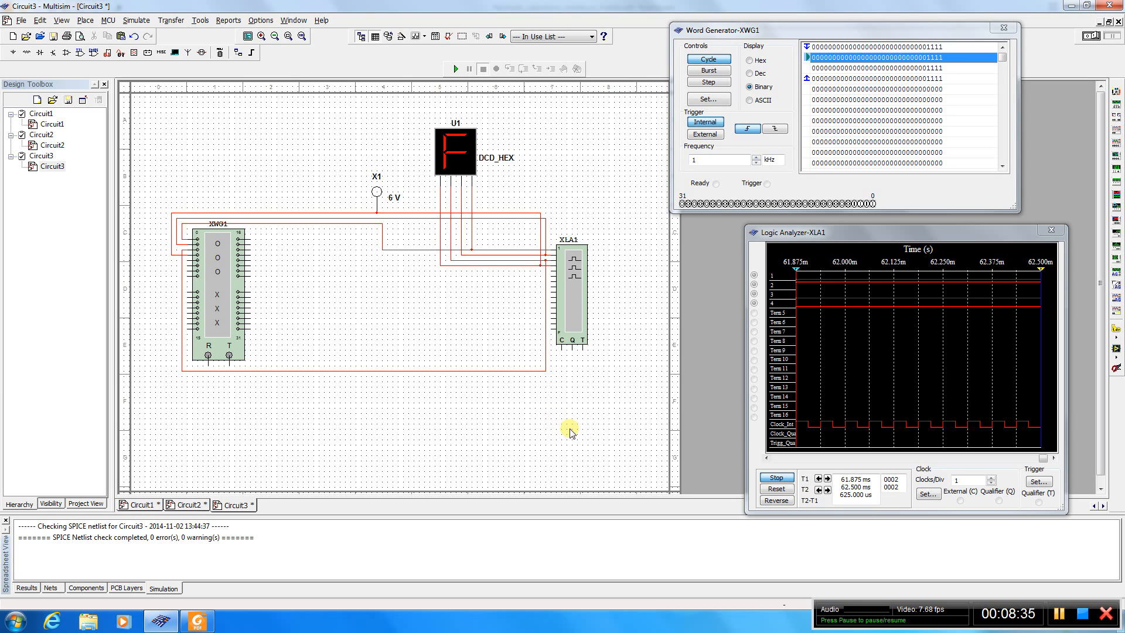
{"action": "mouse_move", "coordinate": [946, 535]}
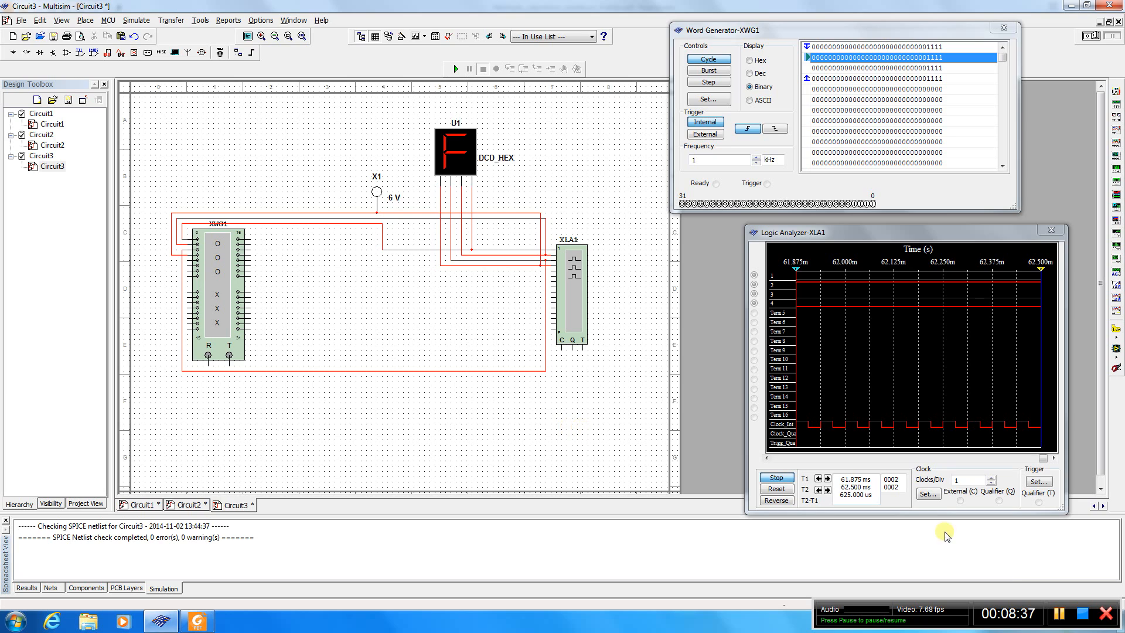